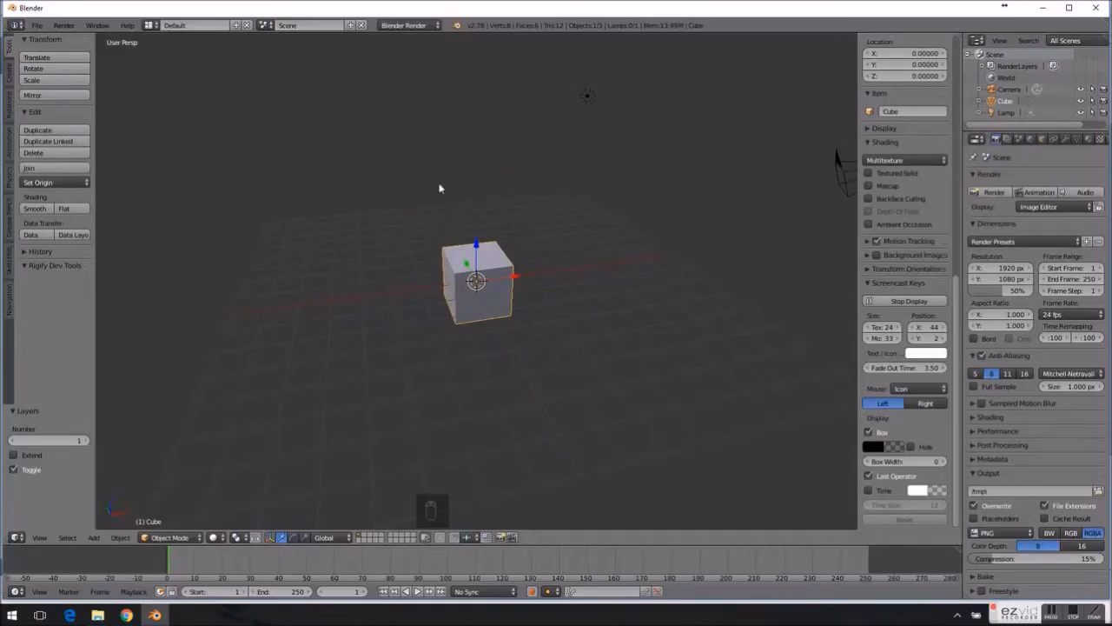
pyautogui.moveTo(343, 382)
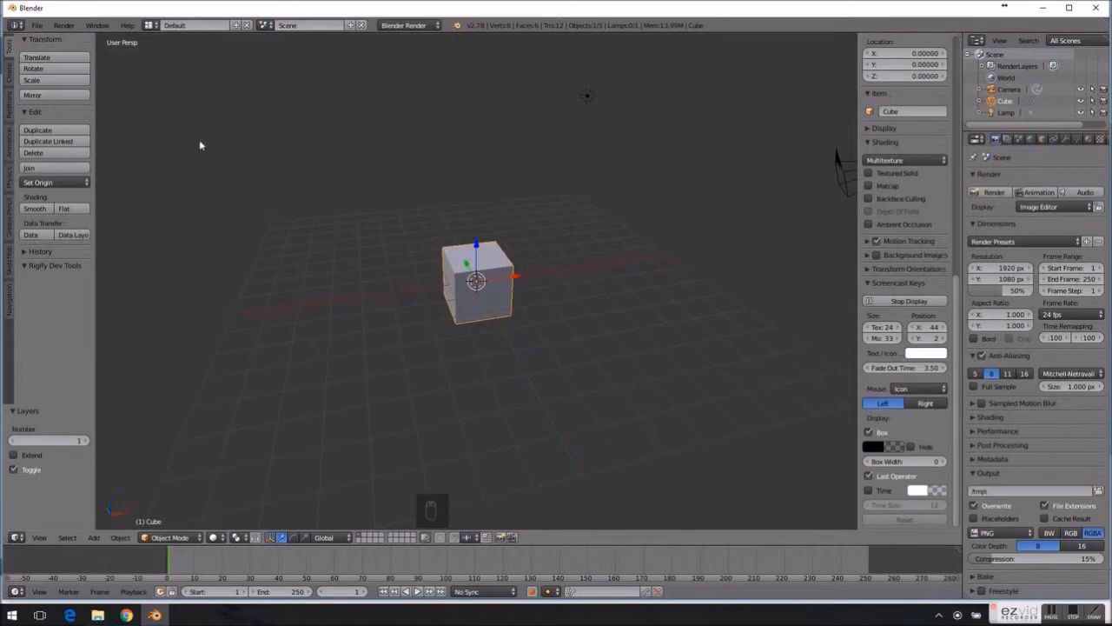
pyautogui.moveTo(114, 77)
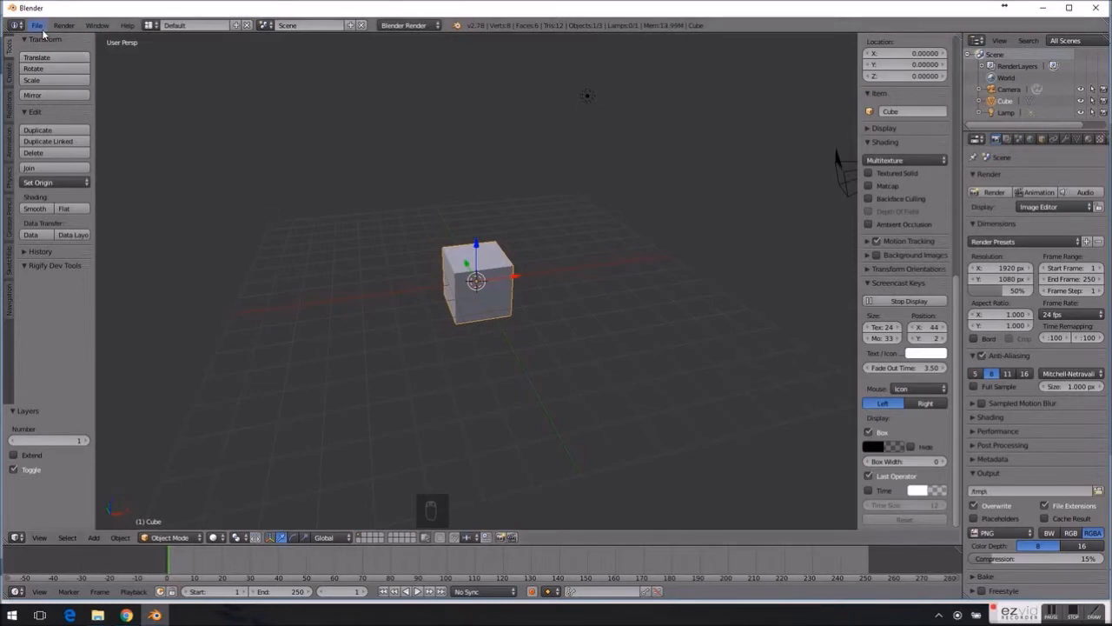
# - Enable the Add Curve: Extra Objects add-on under User Preferences > Add-ons > Add Curve
pyautogui.click(37, 24)
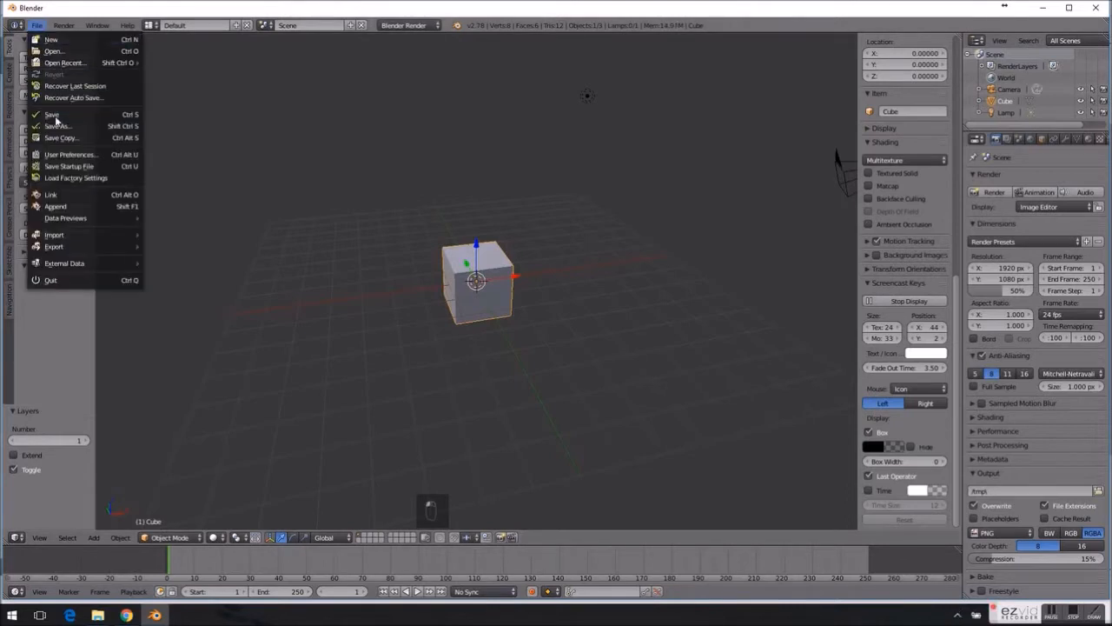
pyautogui.moveTo(70, 154)
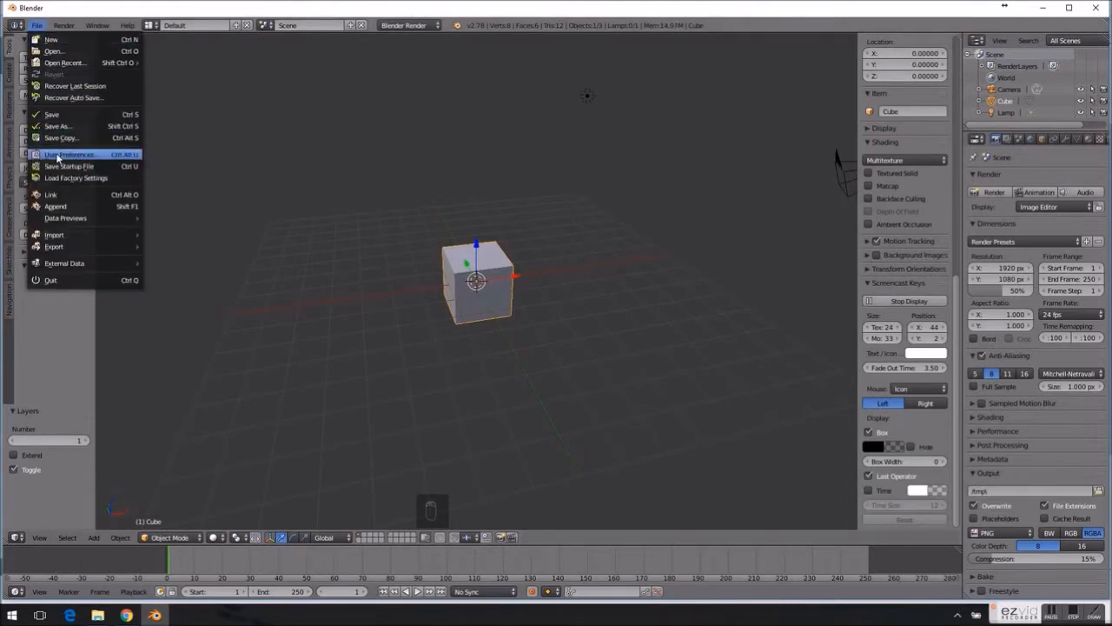
pyautogui.click(71, 154)
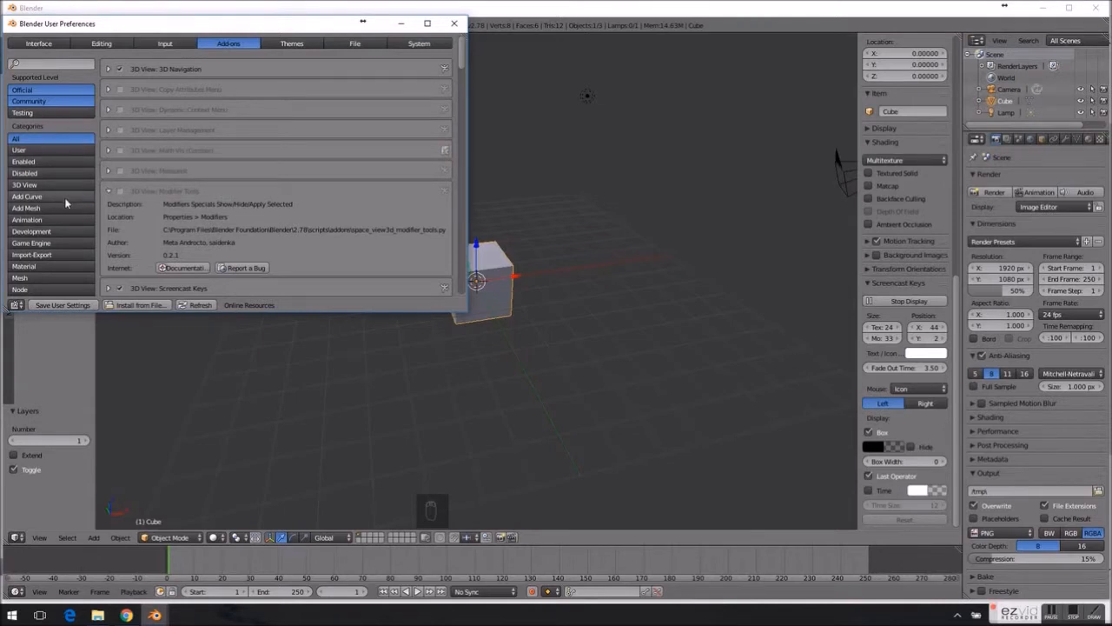
pyautogui.click(27, 195)
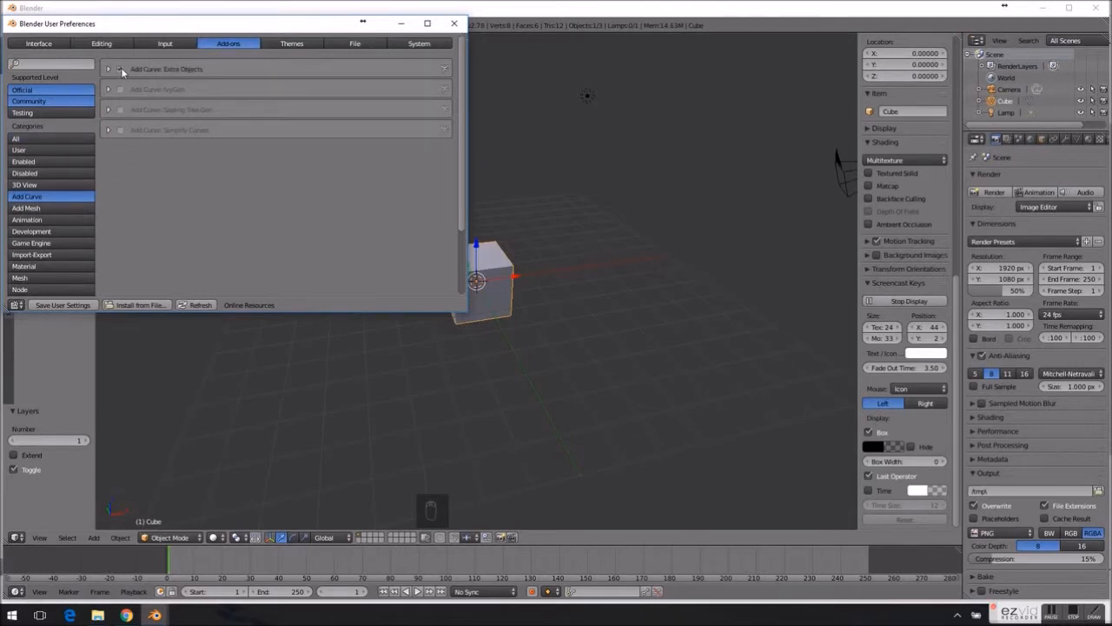
pyautogui.click(120, 68)
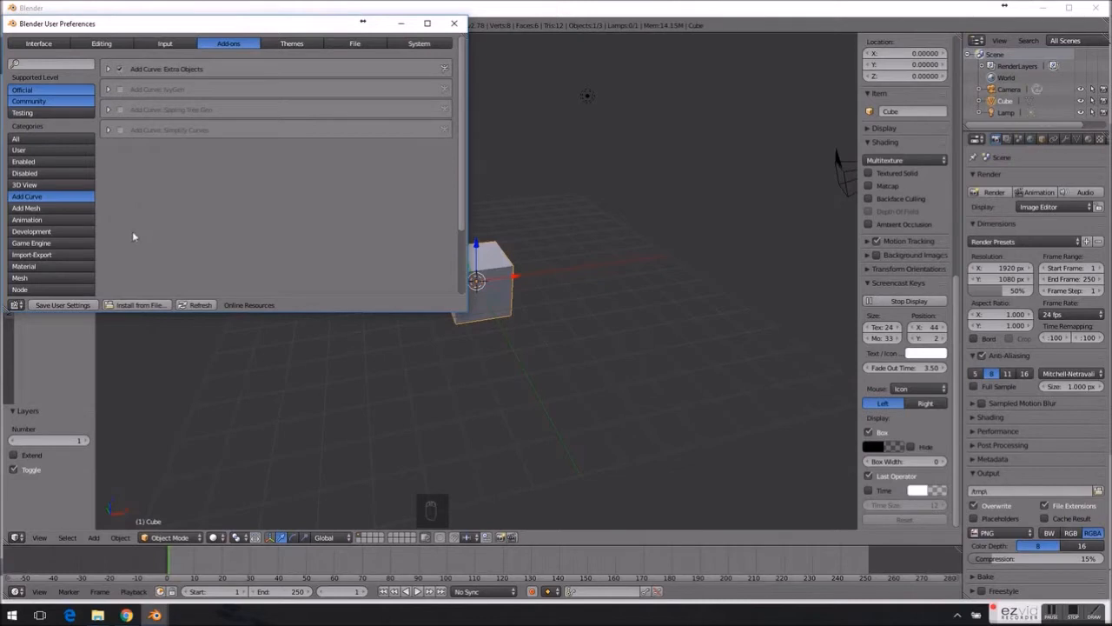
pyautogui.moveTo(63, 305)
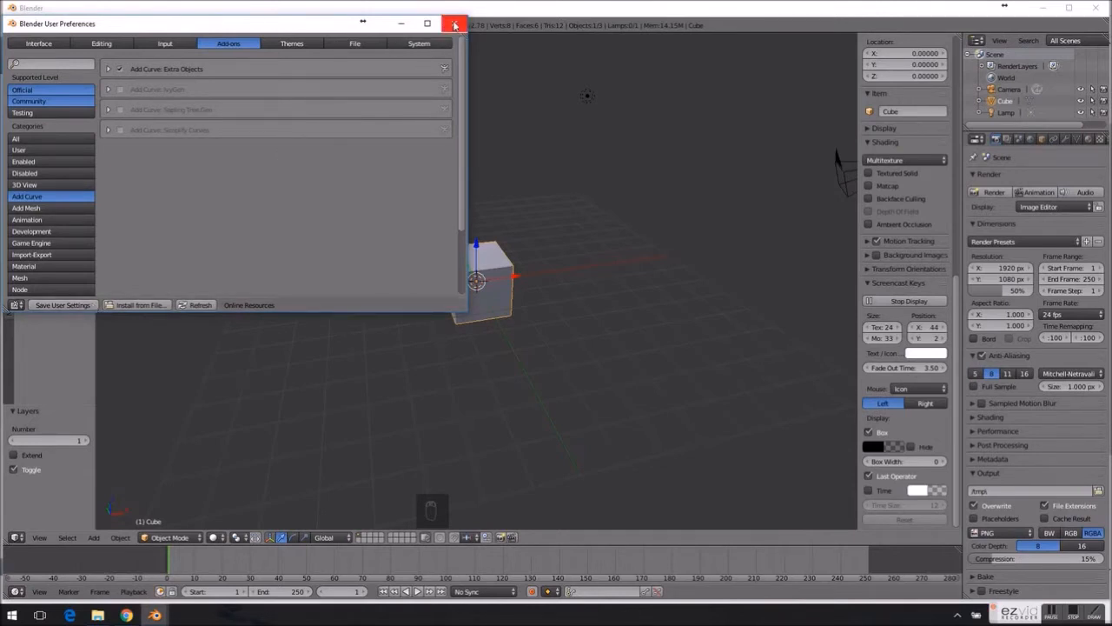
# - Close preferences, delete the default cube, and switch to front orthographic view
pyautogui.click(454, 24)
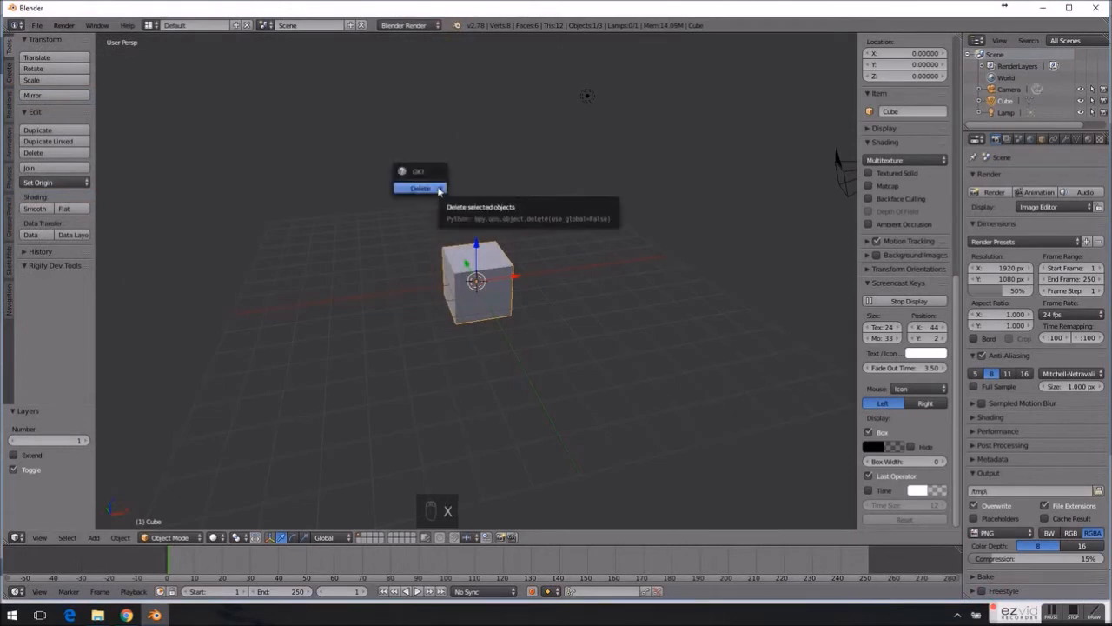
pyautogui.click(419, 189)
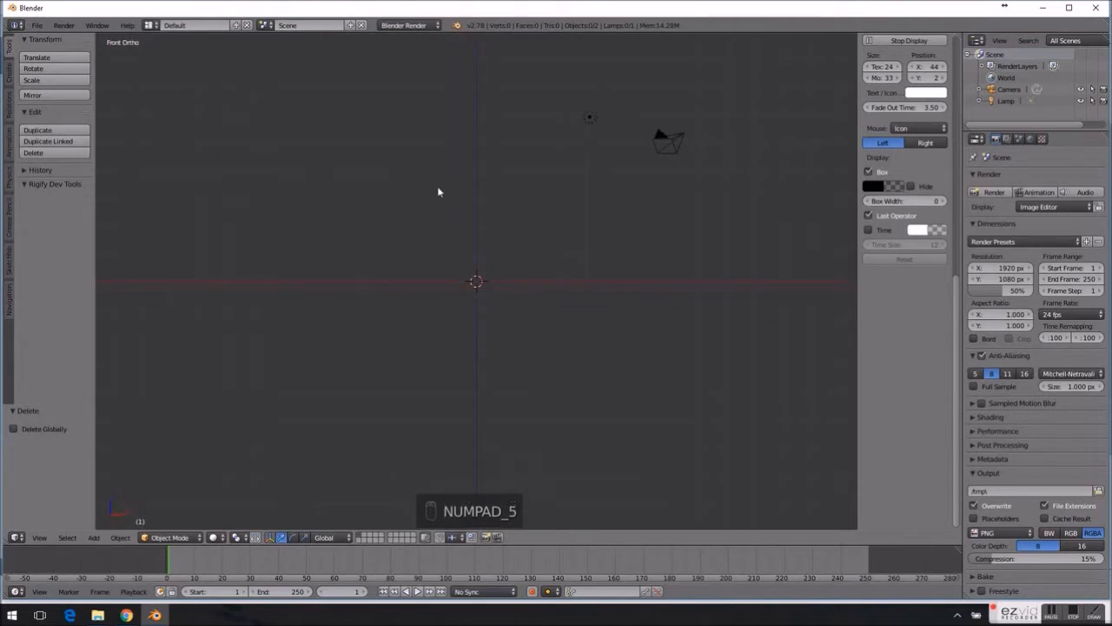
pyautogui.press('NUMPAD_5')
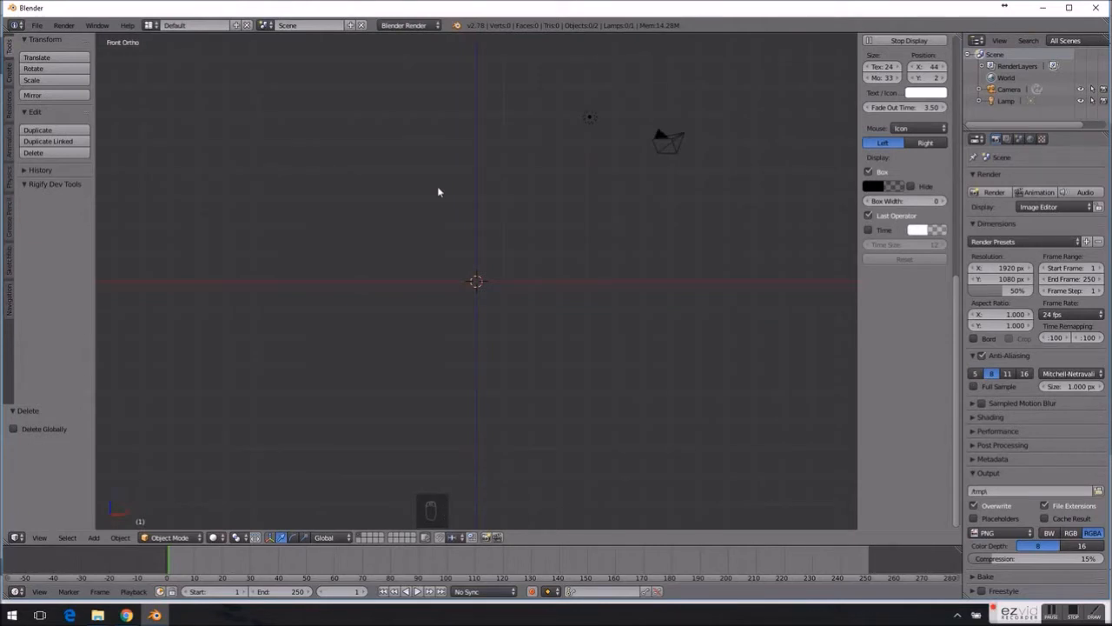
# - Add a logarithmic spiral curve from Shift+A > Curve > Add Curve: Spirals
pyautogui.press('shift+a')
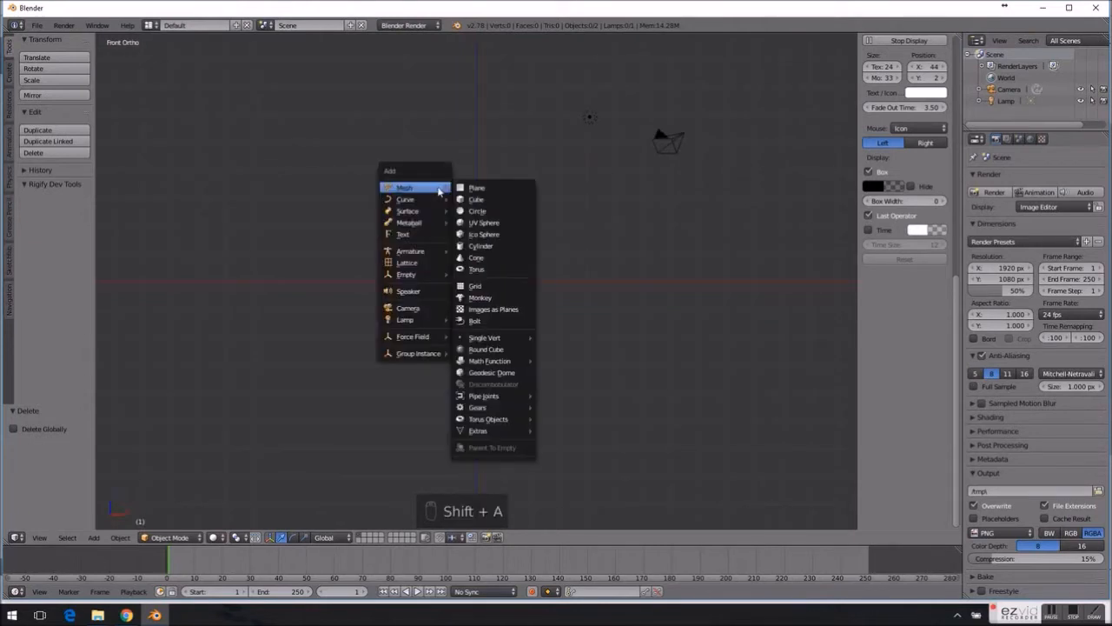
pyautogui.moveTo(405, 199)
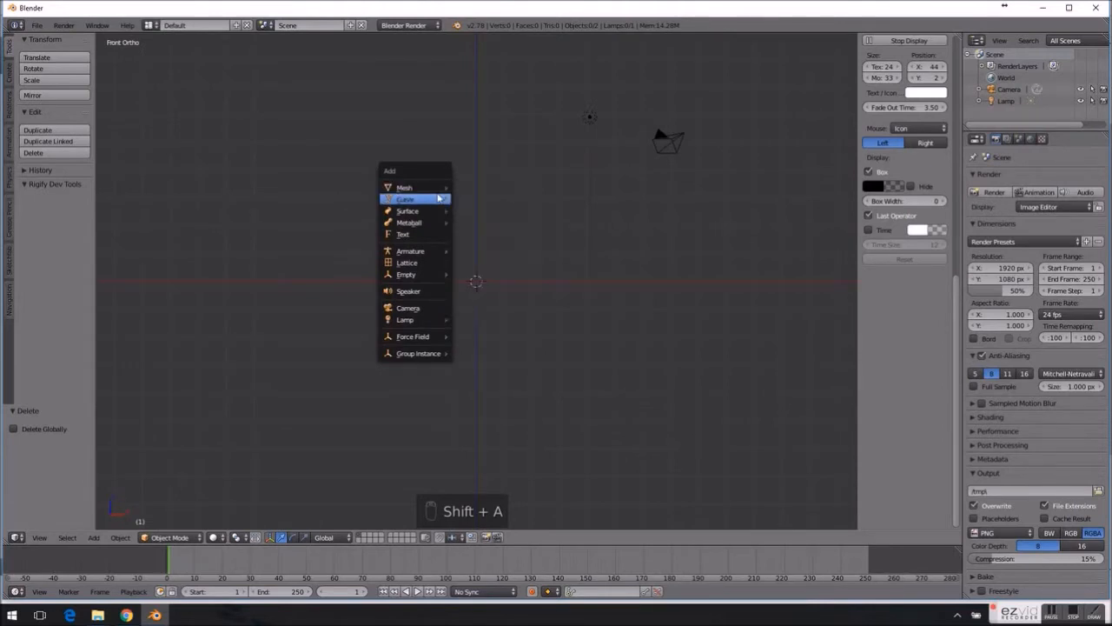
pyautogui.moveTo(405, 199)
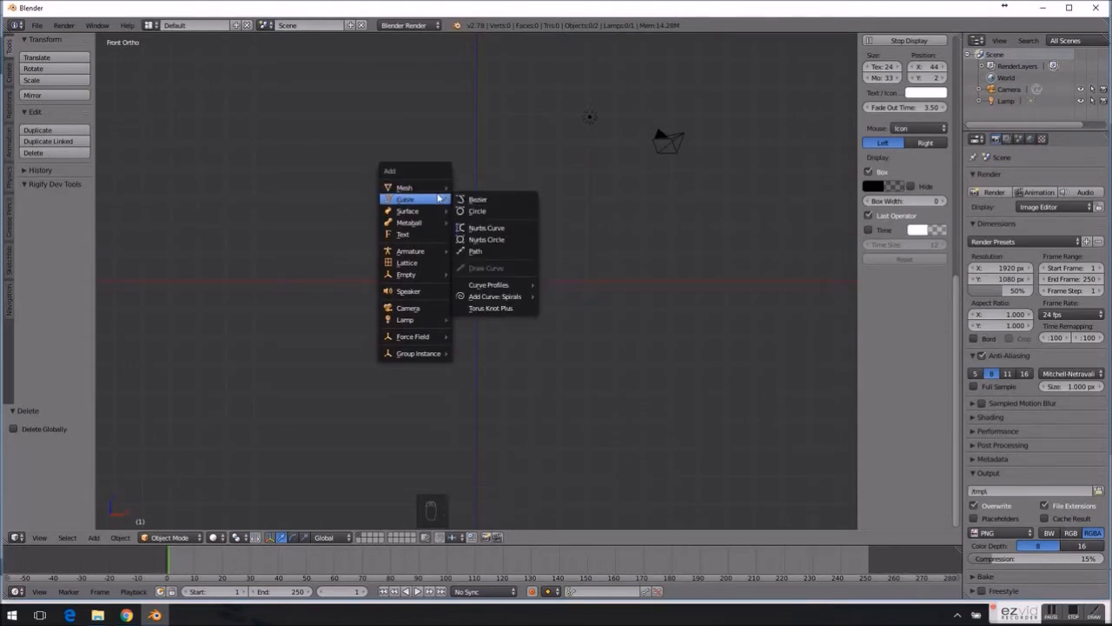
pyautogui.moveTo(484, 267)
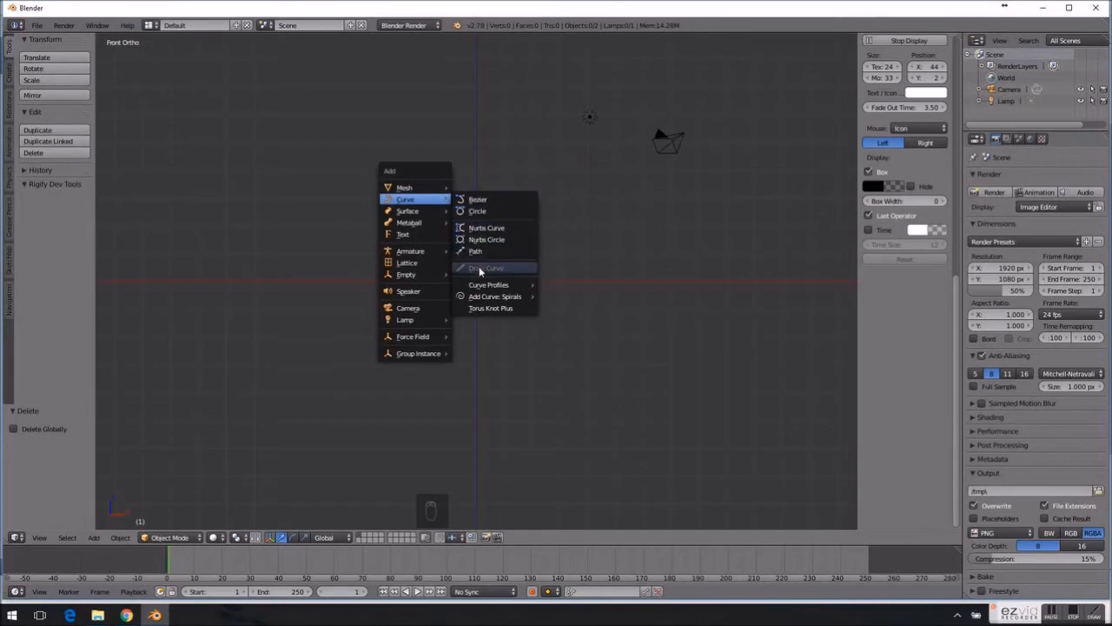
pyautogui.moveTo(495, 297)
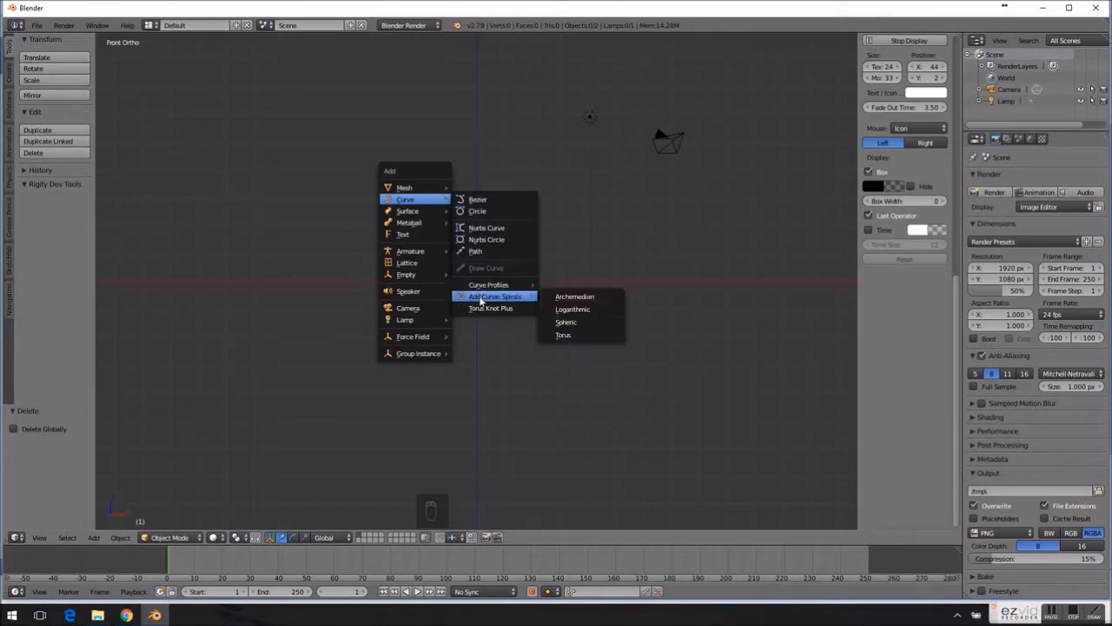
pyautogui.moveTo(575, 296)
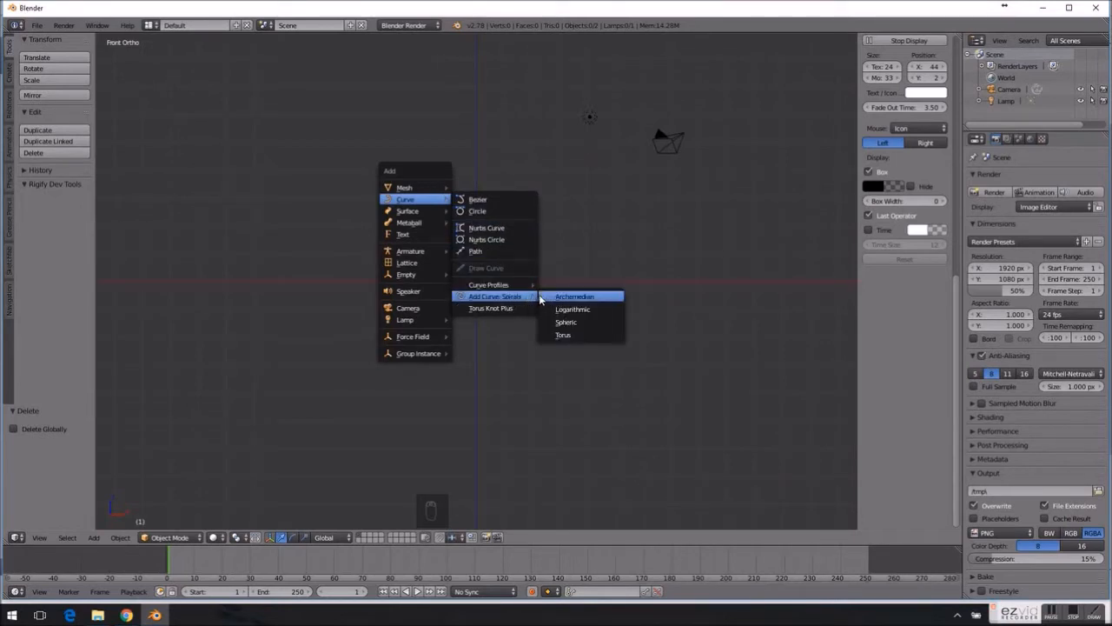
pyautogui.moveTo(571, 310)
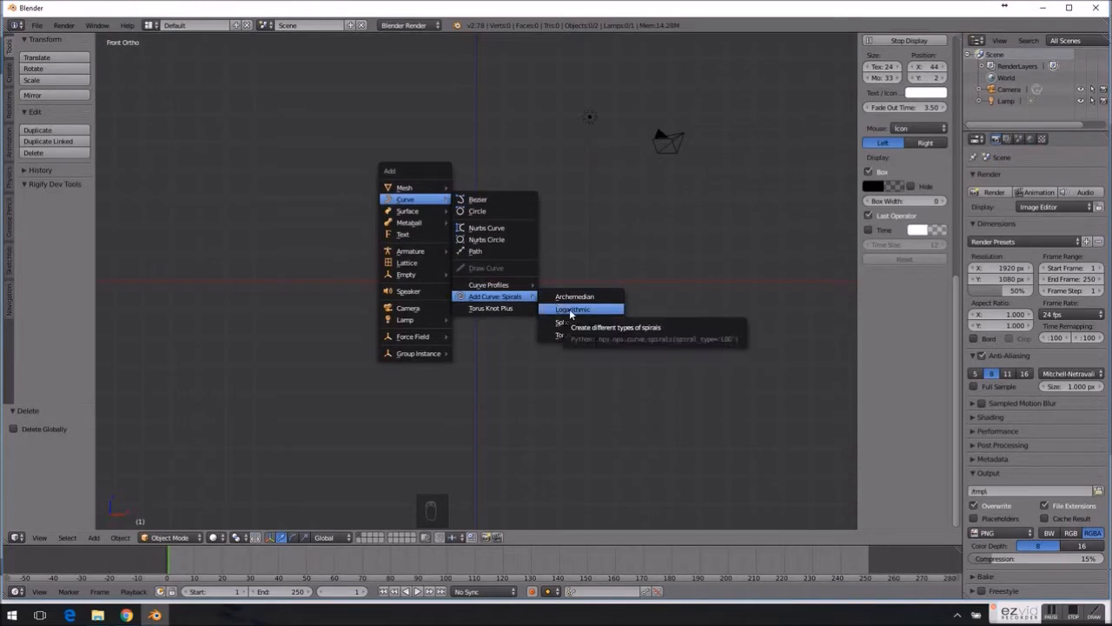
pyautogui.moveTo(575, 315)
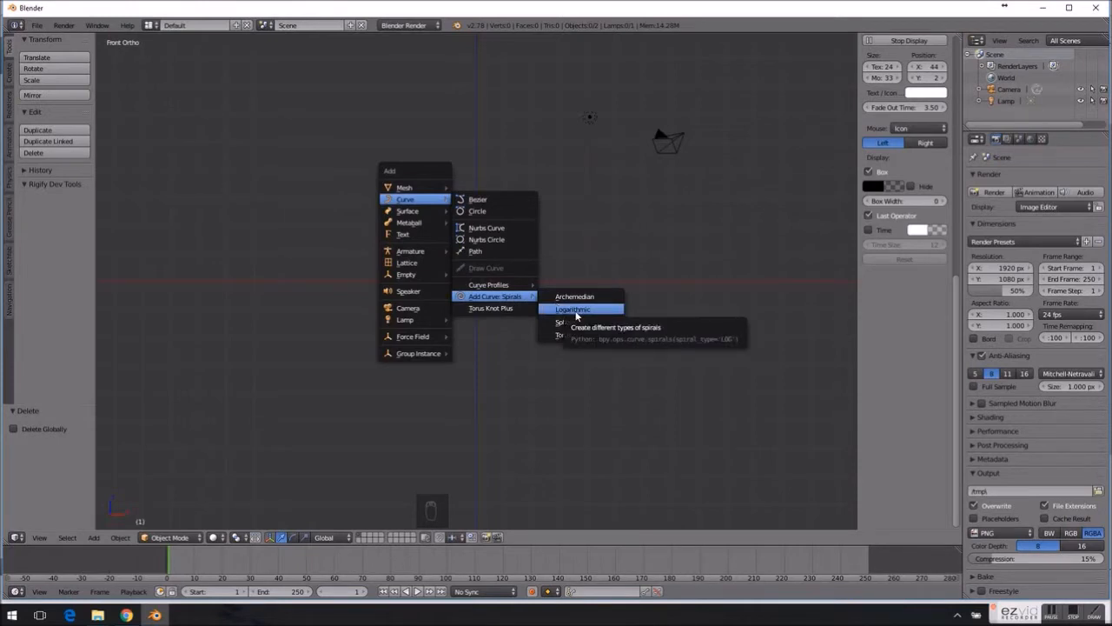
pyautogui.moveTo(564, 321)
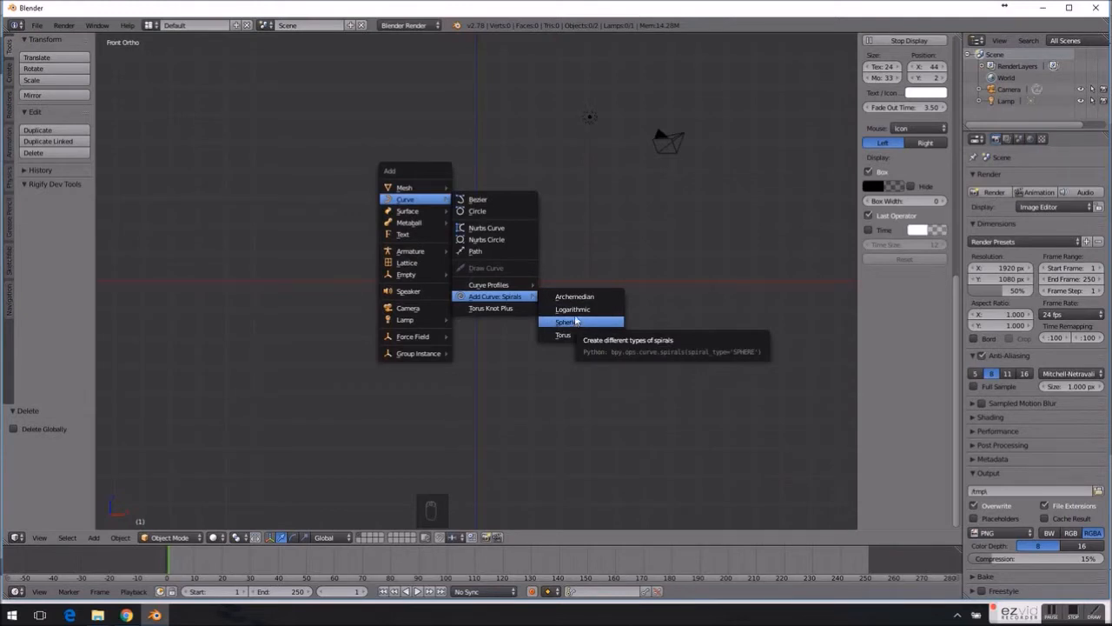
pyautogui.click(565, 321)
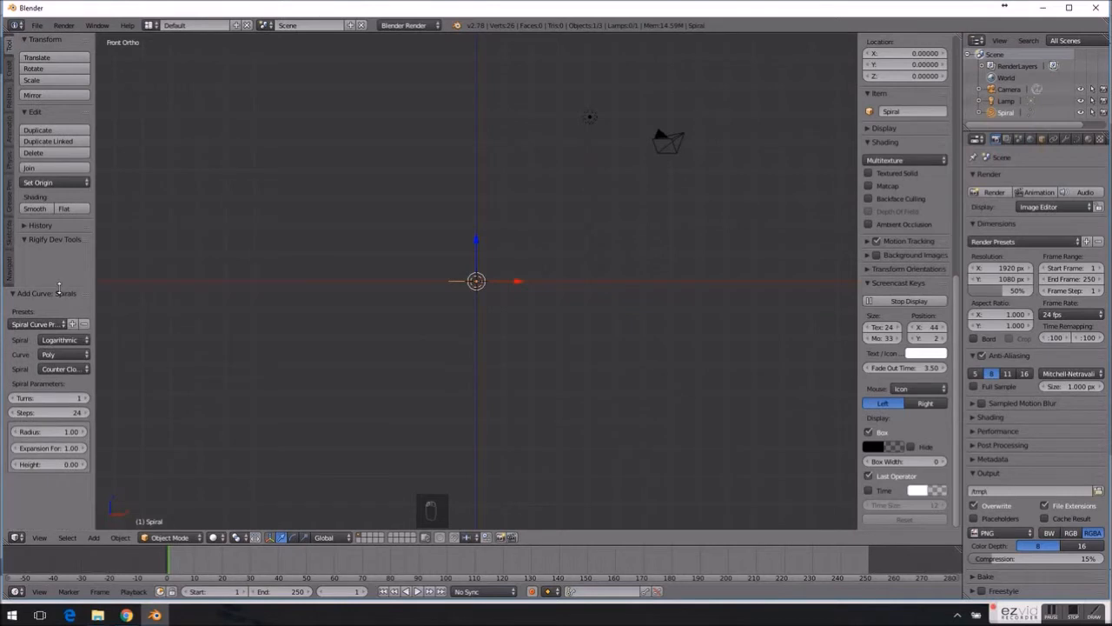
pyautogui.moveTo(39, 384)
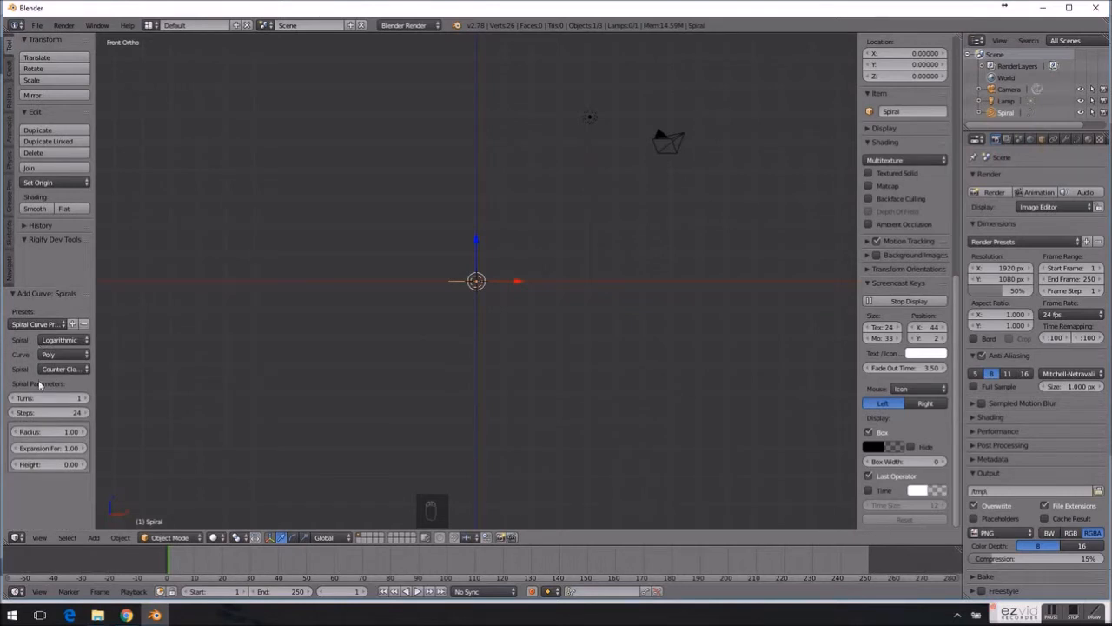
pyautogui.moveTo(48, 412)
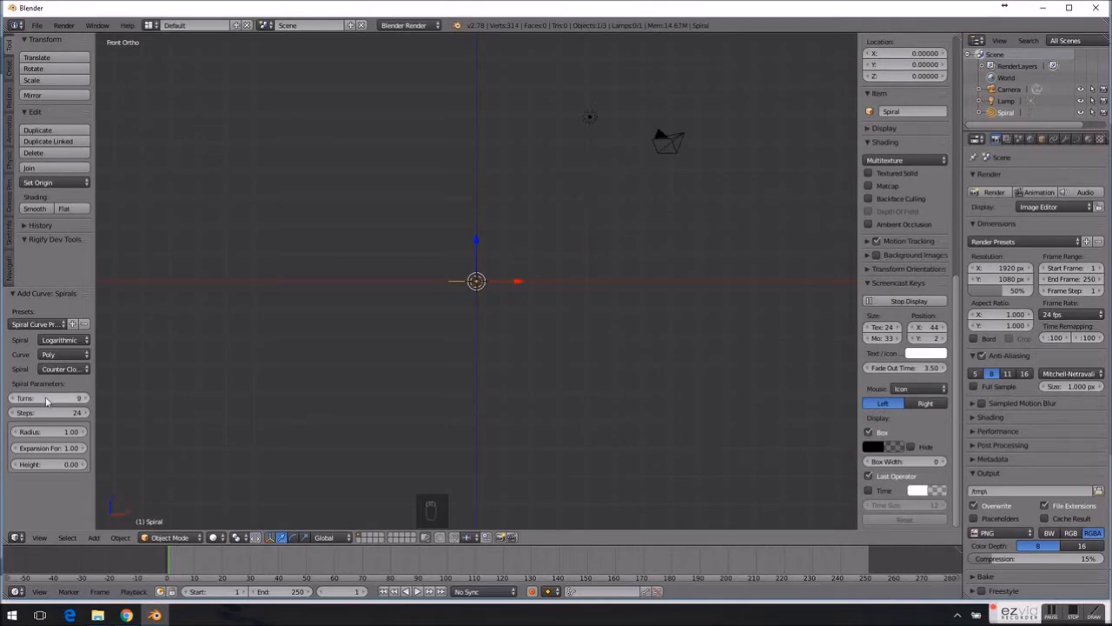
pyautogui.moveTo(49, 412)
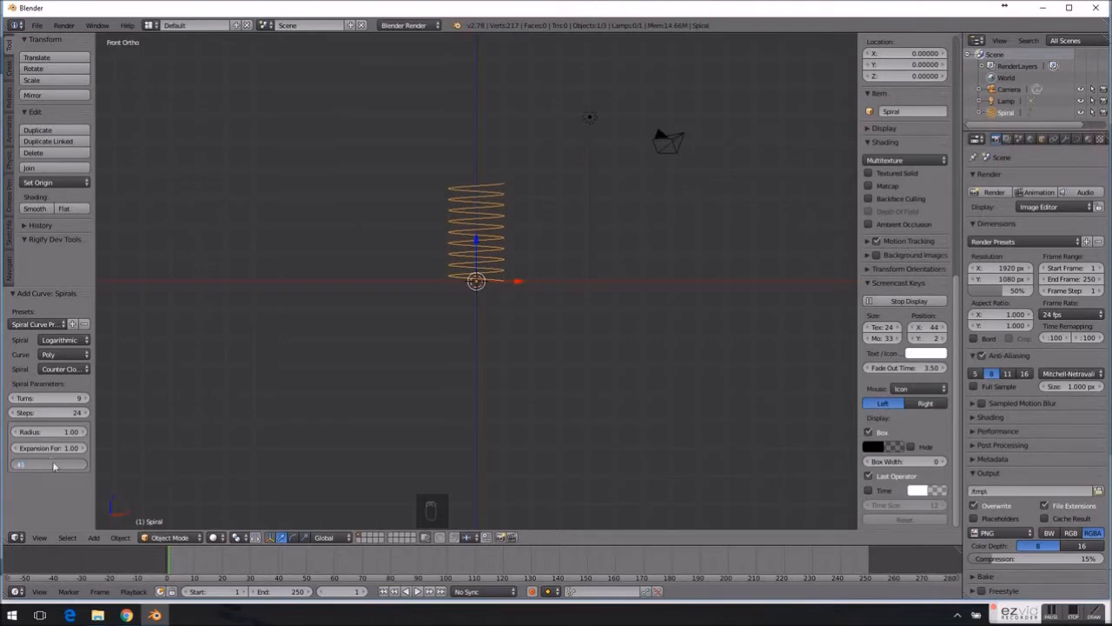
# - Set the spiral to 9 turns and height 0.45, with radius and expansion 1.00
pyautogui.click(49, 464)
pyautogui.write('310')
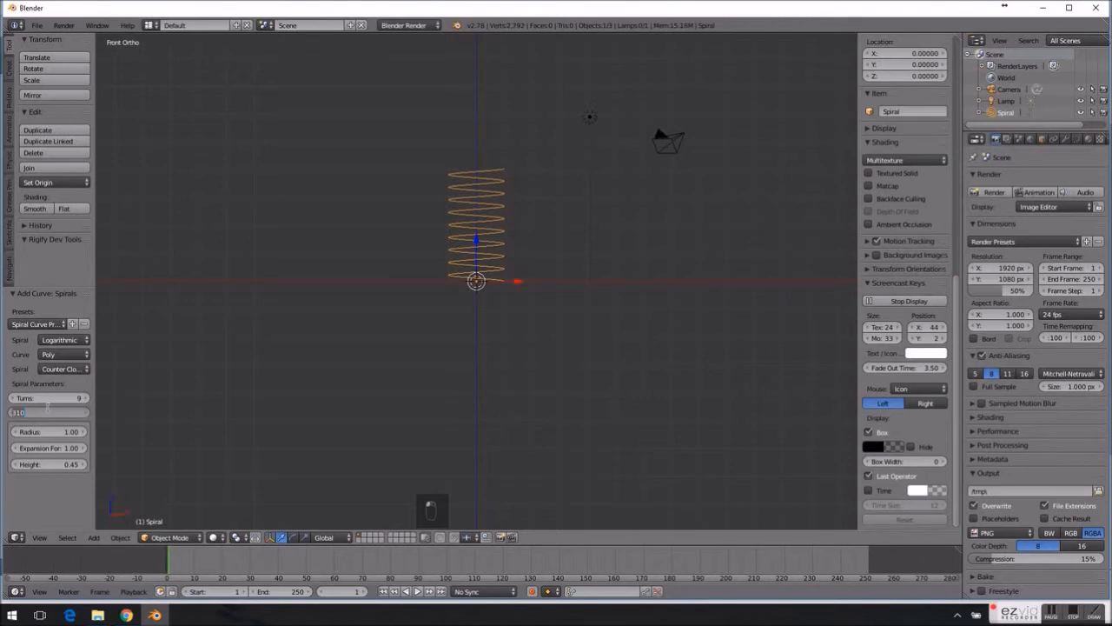
# - Set Steps to 24, test expansion values, then reset Radius and Expansion Force to 1.00
pyautogui.click(48, 412)
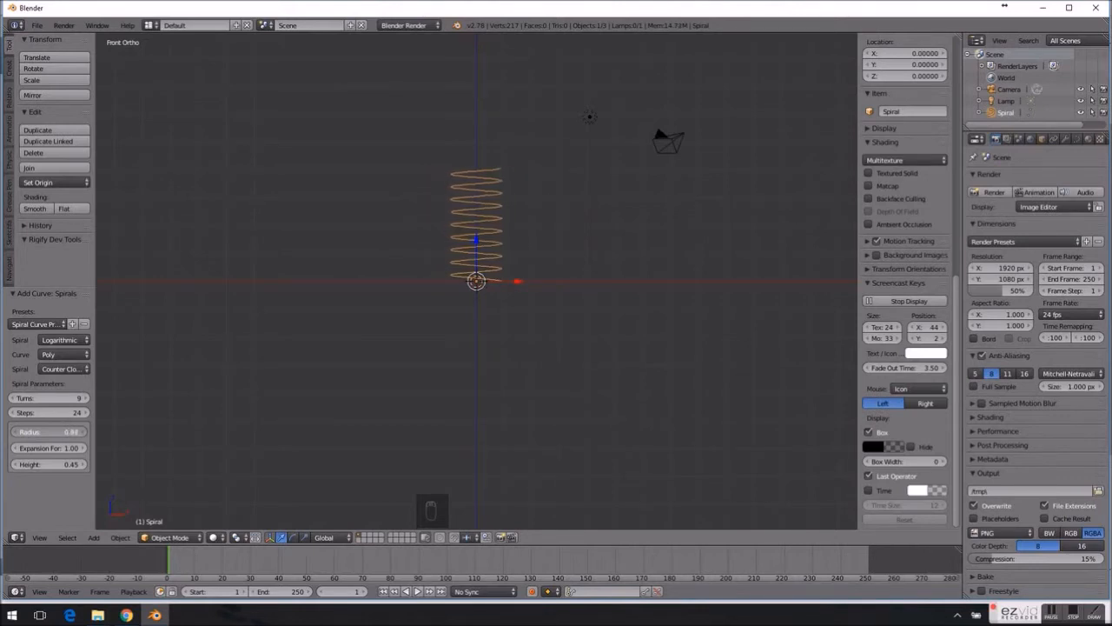
pyautogui.click(47, 432)
pyautogui.write('1.00')
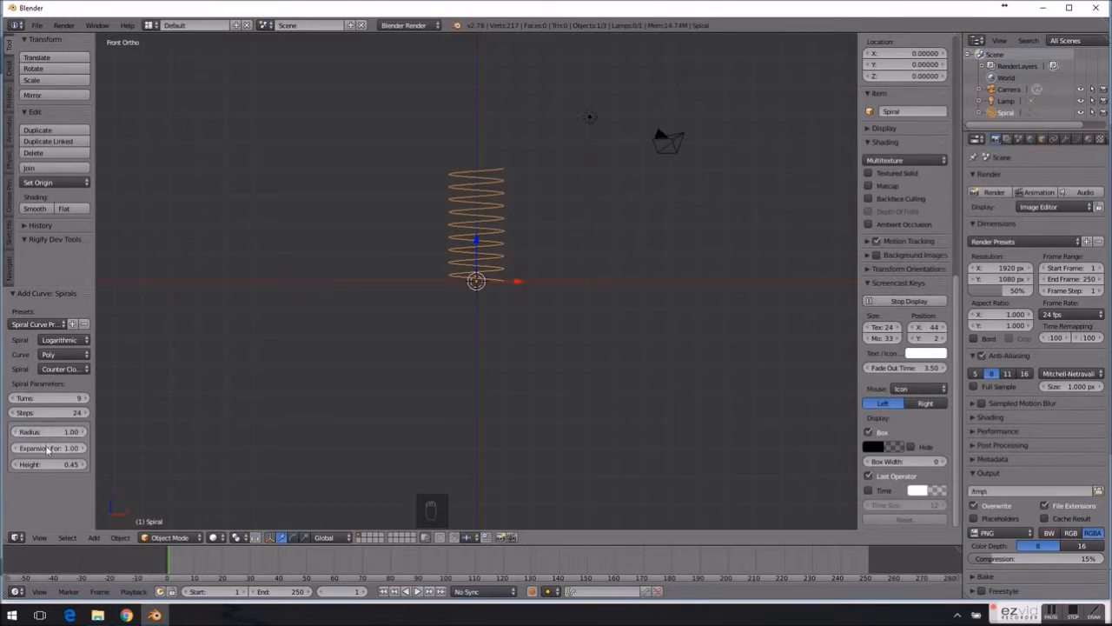
pyautogui.moveTo(48, 447); pyautogui.dragTo(65, 448)
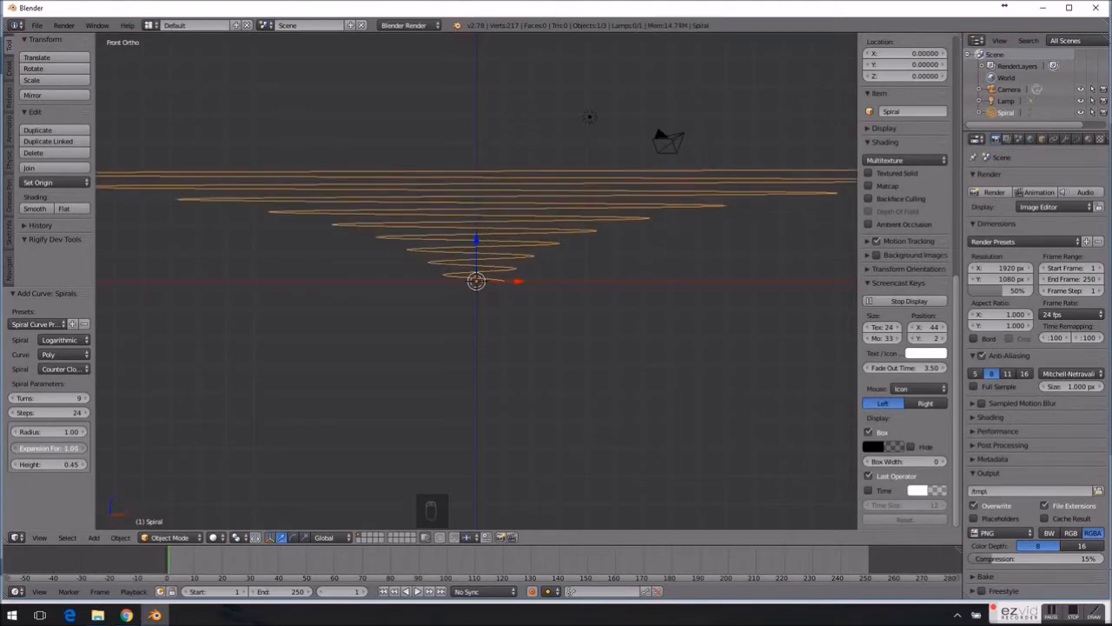
pyautogui.moveTo(69, 448); pyautogui.dragTo(67, 447)
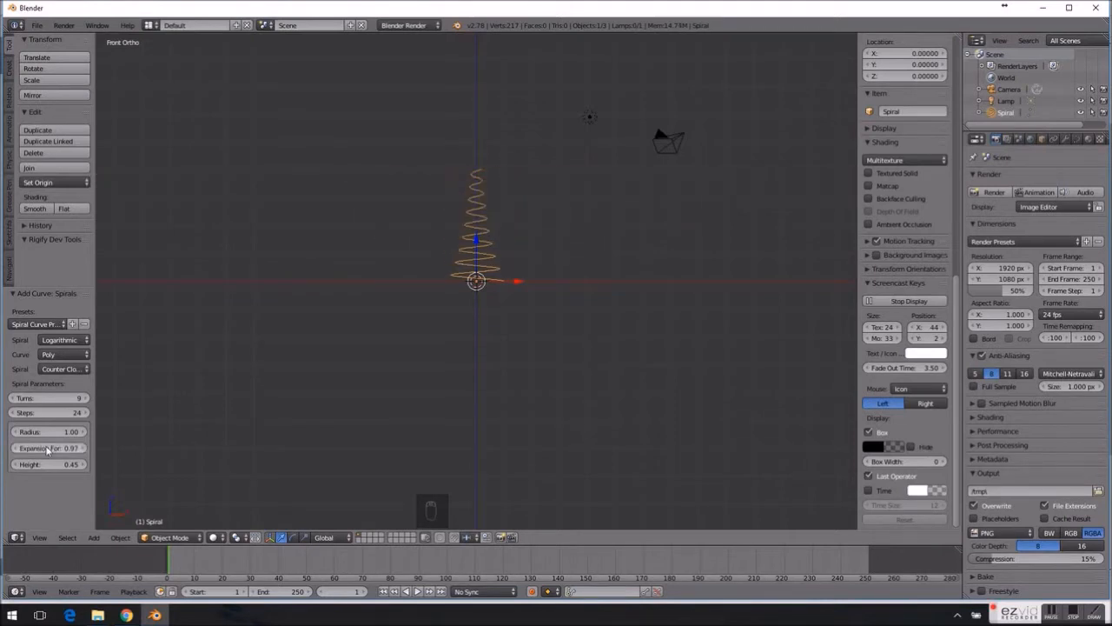
pyautogui.click(48, 447)
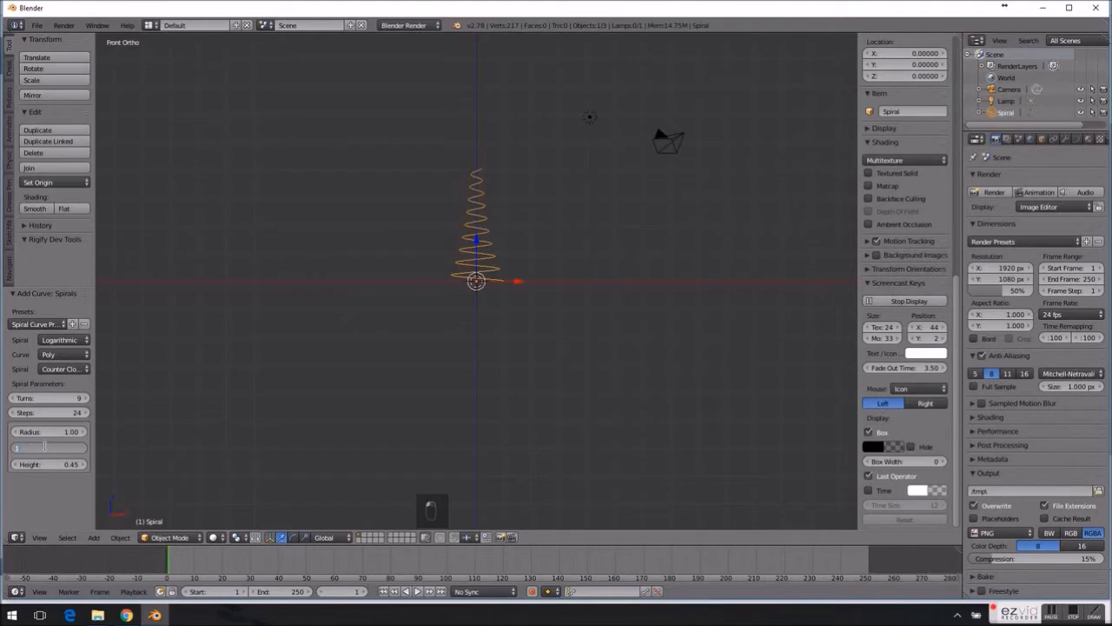
pyautogui.click(49, 448)
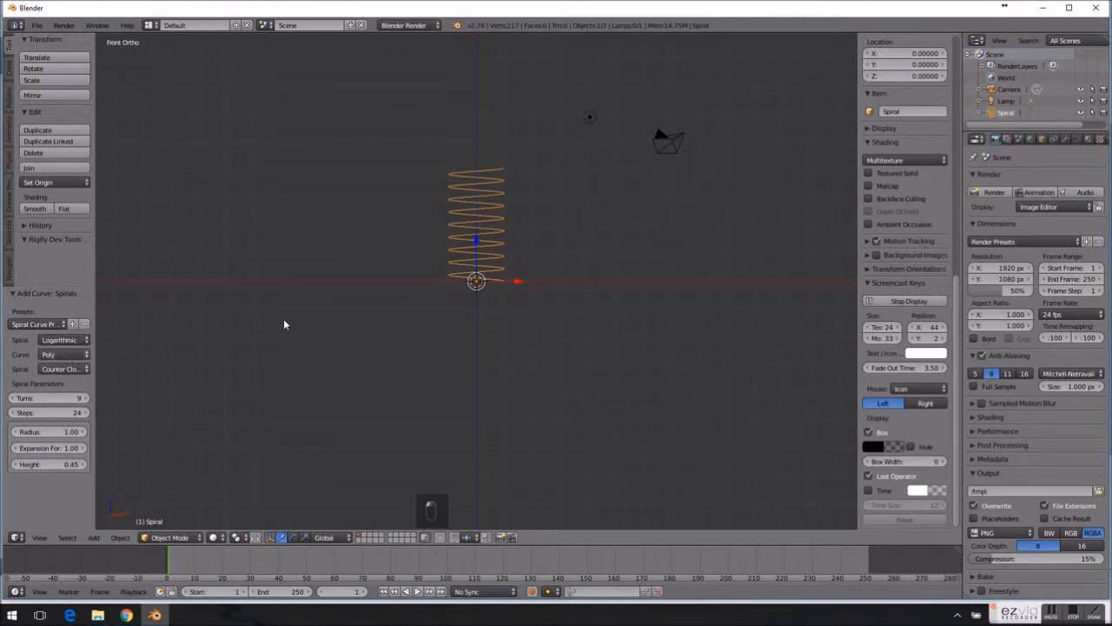
pyautogui.moveTo(359, 333)
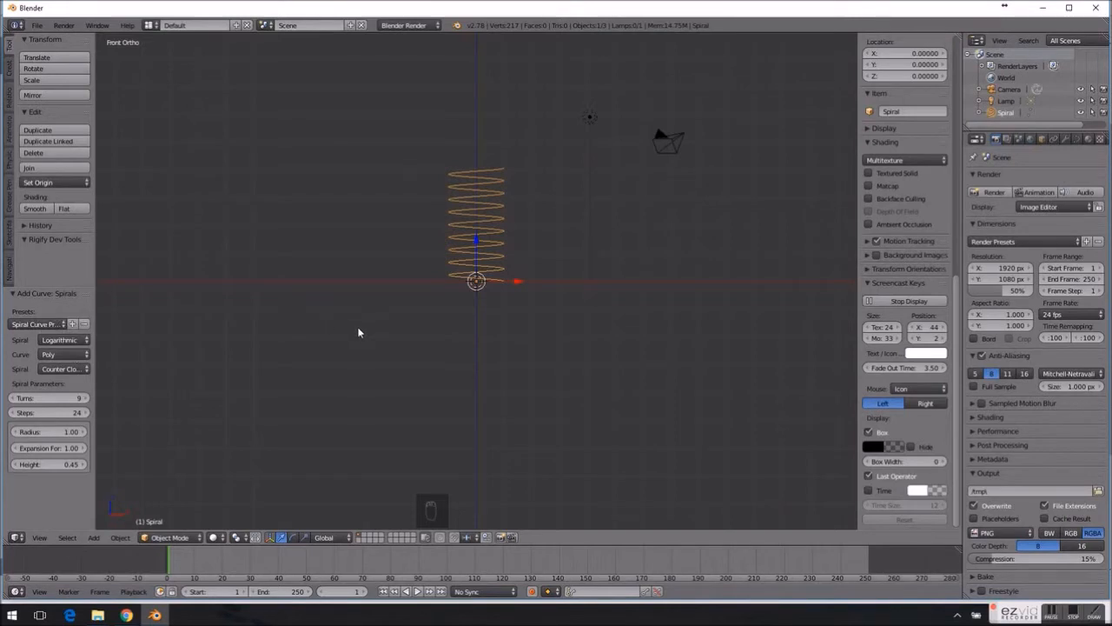
pyautogui.moveTo(434, 311)
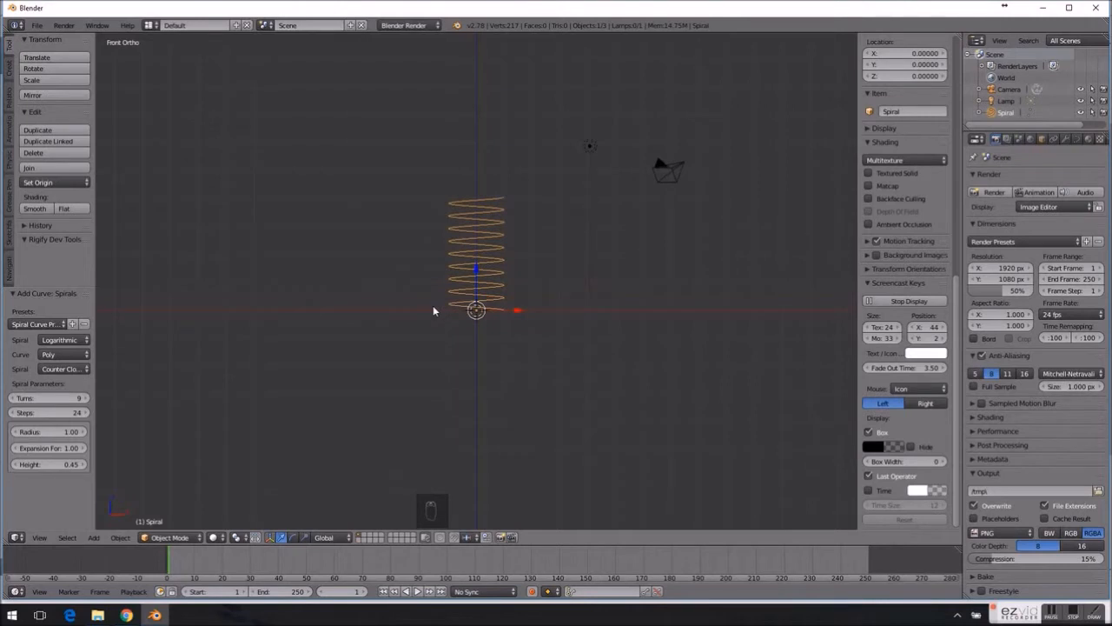
pyautogui.moveTo(843, 177)
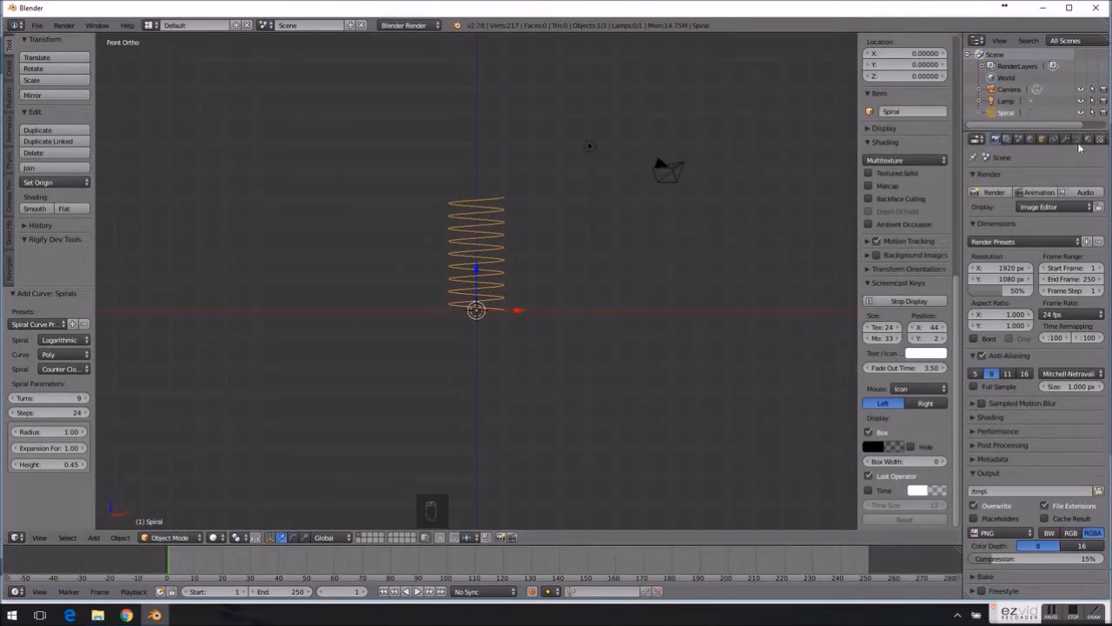
# - Show the spiral's Object Data curve properties to reach the Fill mode list
pyautogui.click(1076, 139)
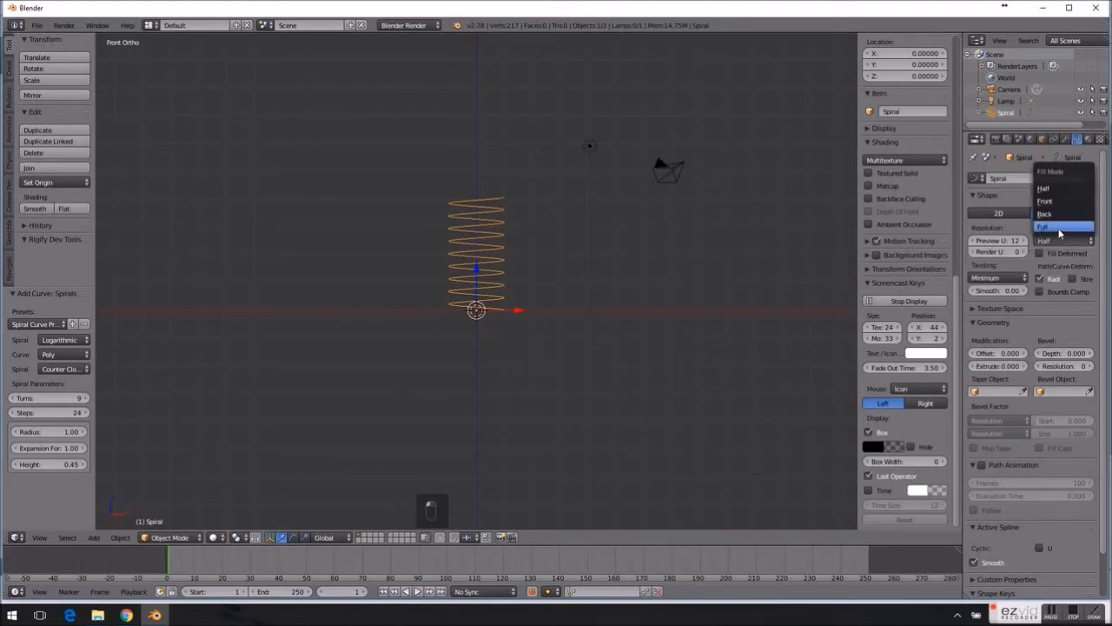
# - Set Fill to Full, Bevel Depth to 0.150 and Bevel Resolution to 12
pyautogui.click(1043, 226)
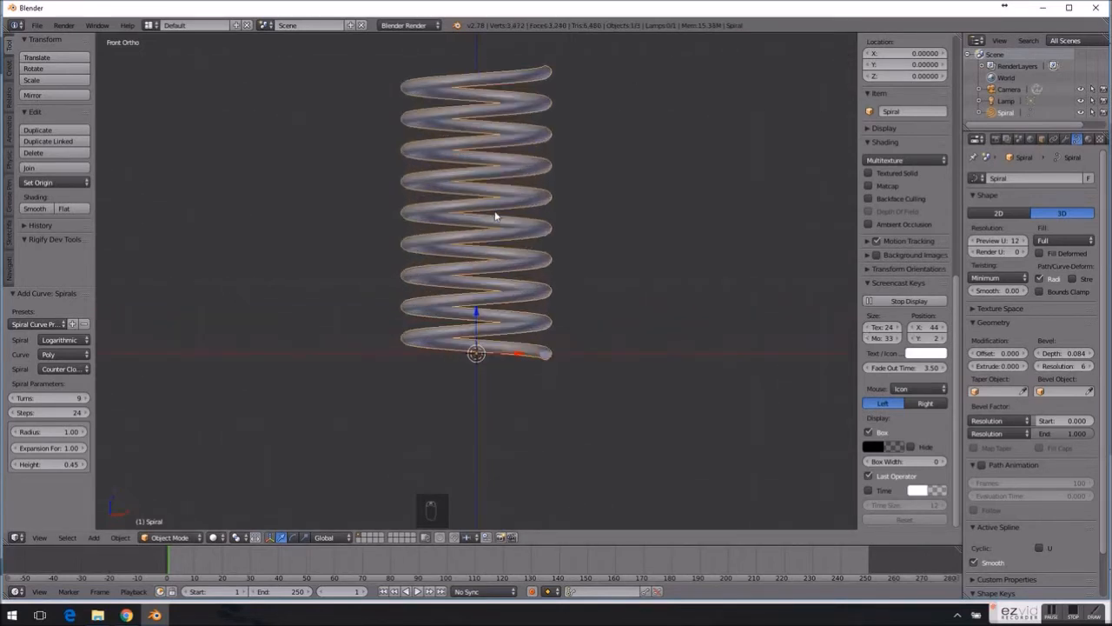
pyautogui.moveTo(817, 219)
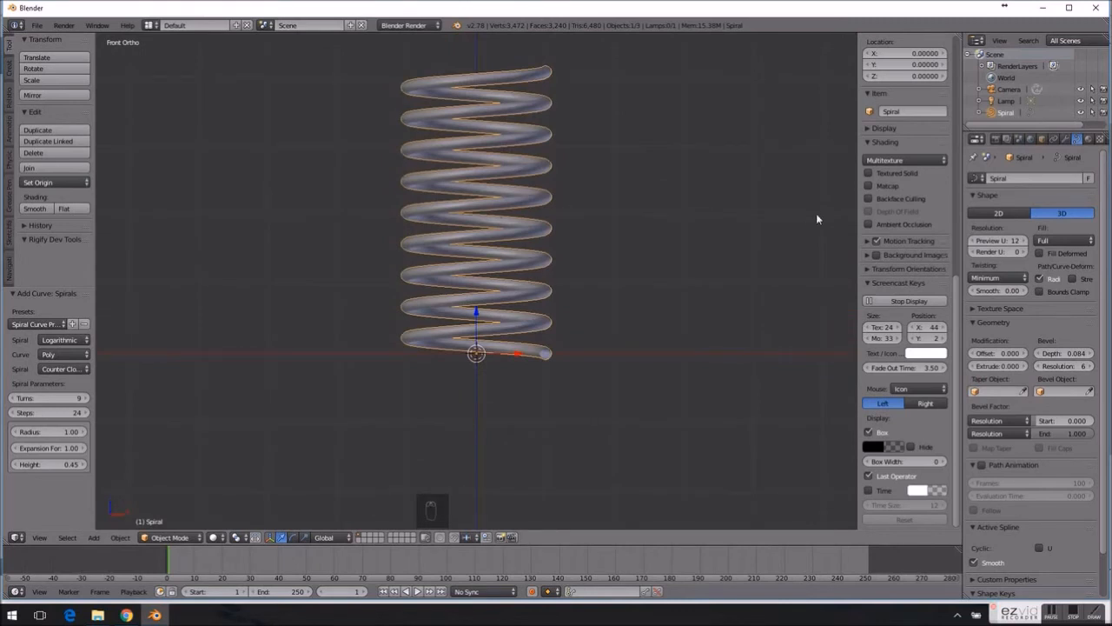
pyautogui.moveTo(1077, 366)
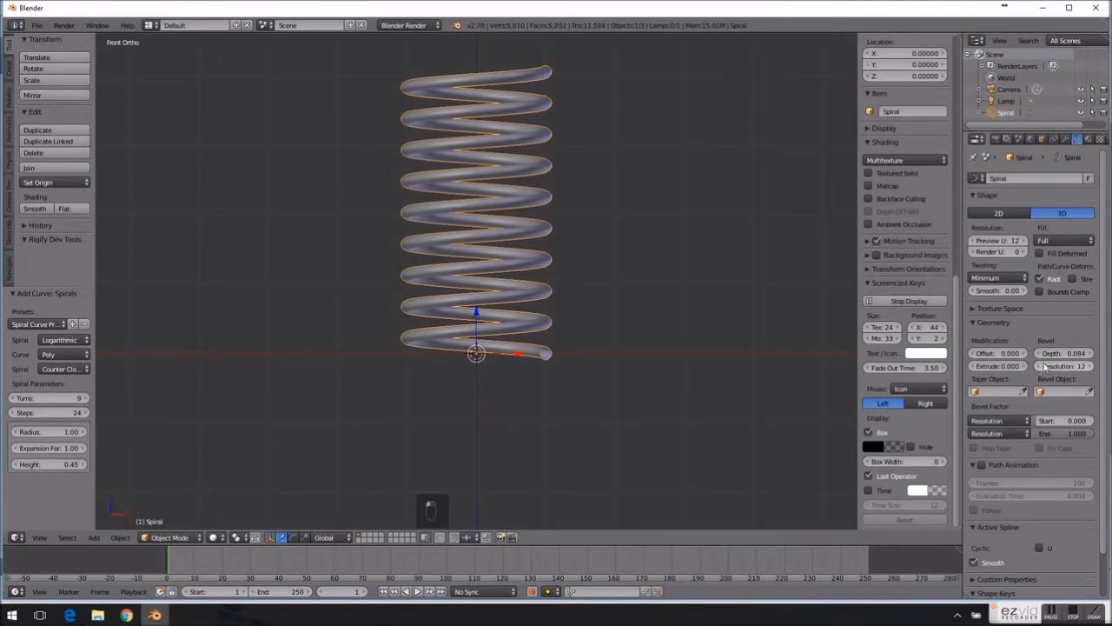
pyautogui.moveTo(1043, 352); pyautogui.dragTo(1073, 352)
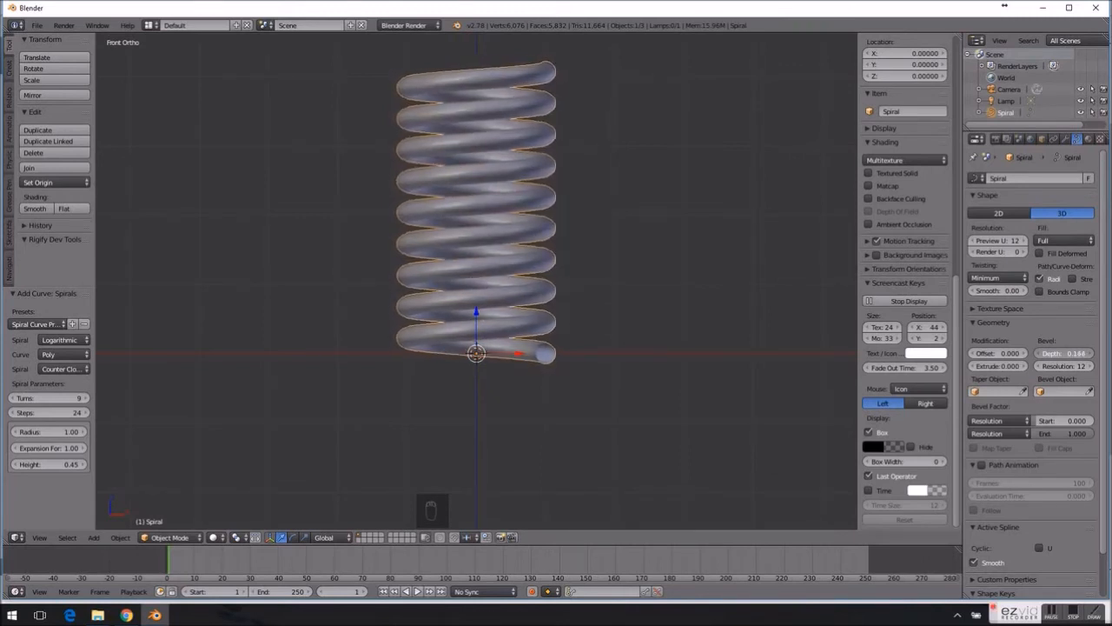
pyautogui.moveTo(1069, 352); pyautogui.dragTo(1051, 353)
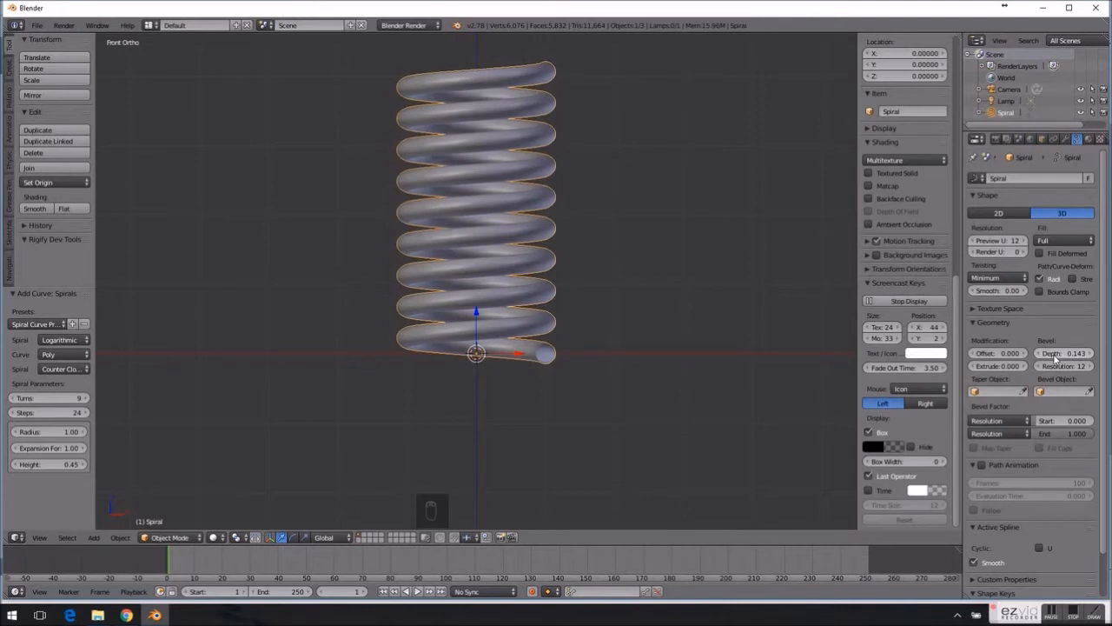
pyautogui.click(1054, 353)
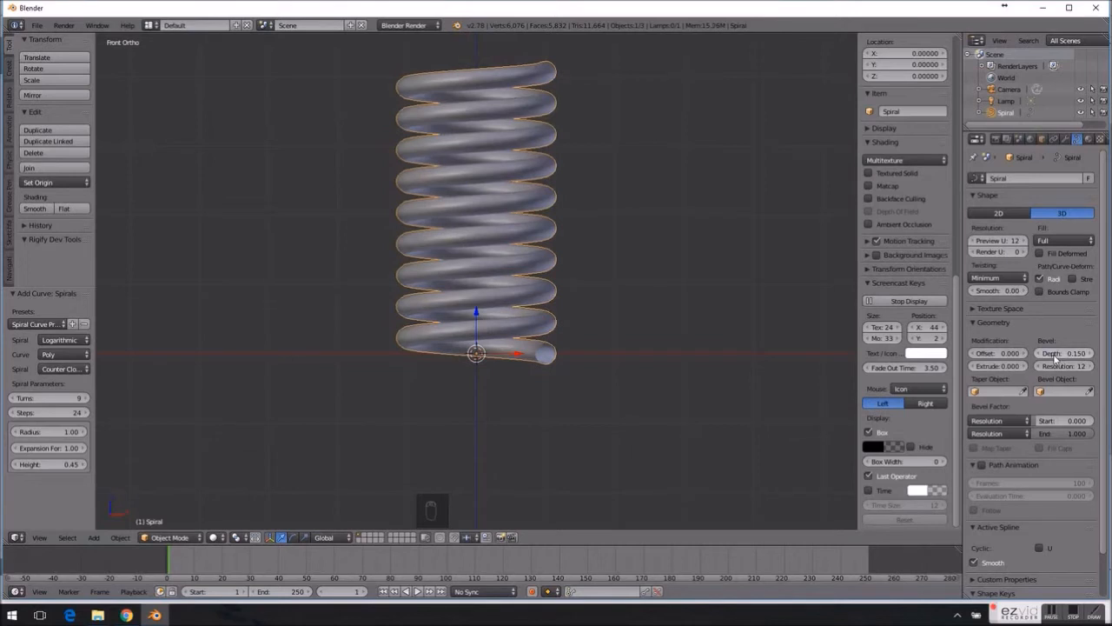
pyautogui.moveTo(1052, 360)
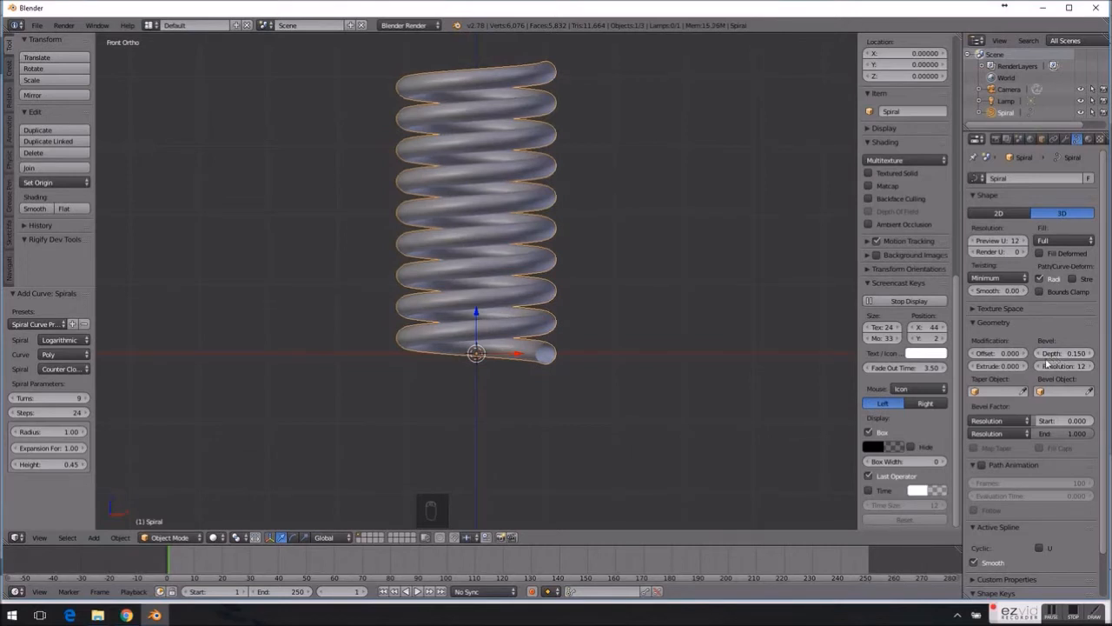
pyautogui.moveTo(900, 398)
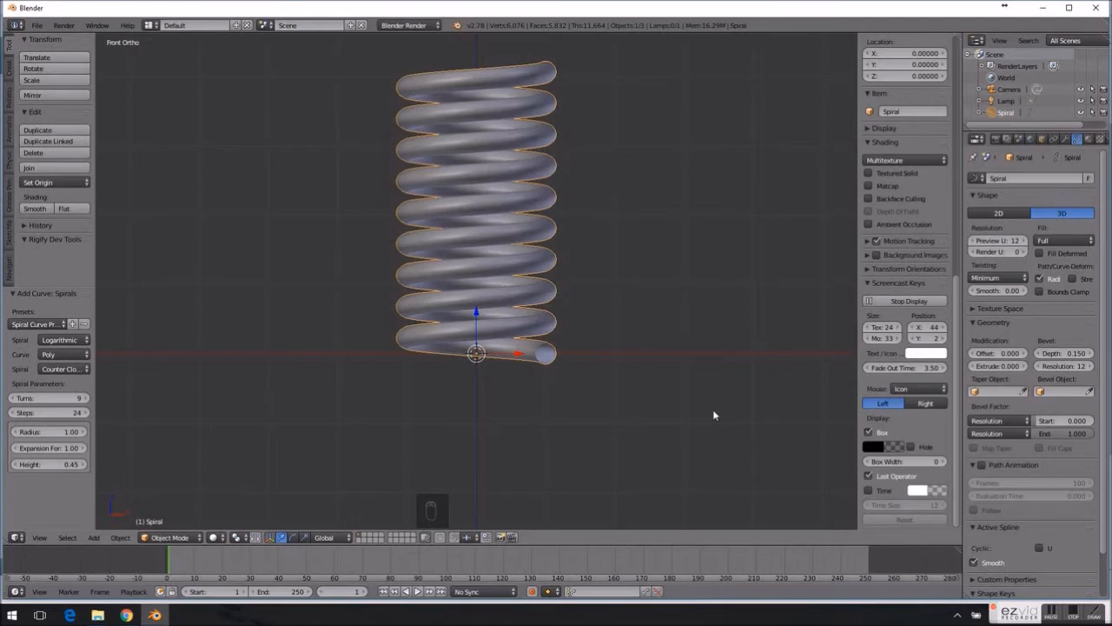
pyautogui.moveTo(674, 437)
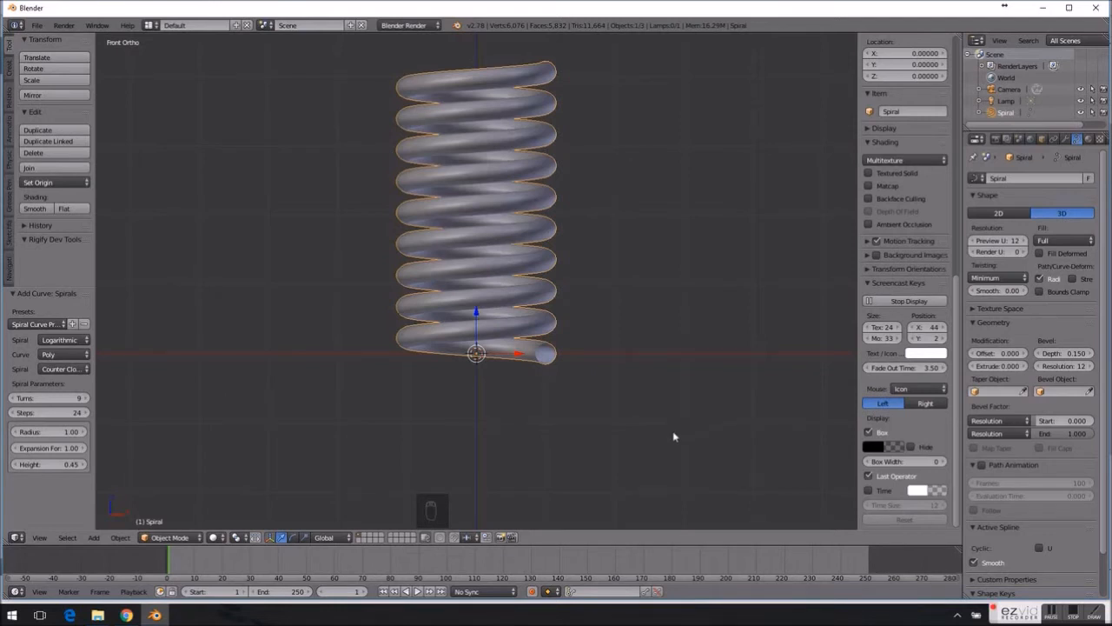
pyautogui.moveTo(606, 441)
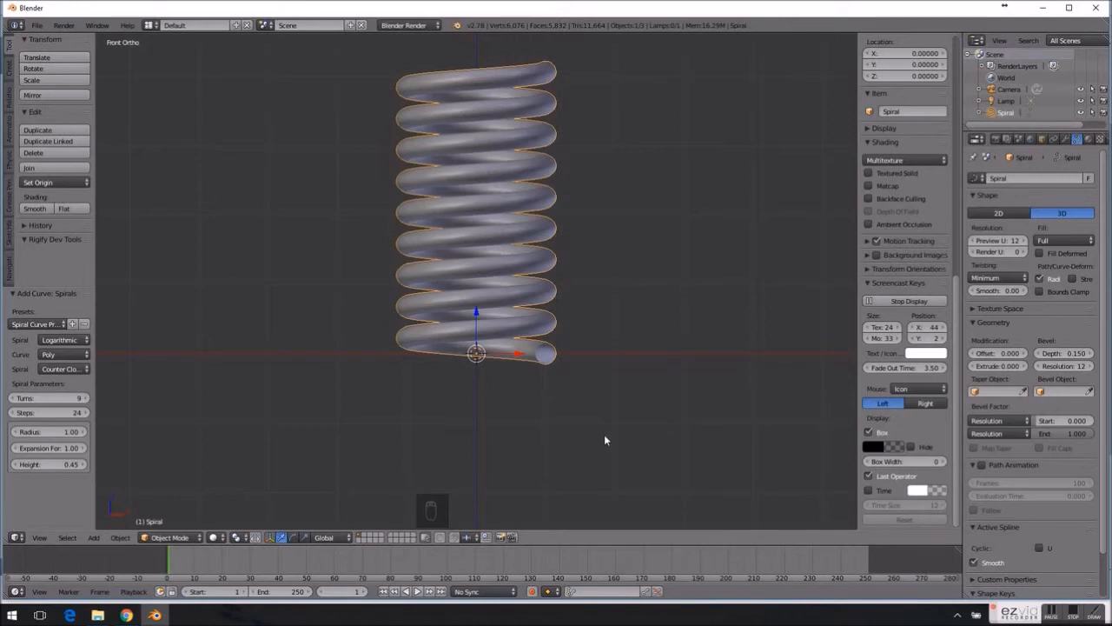
# - Convert the Spiral curve to a mesh and return to Object Mode
pyautogui.press('alt+c')
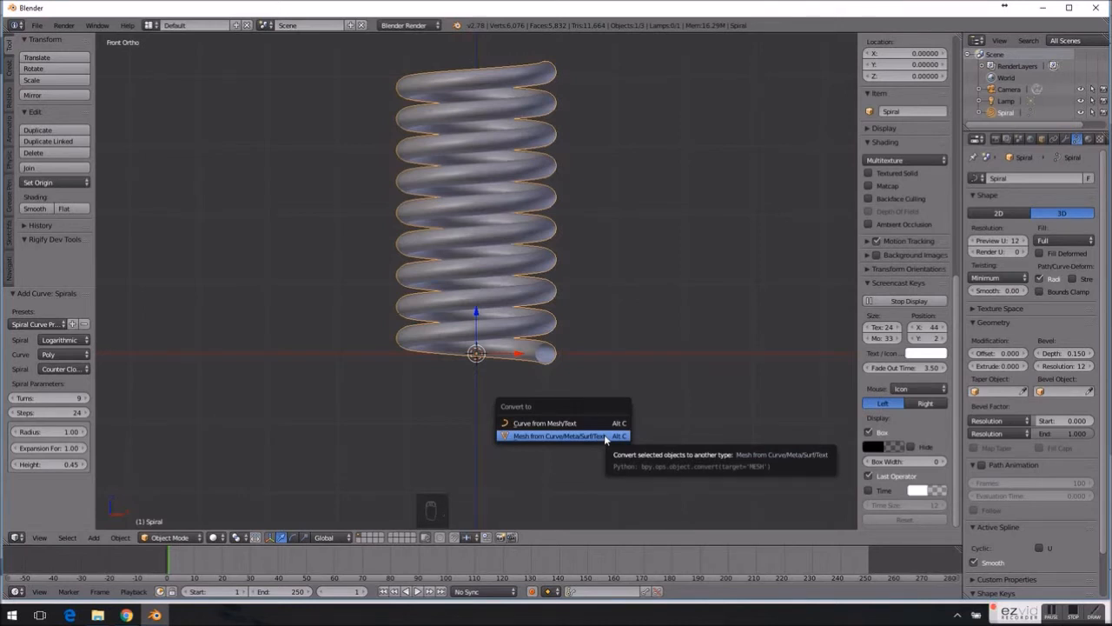
pyautogui.click(558, 435)
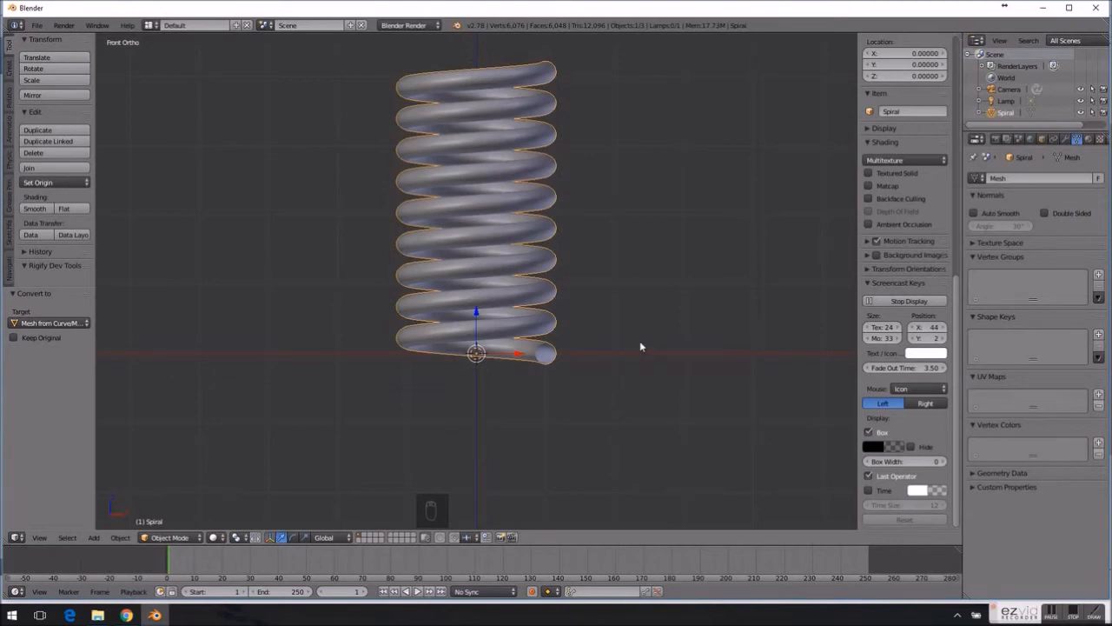
pyautogui.press('Tab')
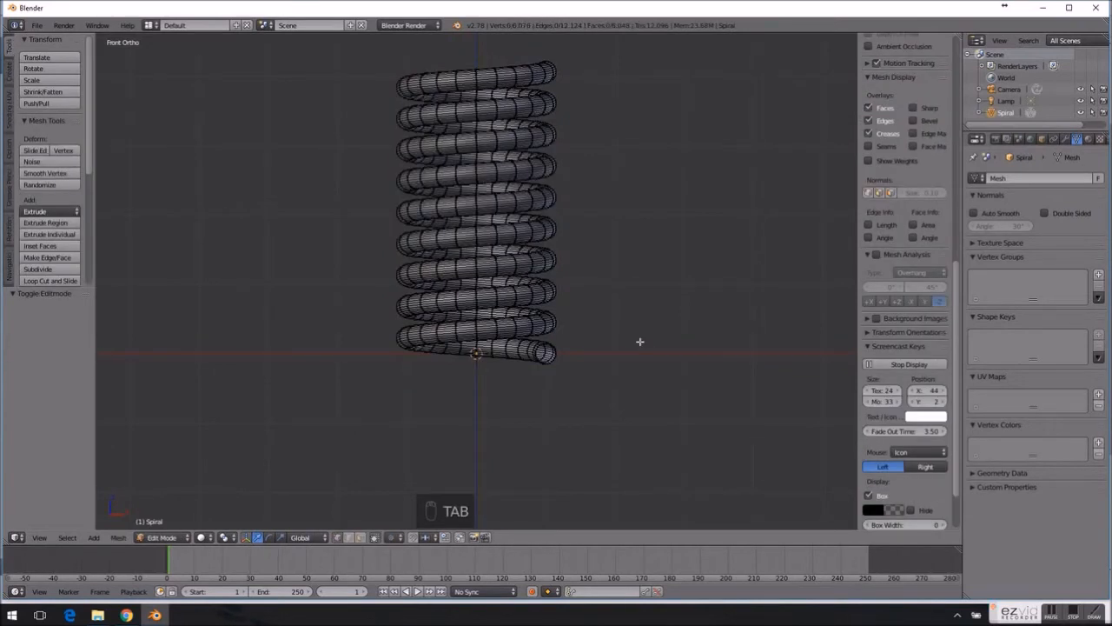
pyautogui.press('a')
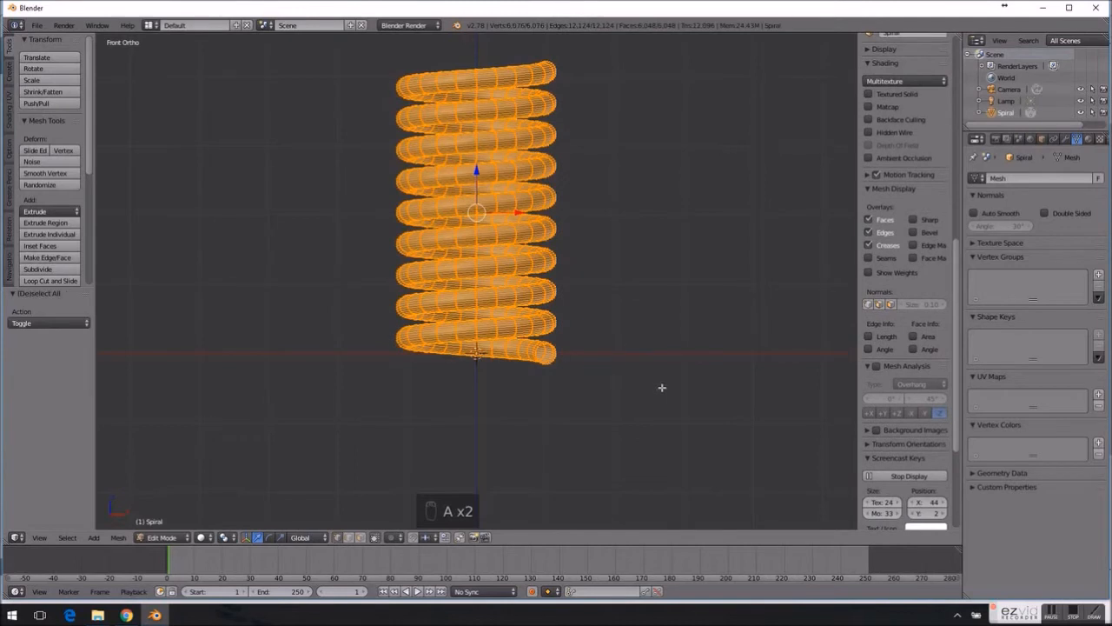
pyautogui.press('Tab')
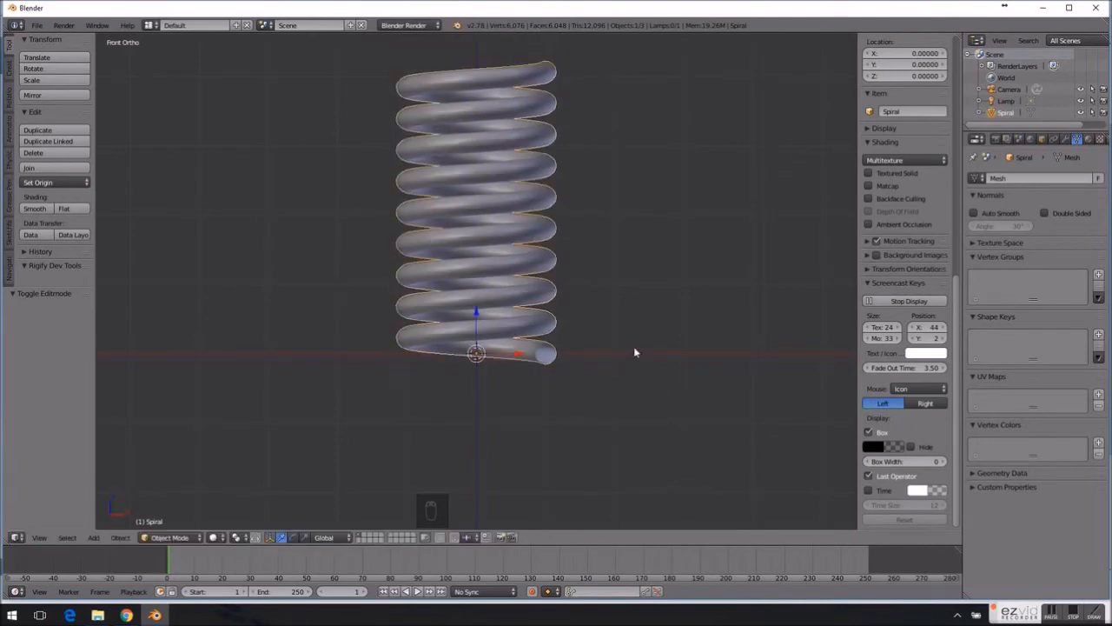
# - Rotate the spring mesh about the Z axis by roughly 99 degrees
pyautogui.press('r')
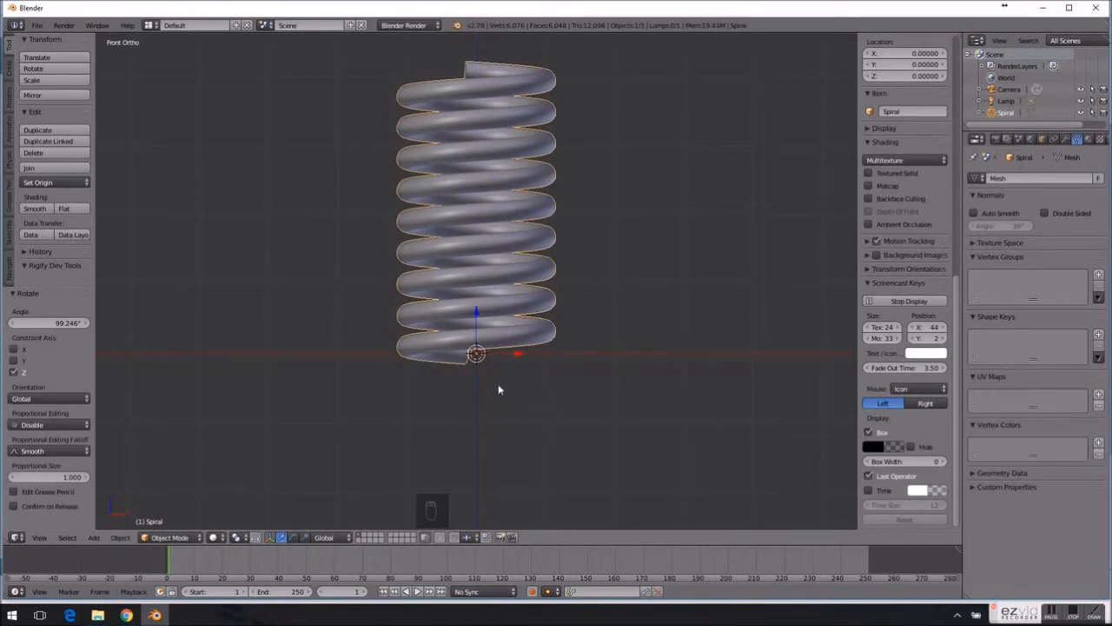
pyautogui.moveTo(518, 358)
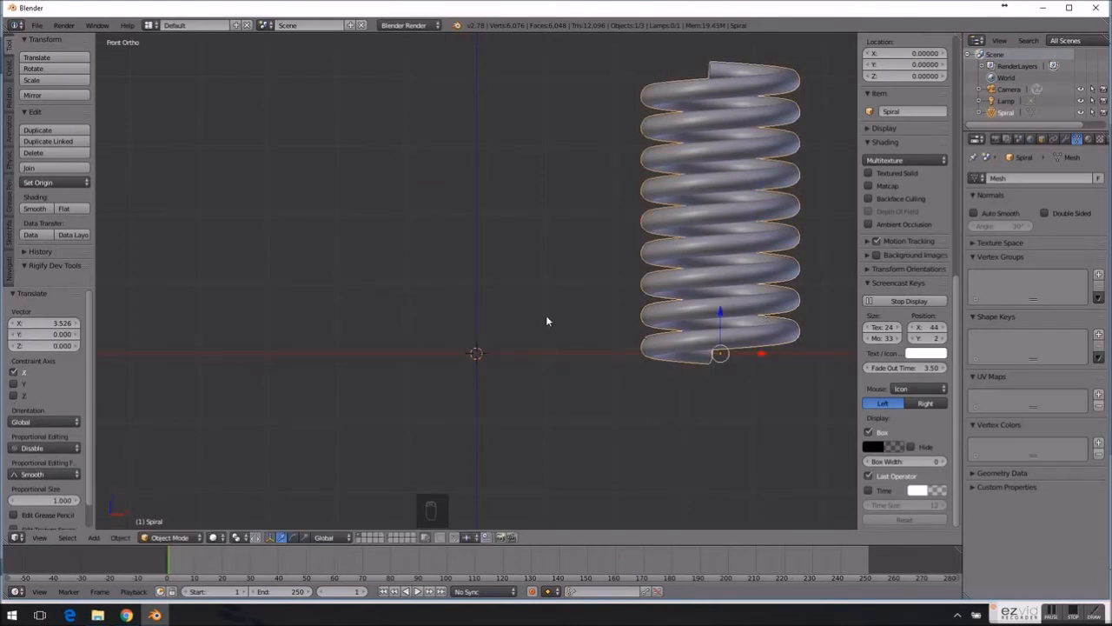
# - Add a Sphere spiral with 9 turns and radius 1, raise it and stretch it along Z
pyautogui.press('shift+a')
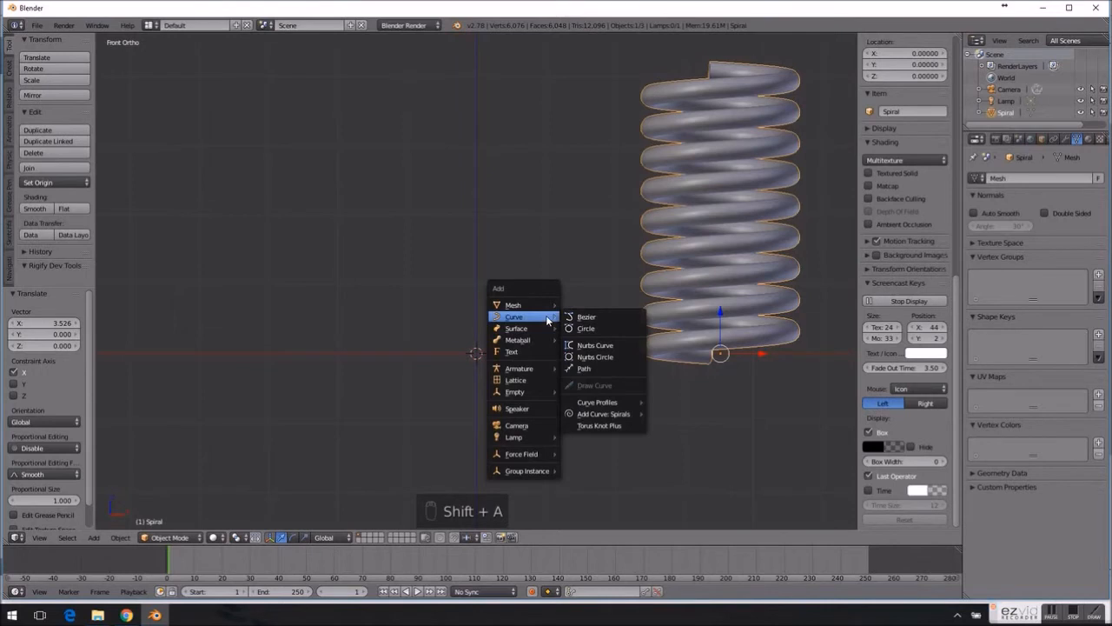
pyautogui.moveTo(595, 386)
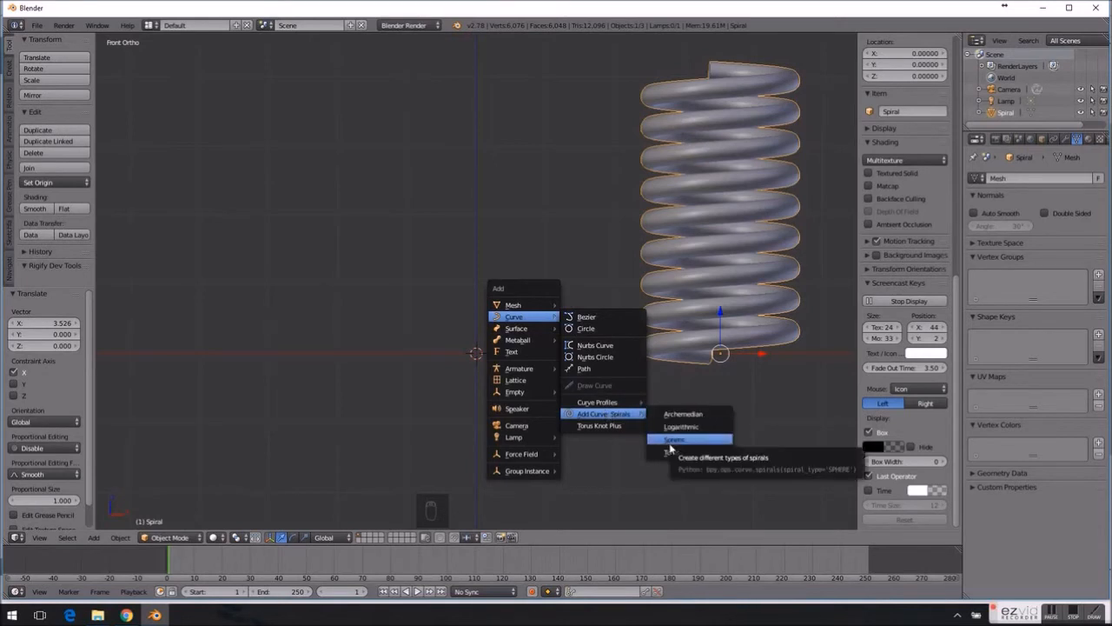
pyautogui.click(675, 439)
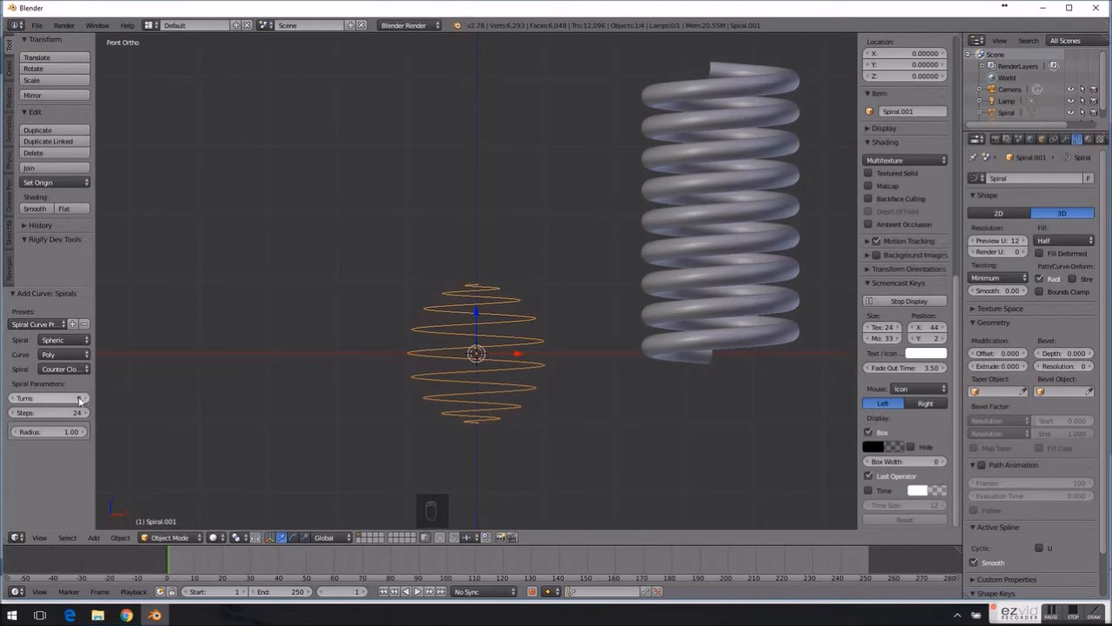
pyautogui.click(48, 398)
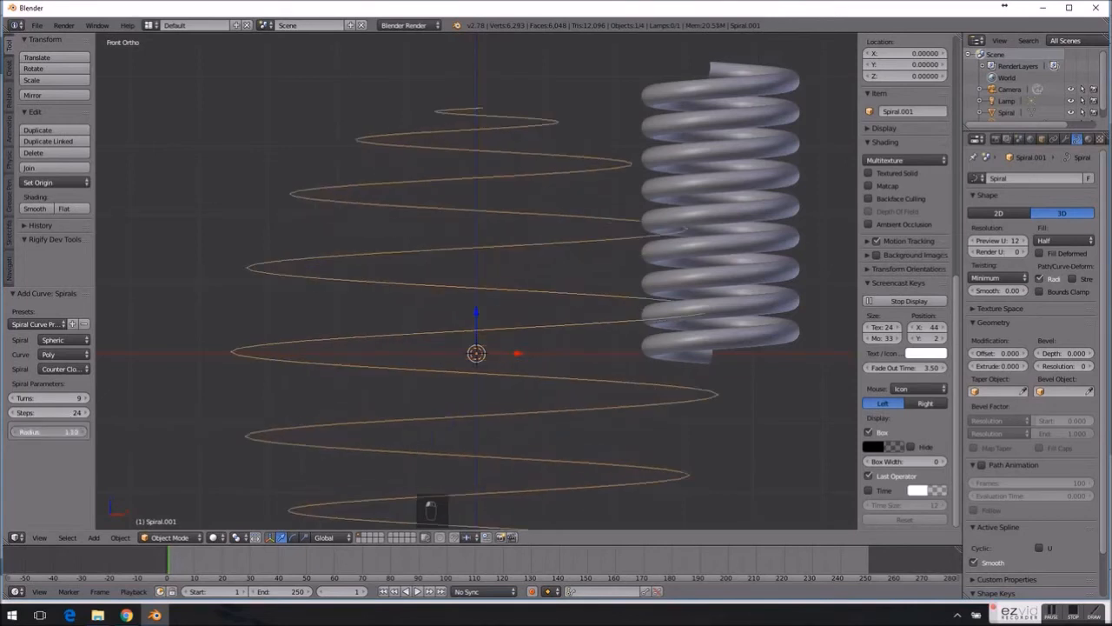
pyautogui.moveTo(61, 432); pyautogui.dragTo(48, 432)
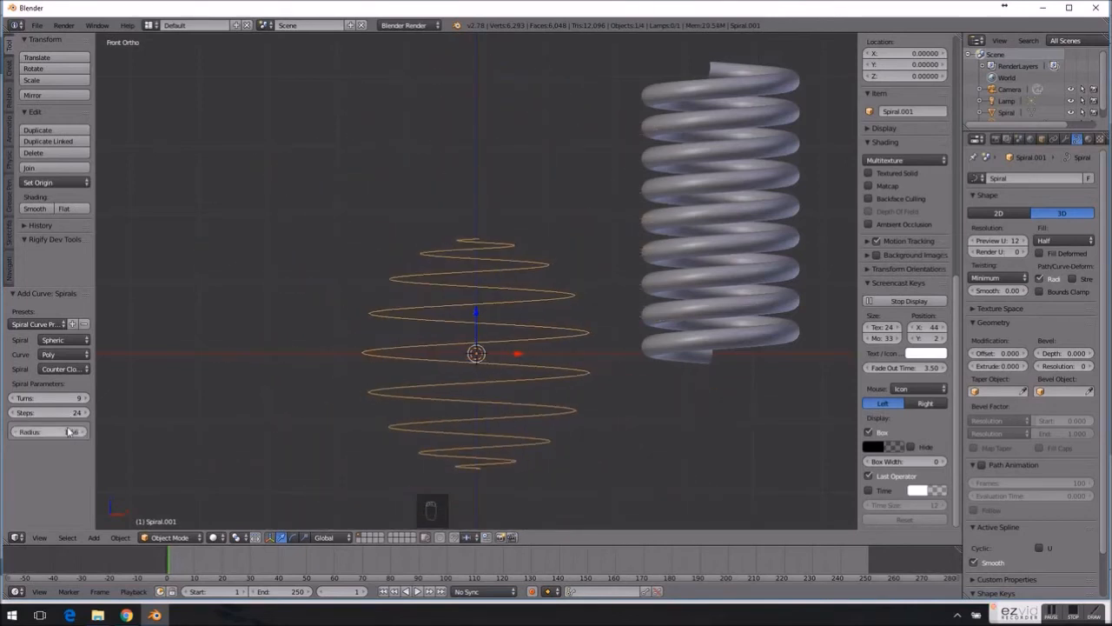
pyautogui.click(48, 432)
pyautogui.write(' 1.00')
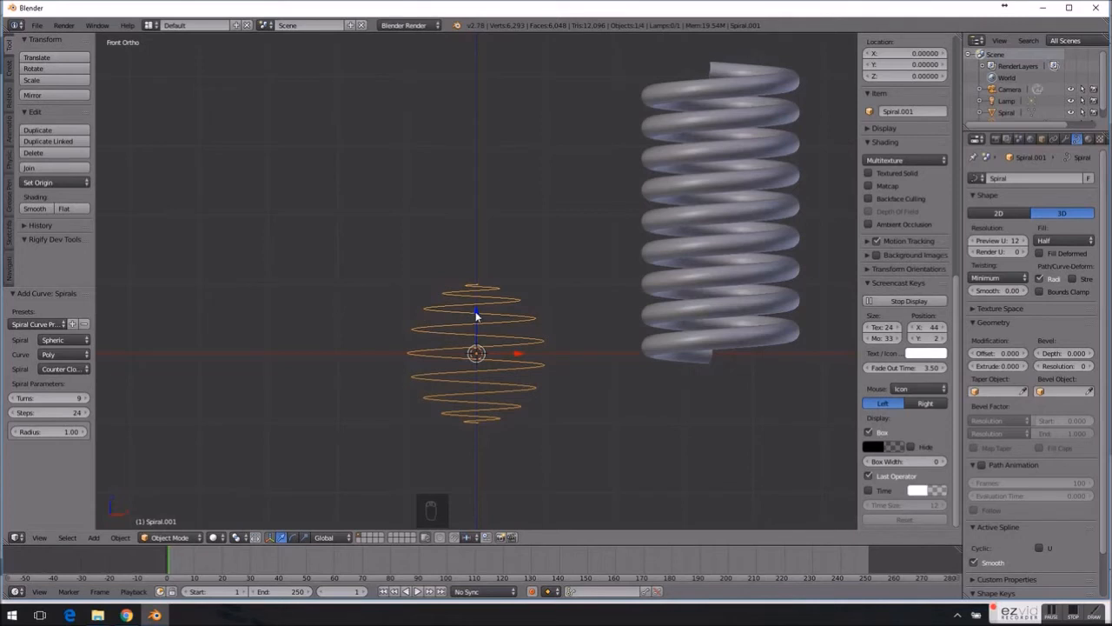
pyautogui.moveTo(476, 354); pyautogui.dragTo(476, 229)
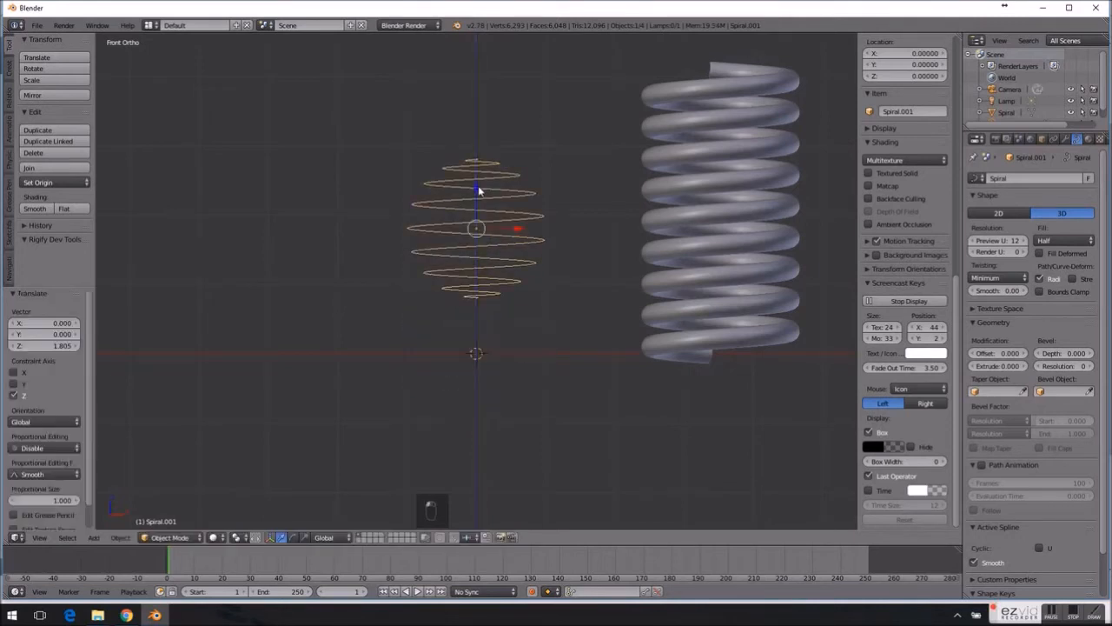
pyautogui.press('s')
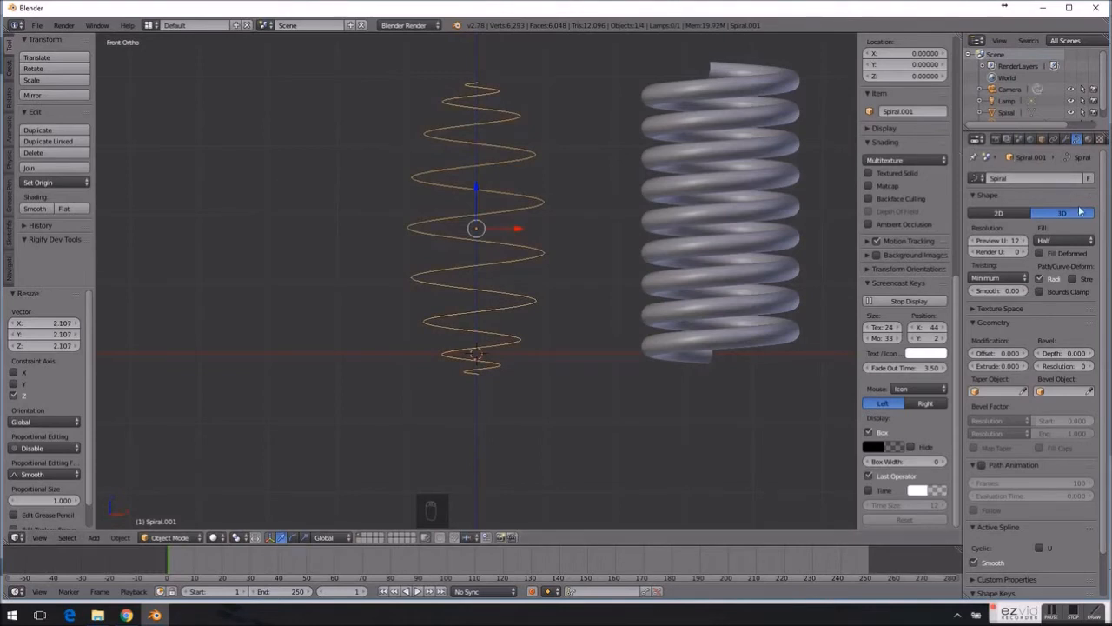
# - Give the spherical spiral curve Full fill and a bevel depth of 0.053
pyautogui.click(1061, 213)
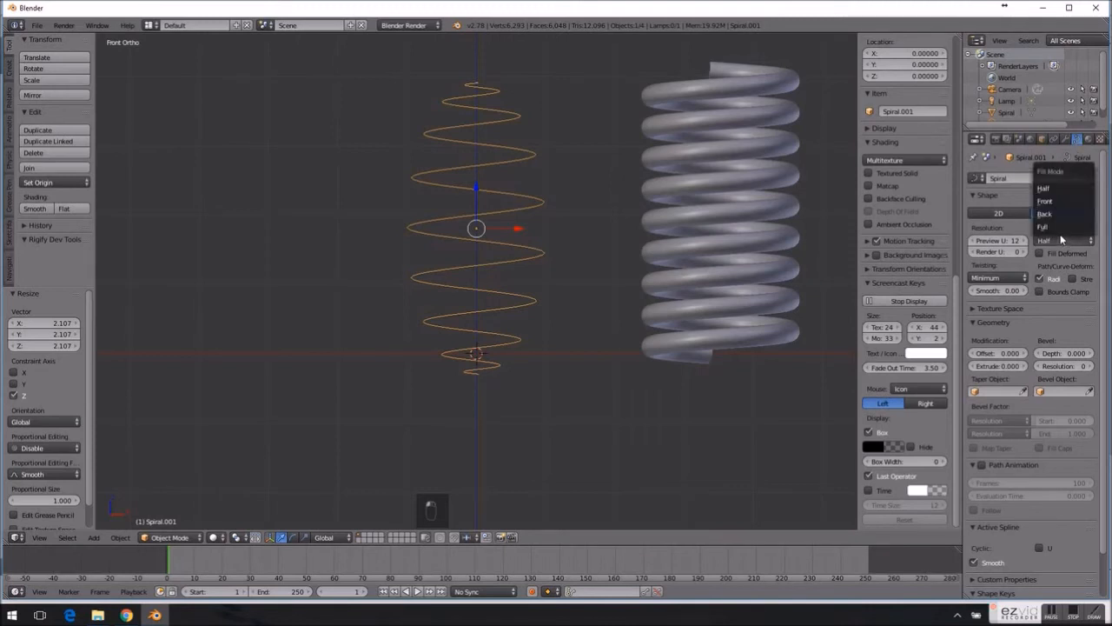
pyautogui.click(1043, 226)
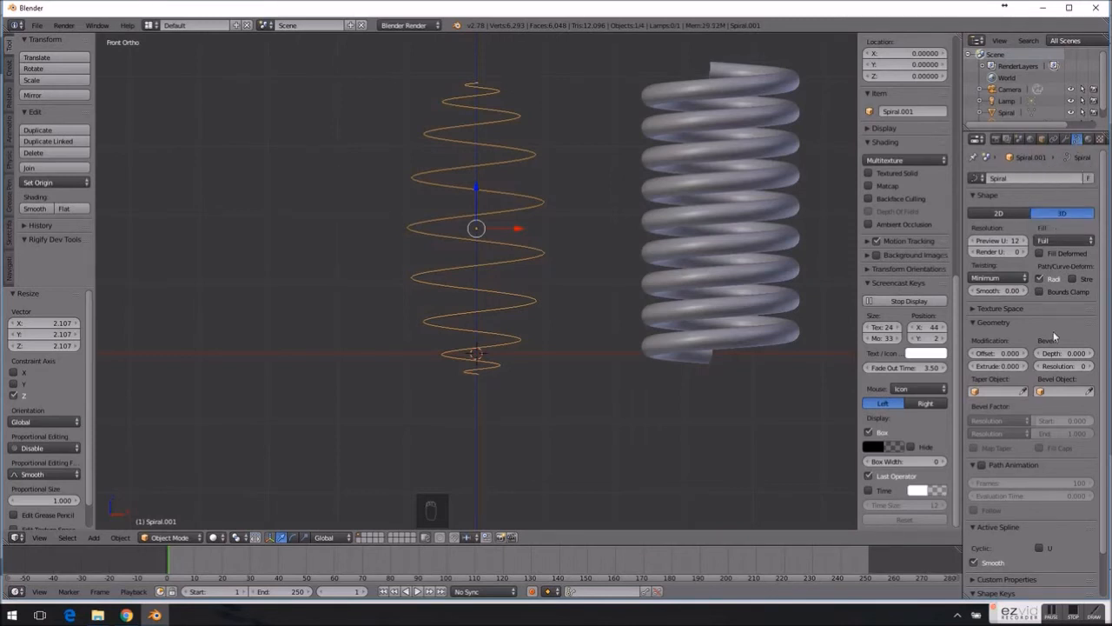
pyautogui.moveTo(1064, 353)
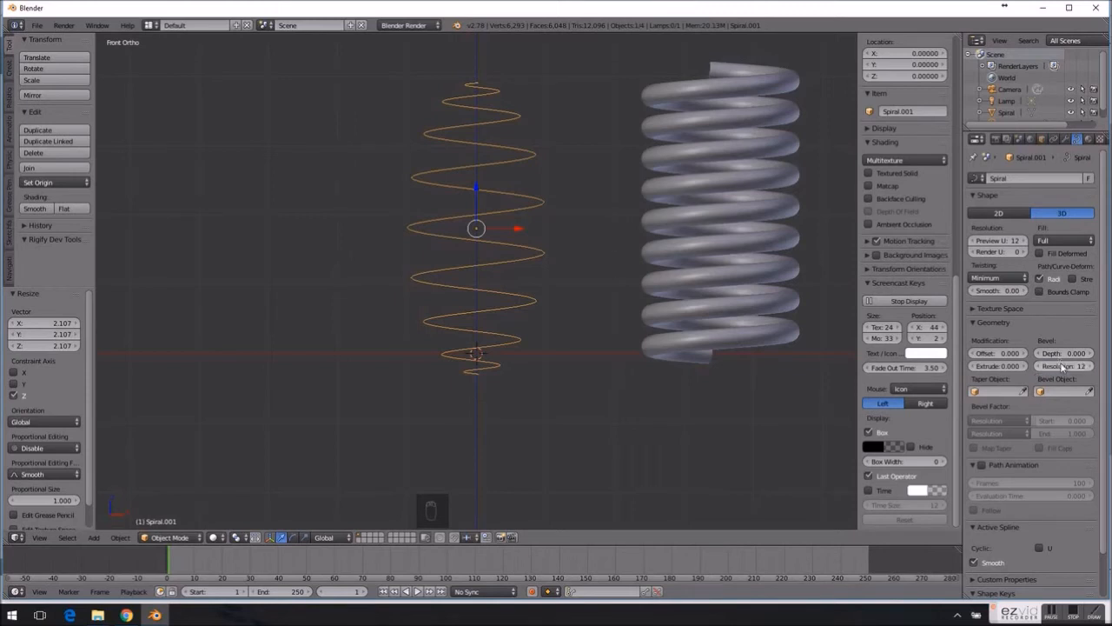
pyautogui.click(1064, 352)
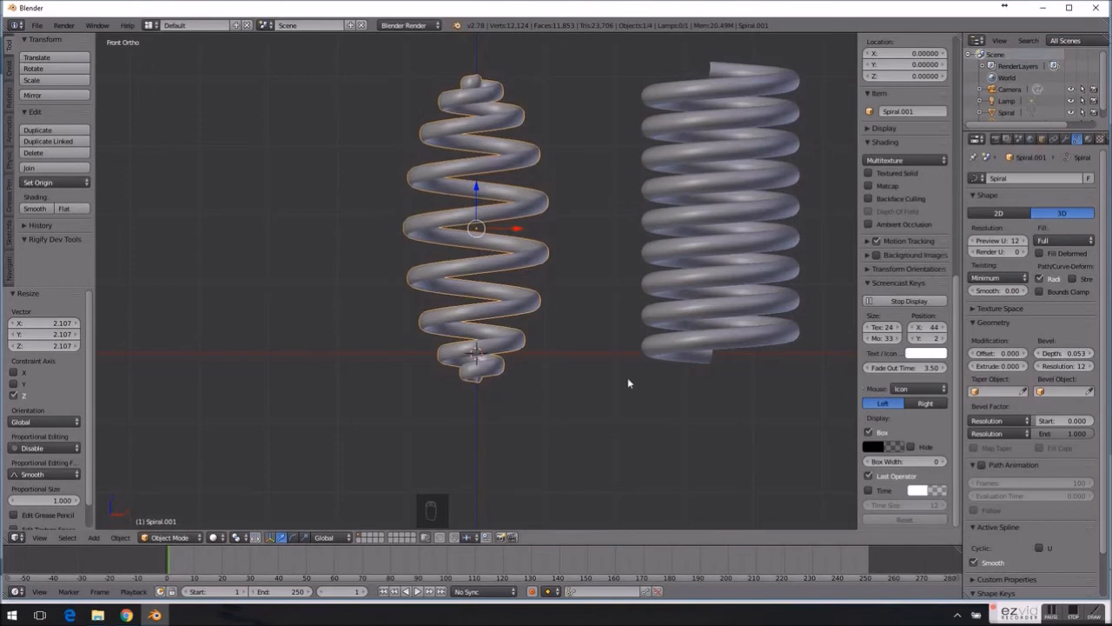
pyautogui.moveTo(547, 404)
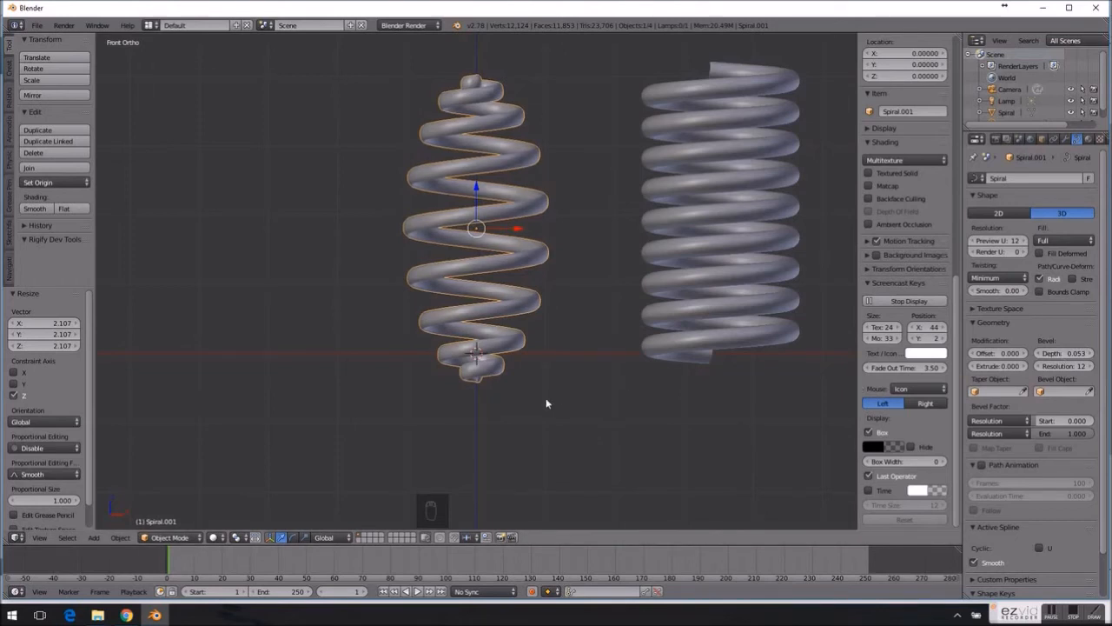
pyautogui.moveTo(496, 407)
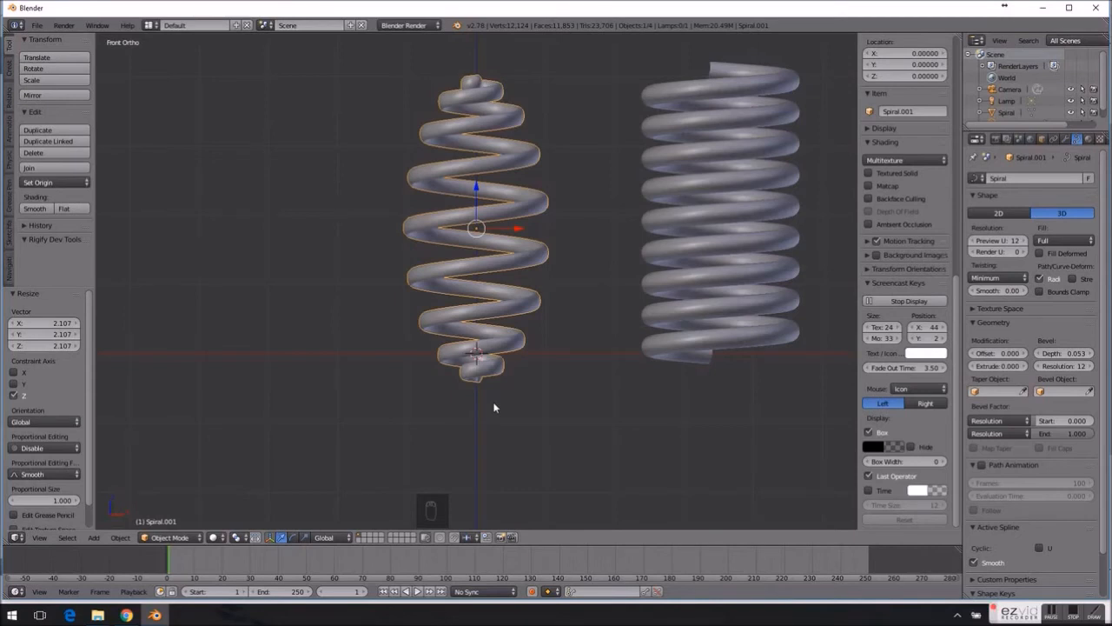
# - Convert the spherical spiral tube to a mesh with Alt+C, then toggle Edit Mode
pyautogui.press('alt+c')
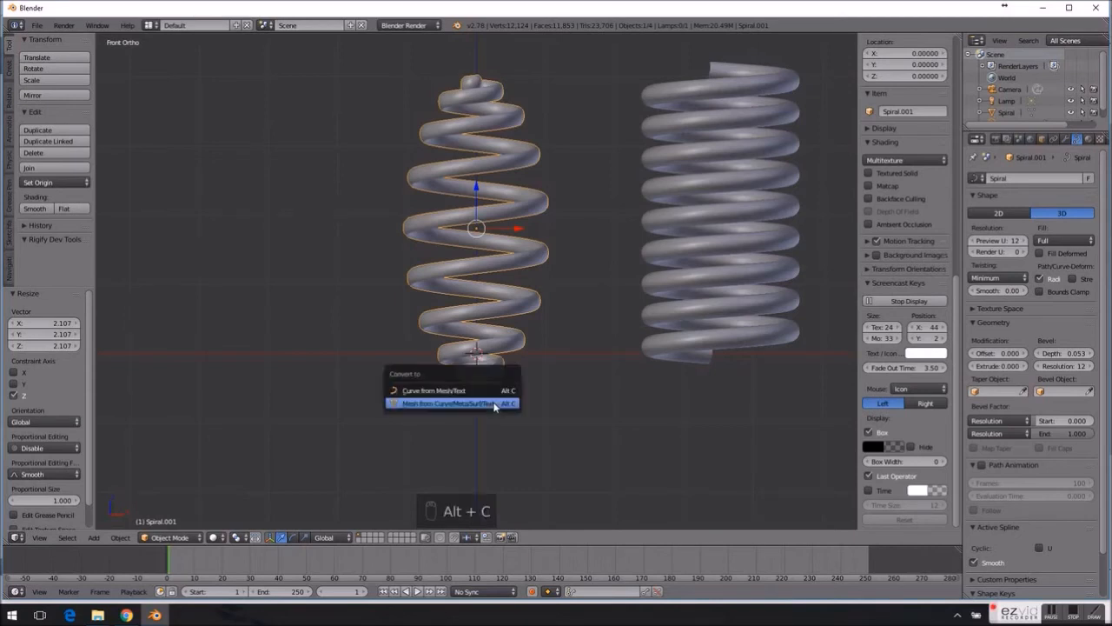
pyautogui.moveTo(451, 403)
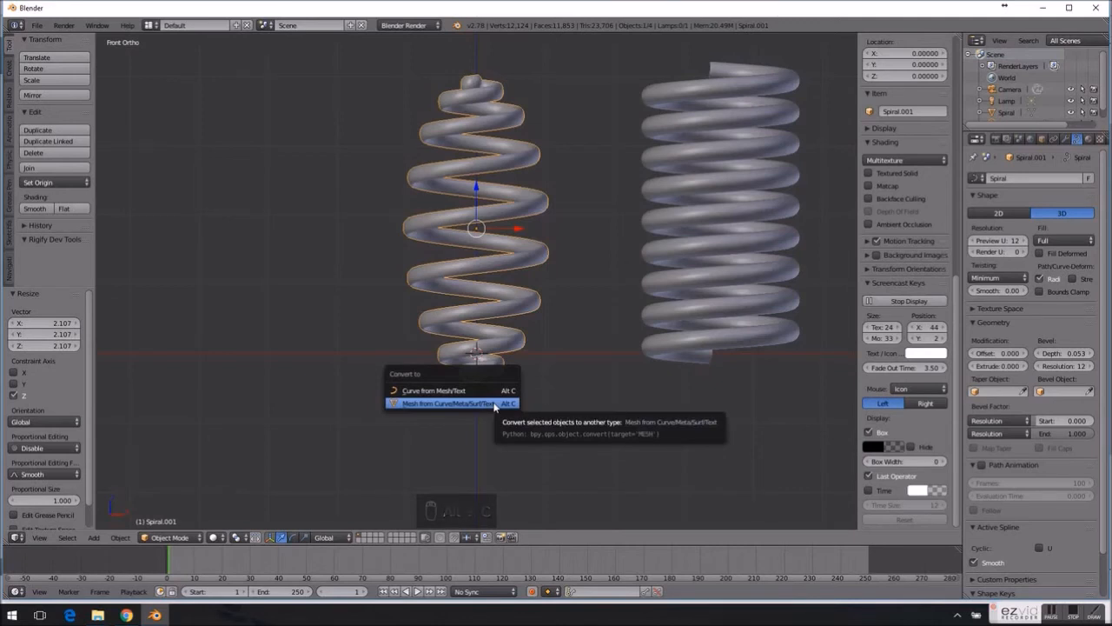
pyautogui.click(445, 404)
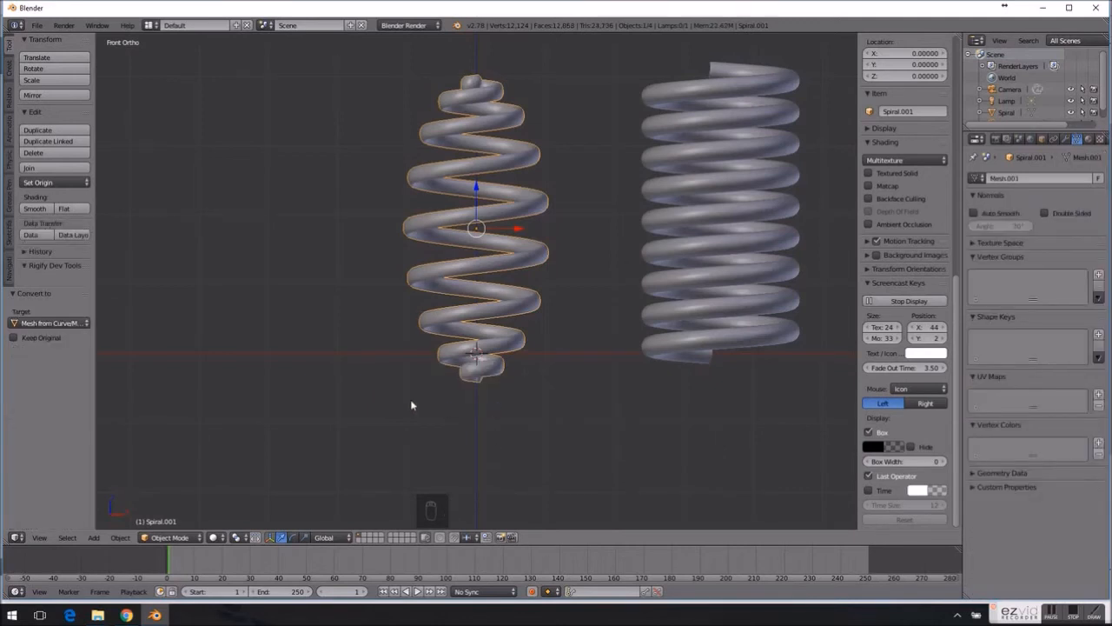
pyautogui.press('Tab')
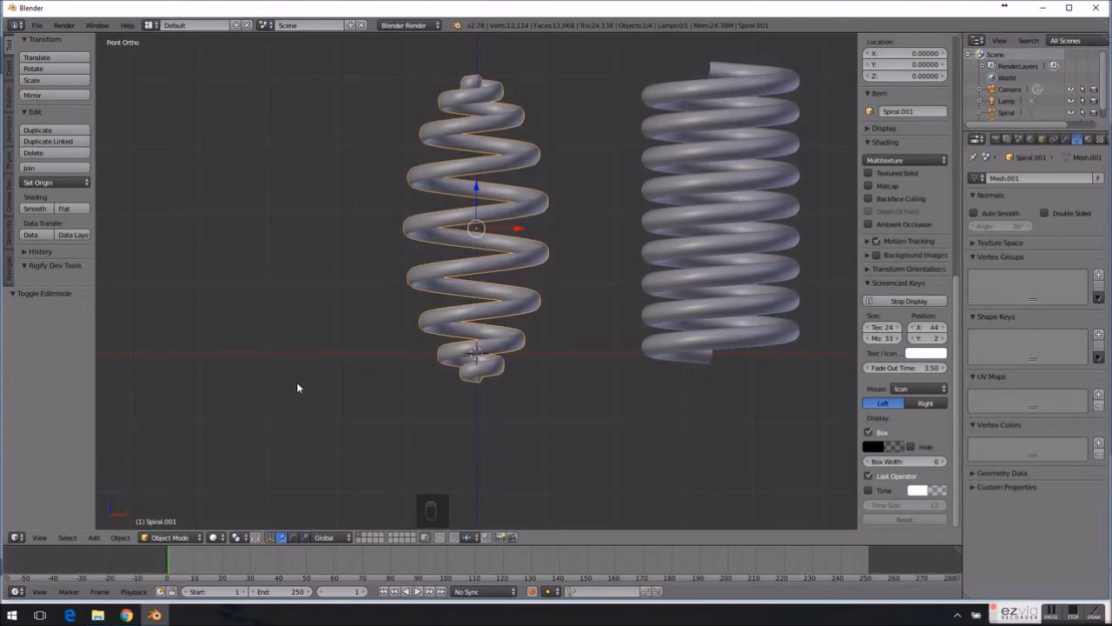
pyautogui.moveTo(426, 352)
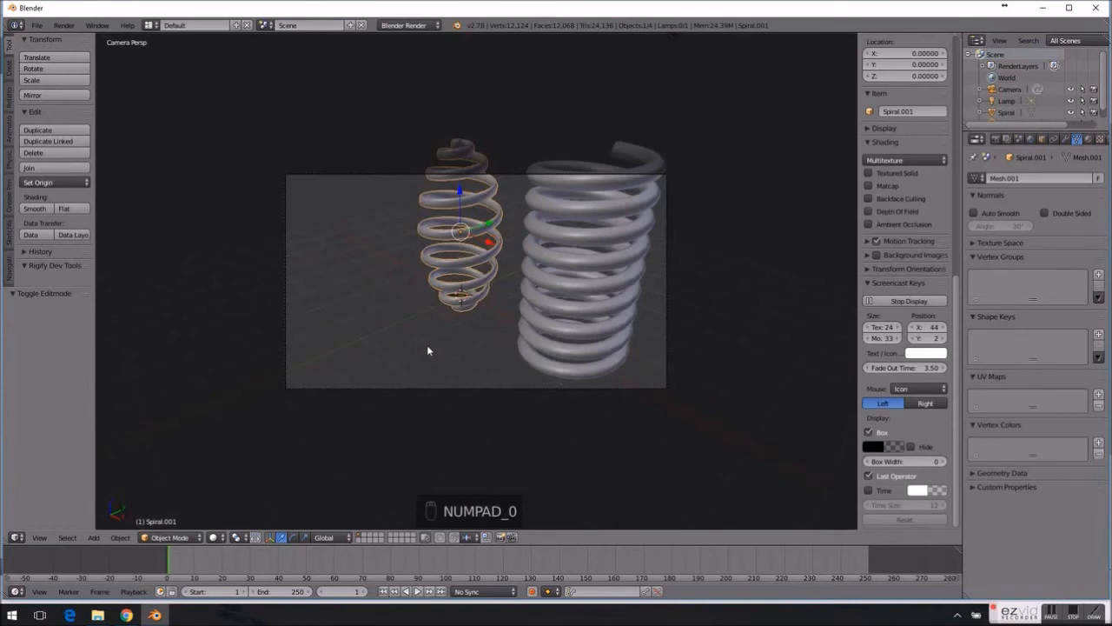
pyautogui.moveTo(833, 186)
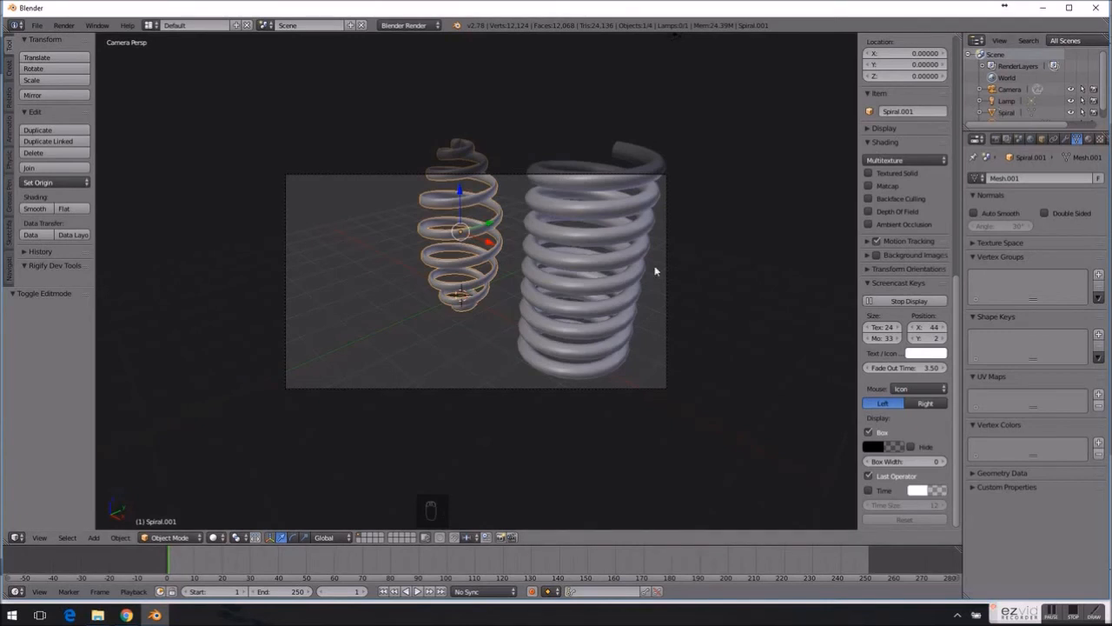
pyautogui.press('NUMPAD_0')
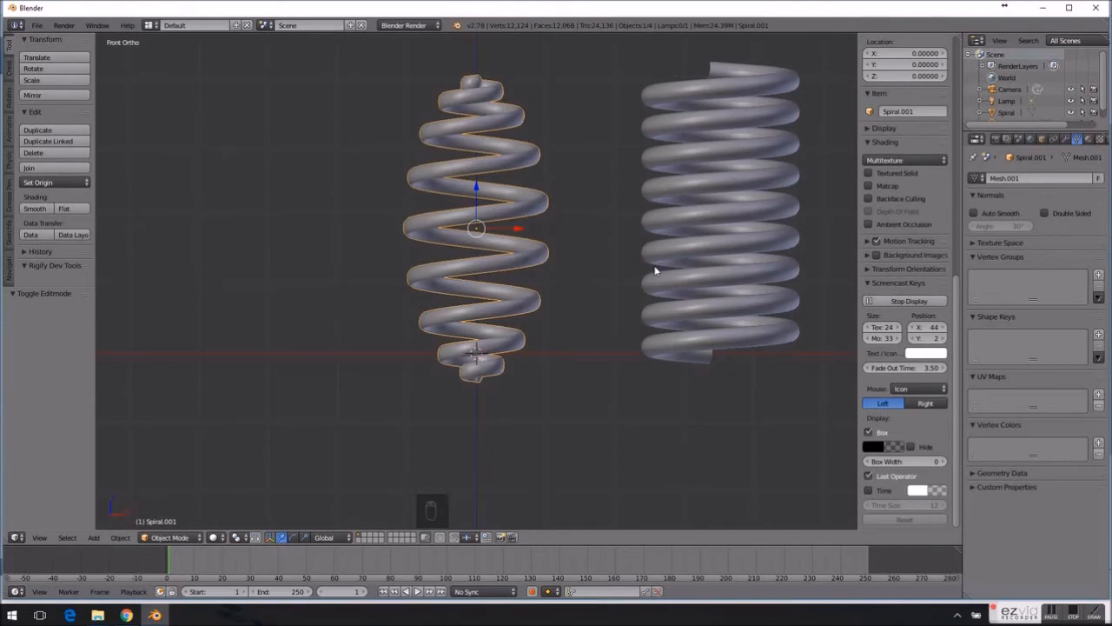
pyautogui.moveTo(666, 260)
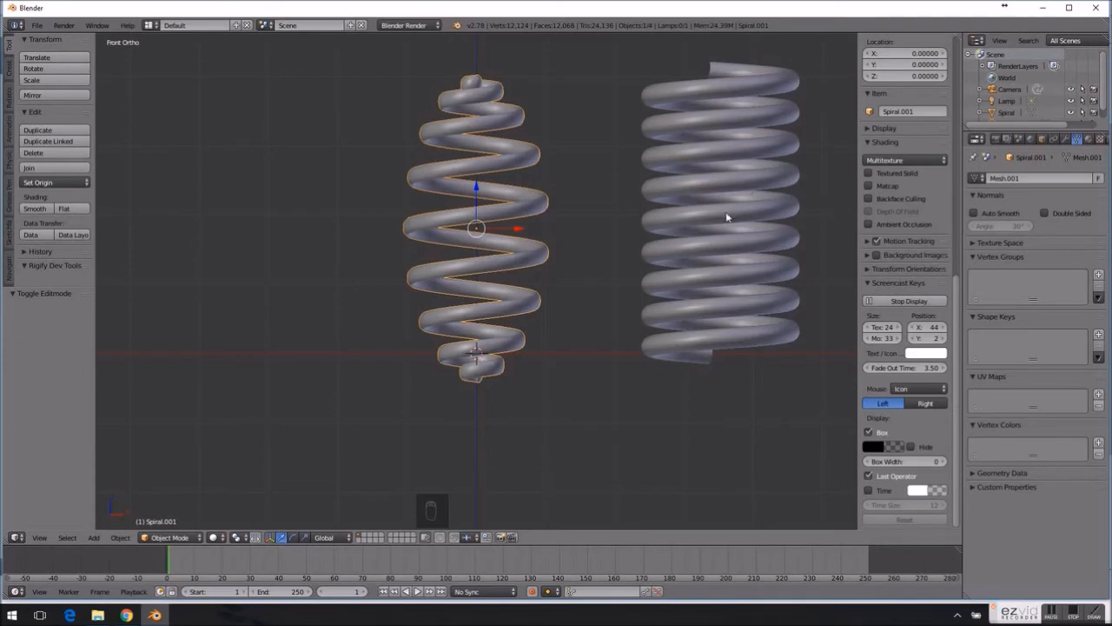
pyautogui.moveTo(688, 227)
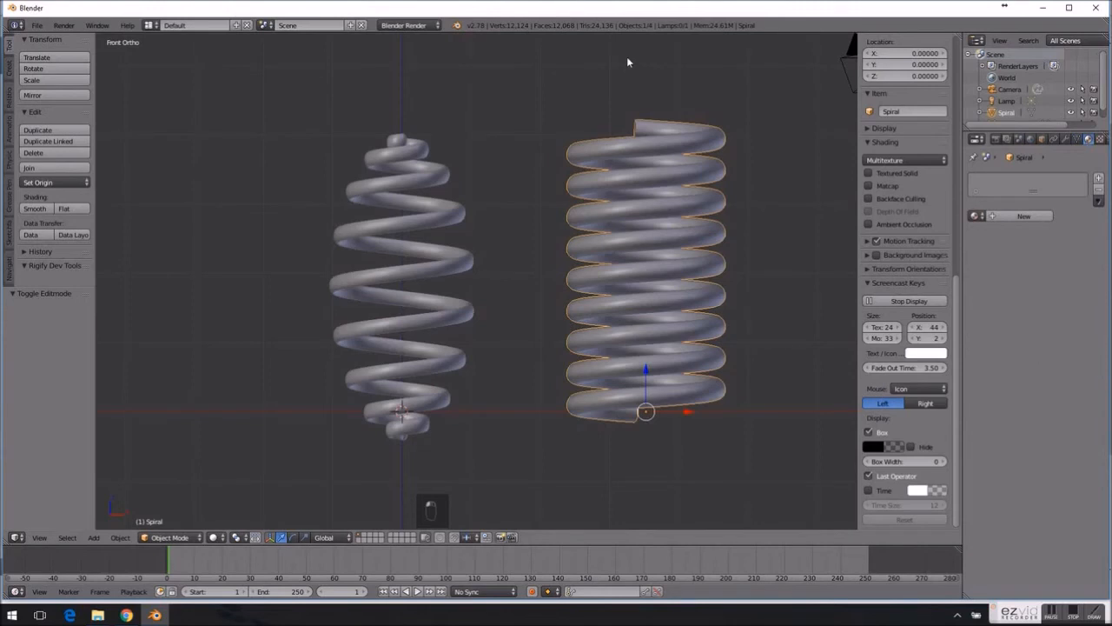
# - Switch the render engine to Cycles and add a new Spring material to the straight spring
pyautogui.click(409, 24)
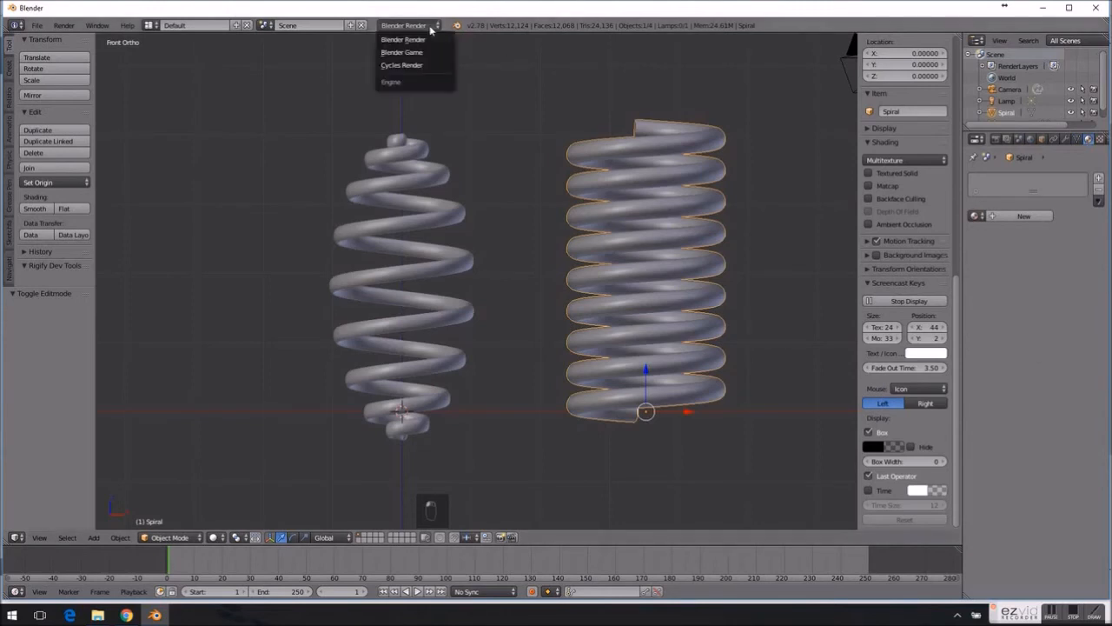
pyautogui.click(402, 65)
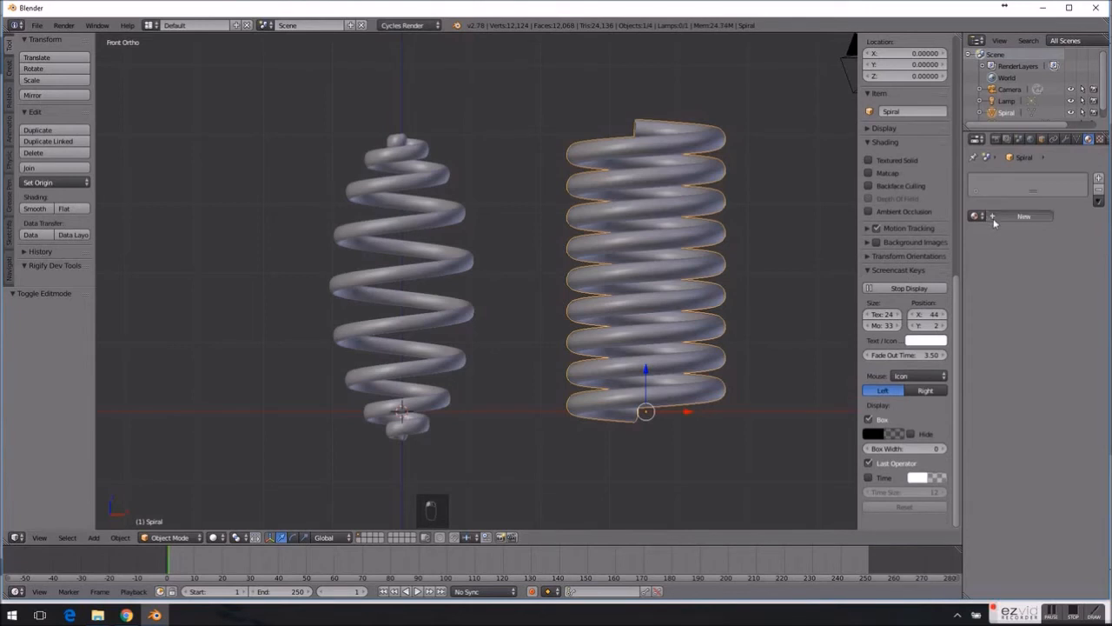
pyautogui.click(1023, 216)
pyautogui.write('Spring')
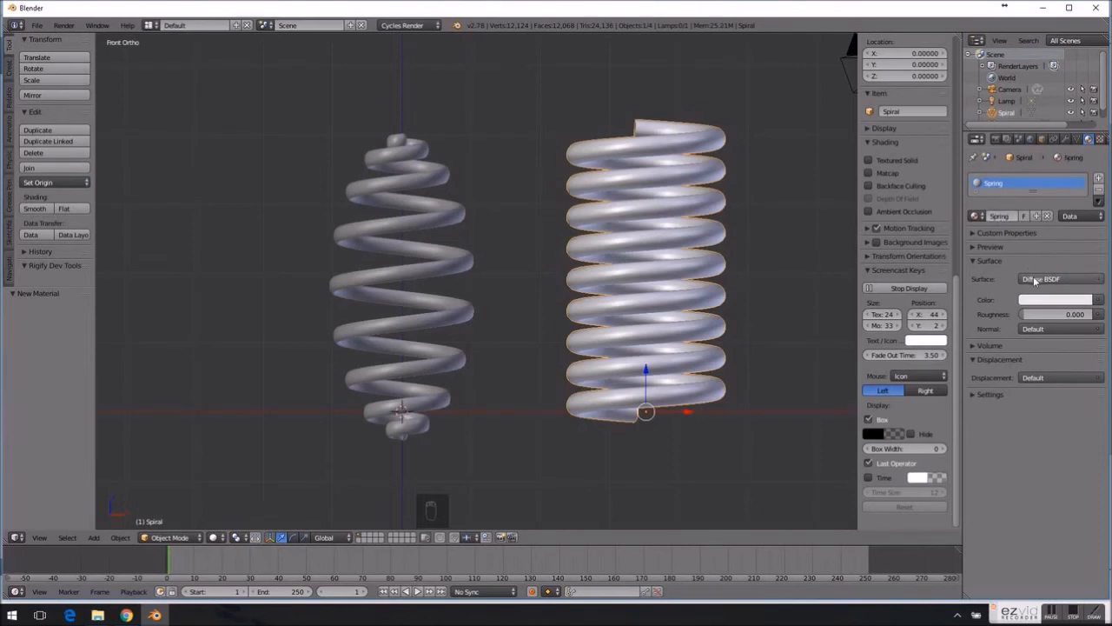
# - Set the surface to a Mix Shader of Diffuse and Glossy BSDF, with red diffuse colour
pyautogui.click(1034, 278)
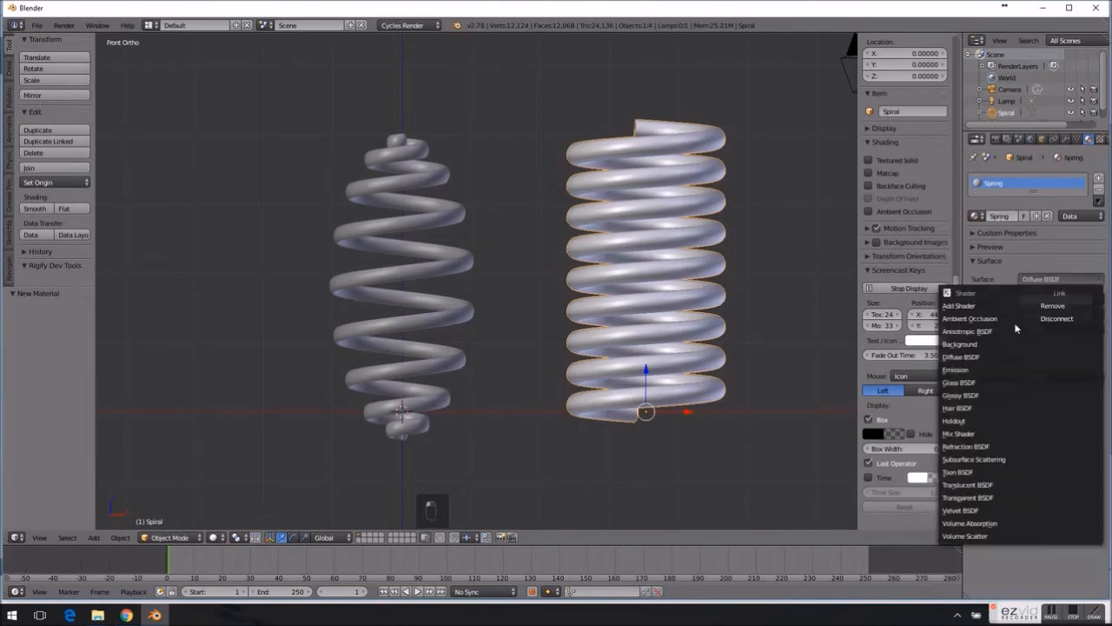
pyautogui.click(958, 433)
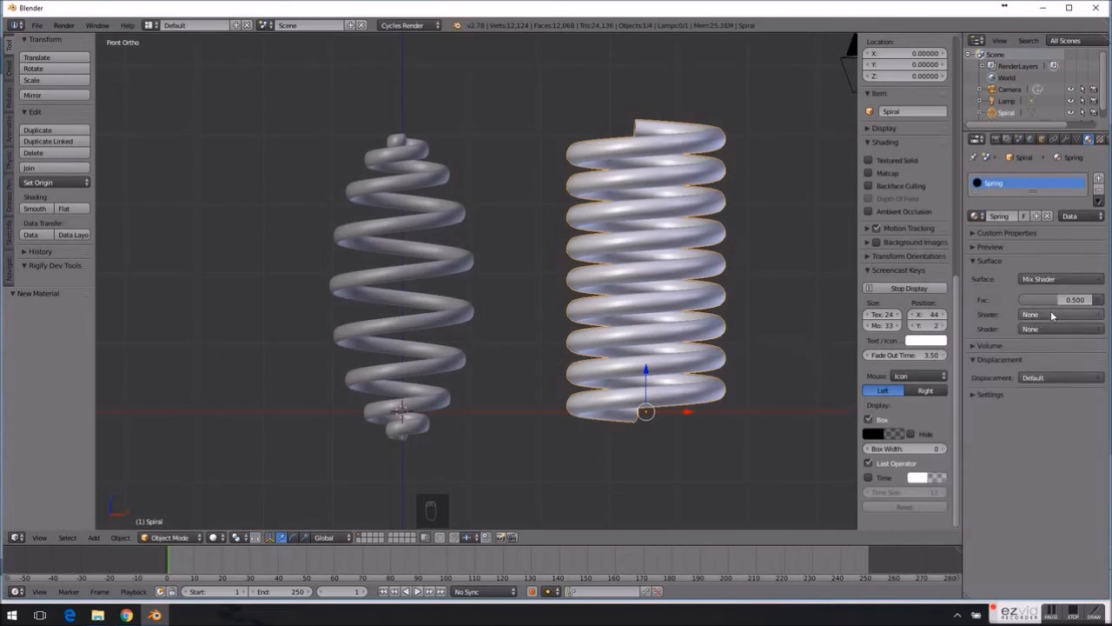
pyautogui.click(1060, 314)
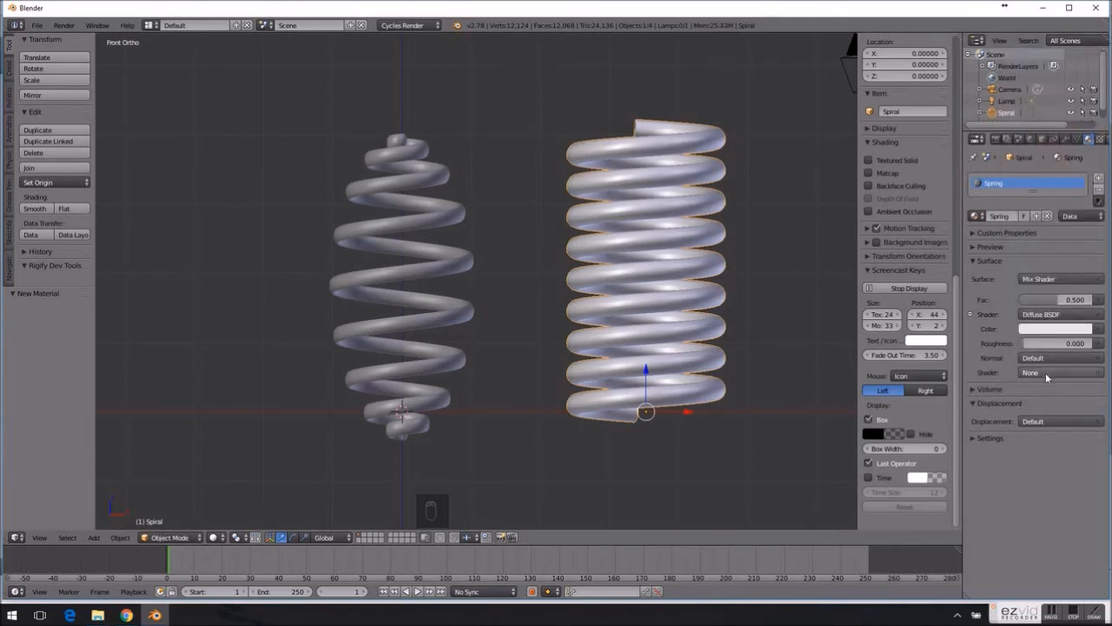
pyautogui.click(1060, 373)
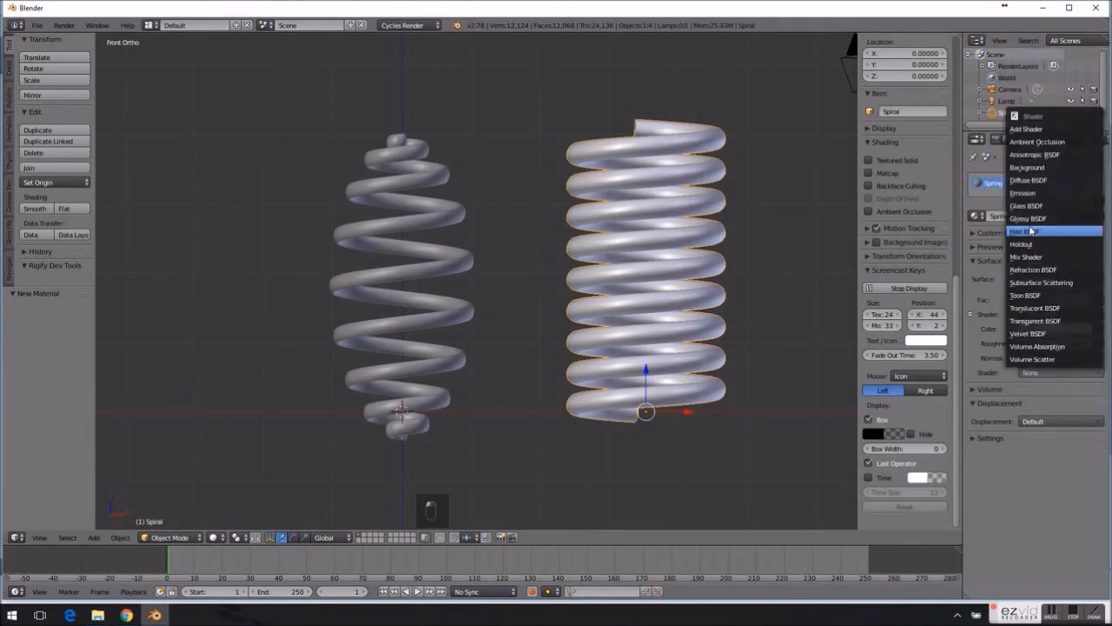
pyautogui.click(1026, 232)
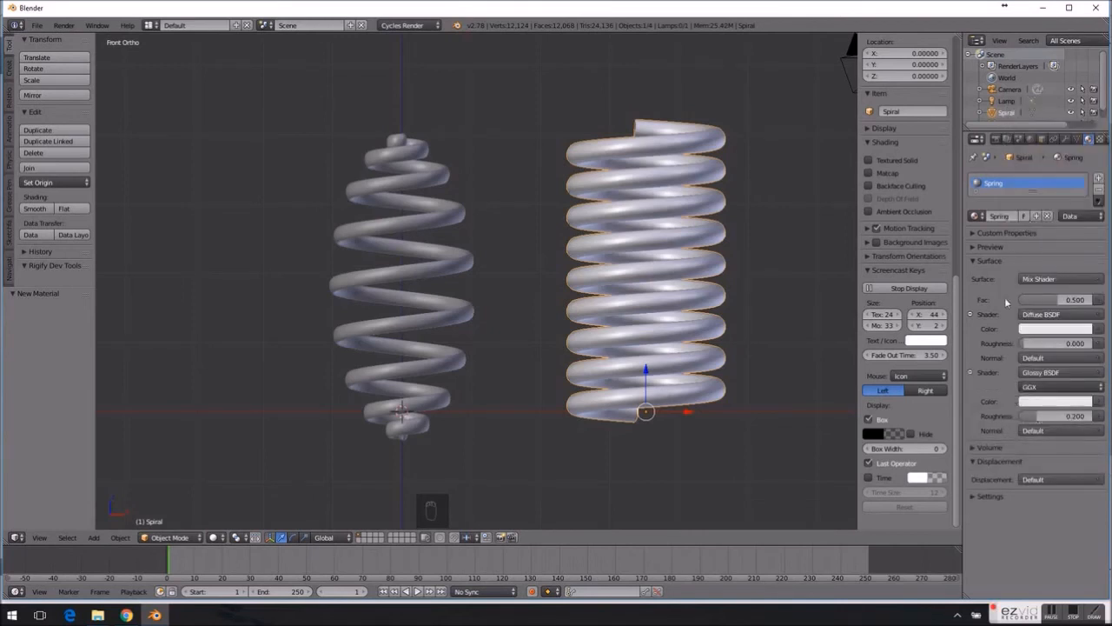
pyautogui.moveTo(1056, 328)
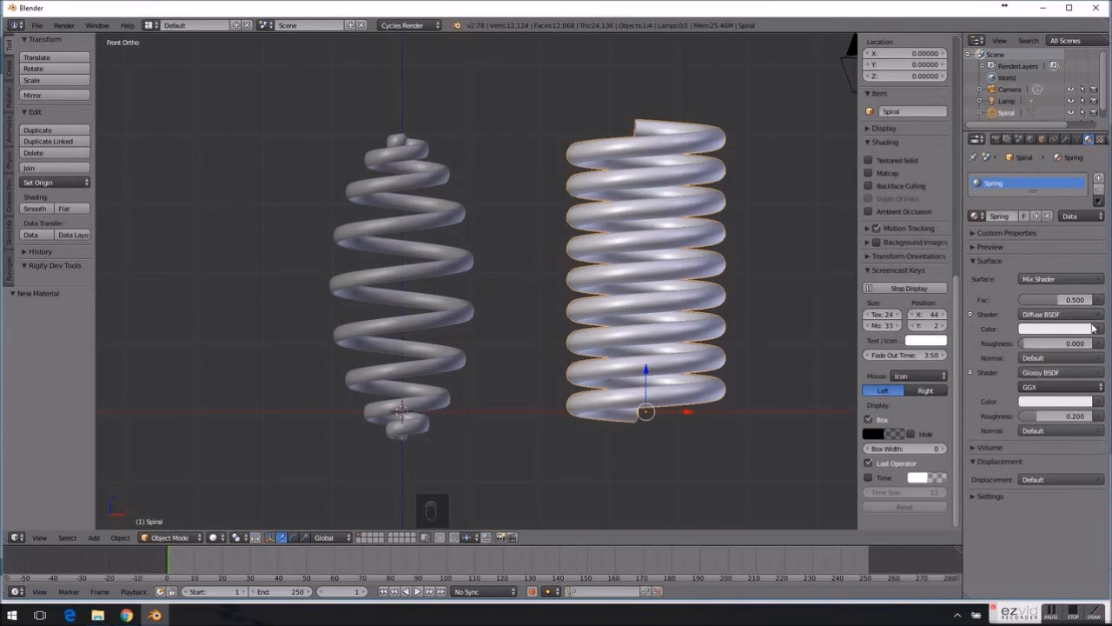
pyautogui.moveTo(1094, 329)
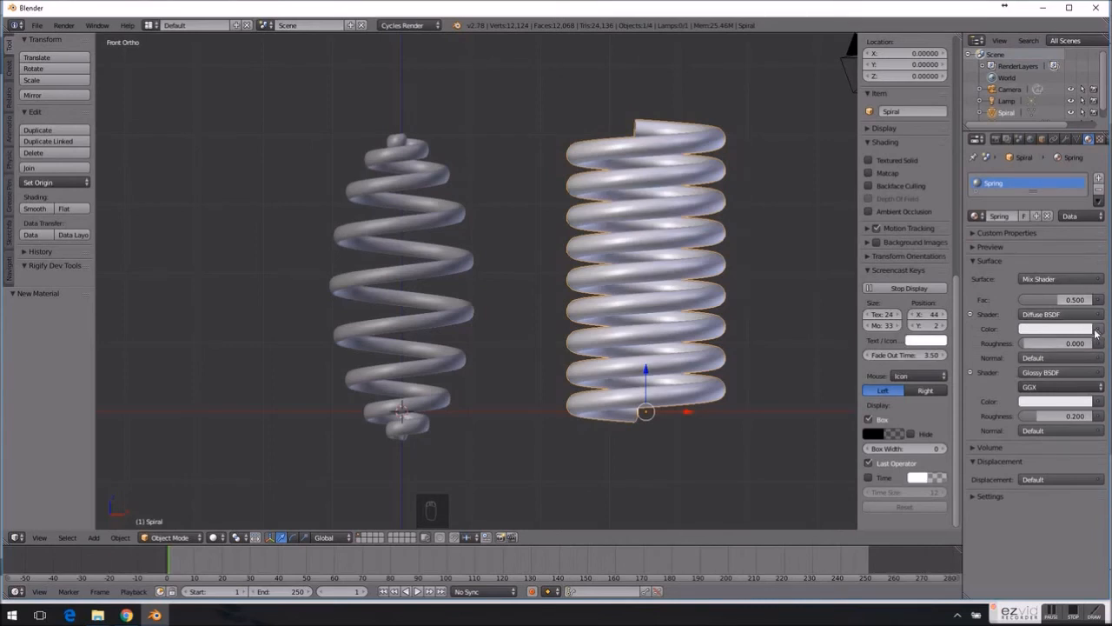
pyautogui.click(1055, 328)
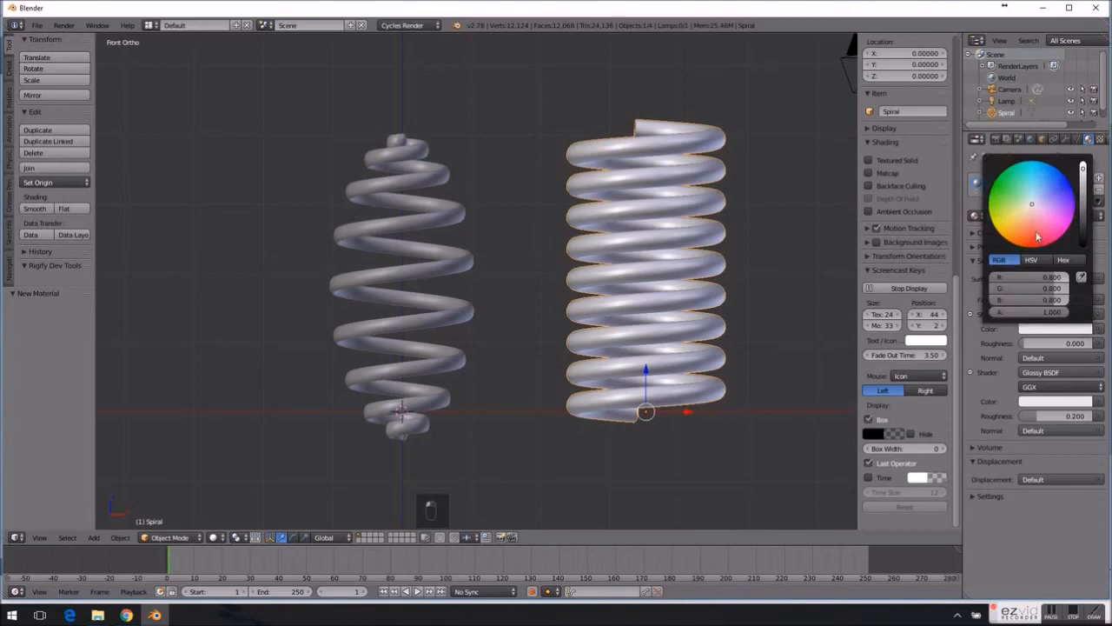
pyautogui.click(1032, 237)
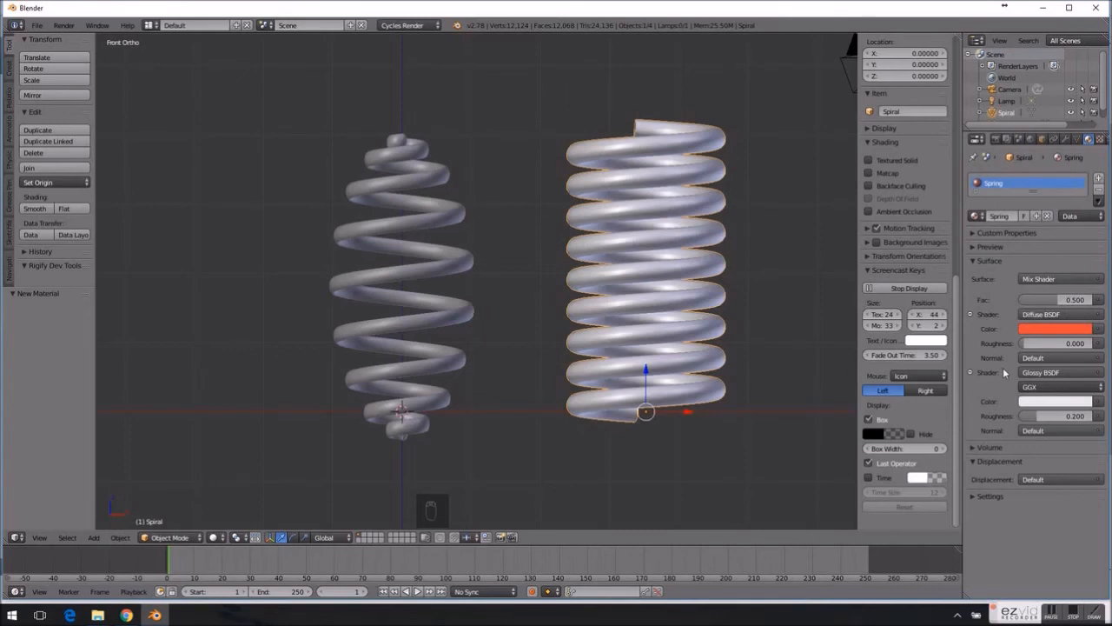
pyautogui.moveTo(817, 422)
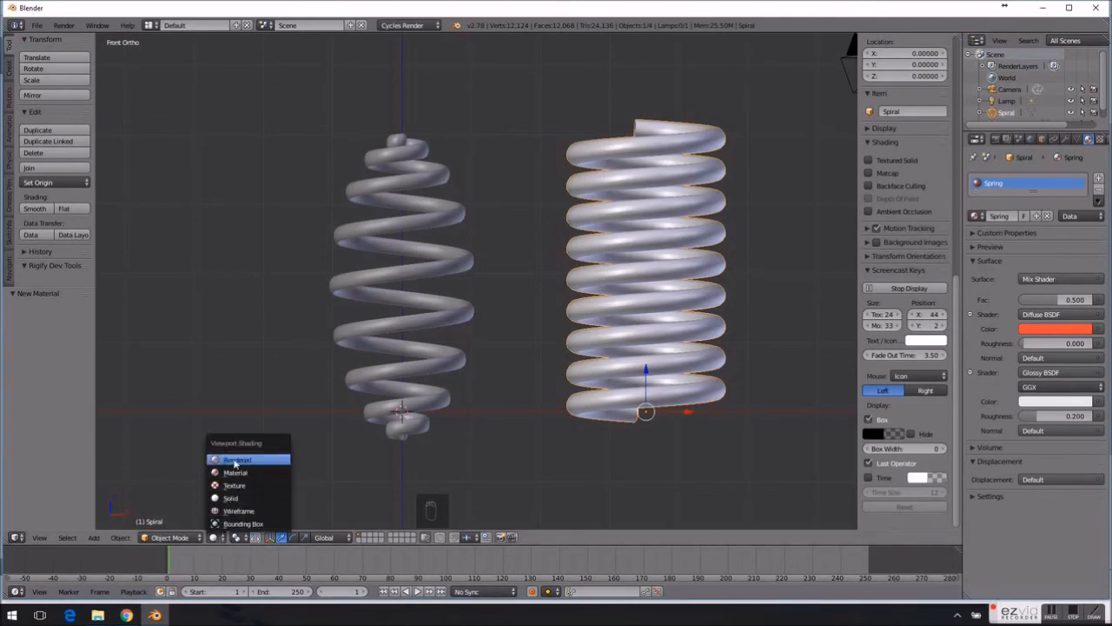
# - Switch the viewport to Rendered shading and assign the Spring material to the spherical spring
pyautogui.click(237, 459)
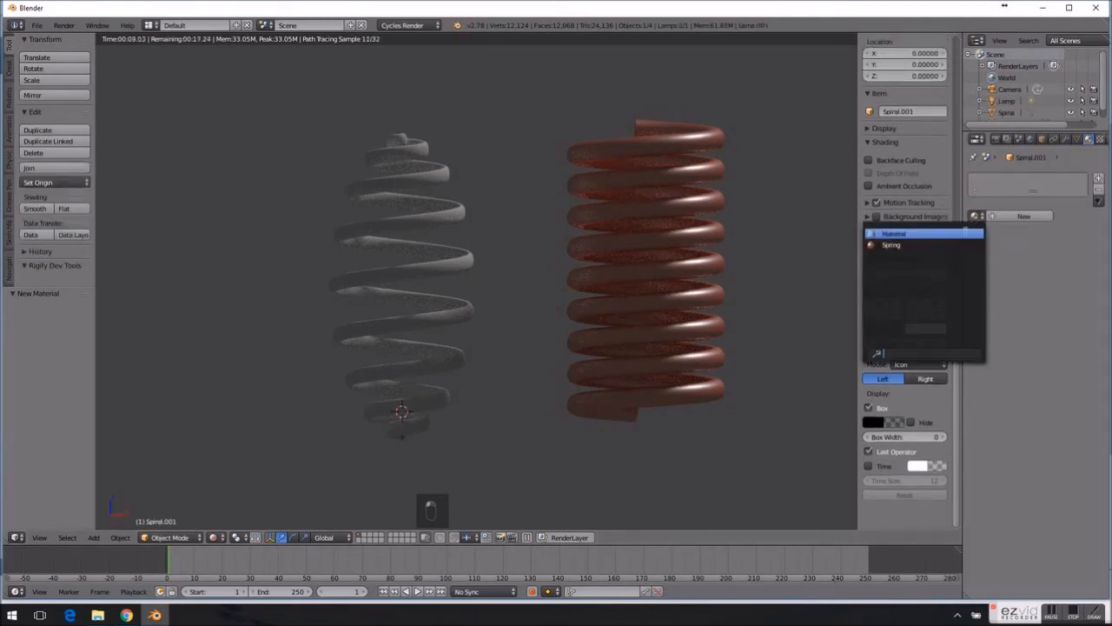
pyautogui.click(890, 245)
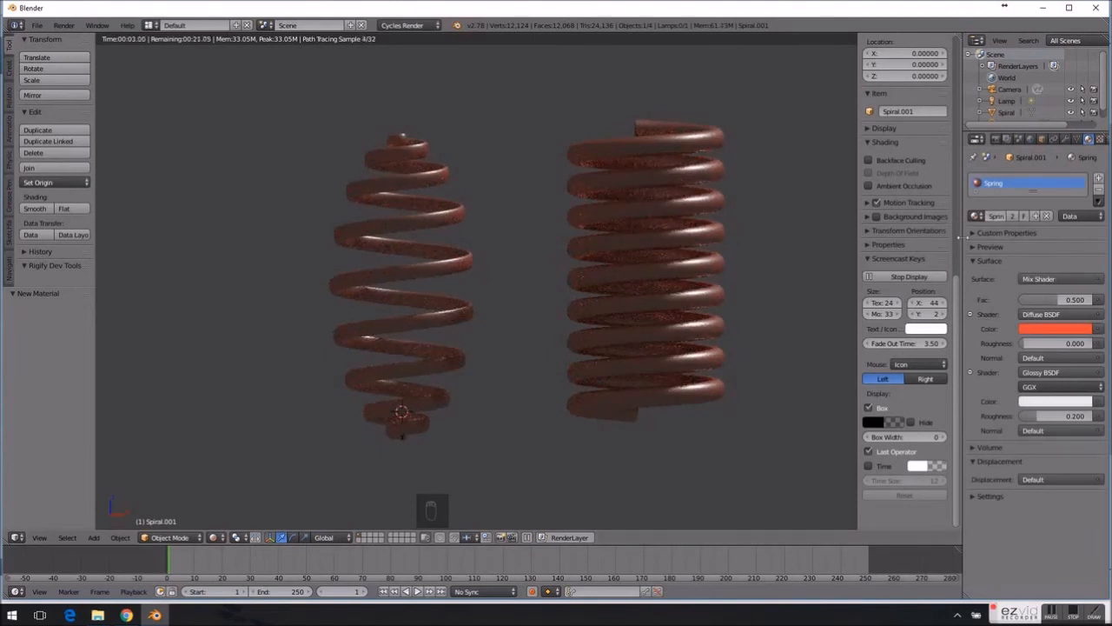
pyautogui.moveTo(1042, 139)
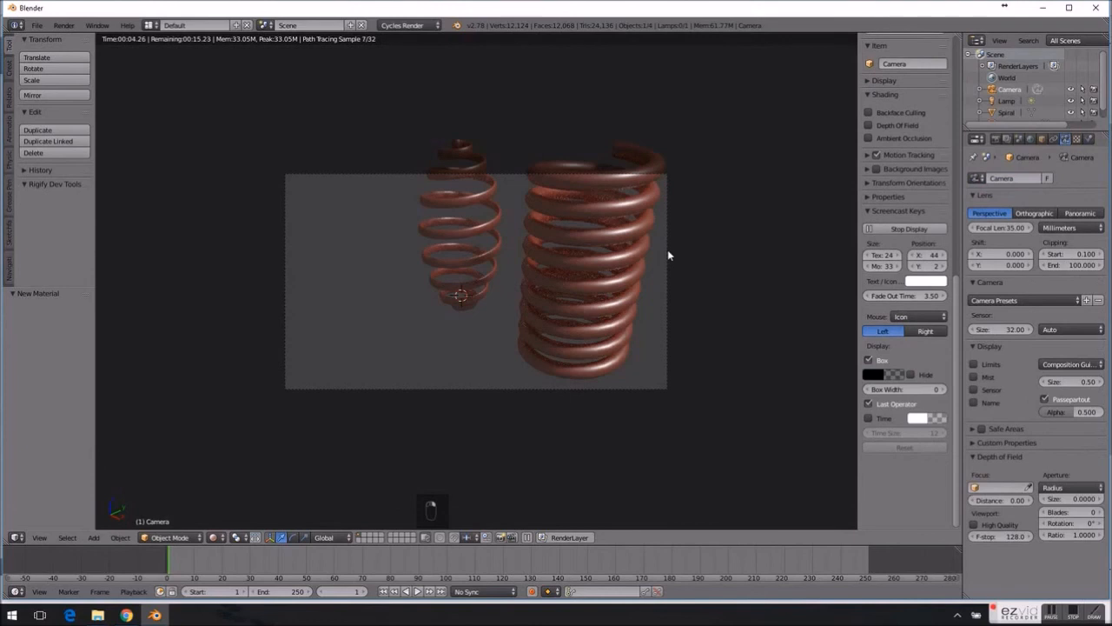
# - Move the camera along X and Y toward the springs, then edit the Render sampling count
pyautogui.press('g')
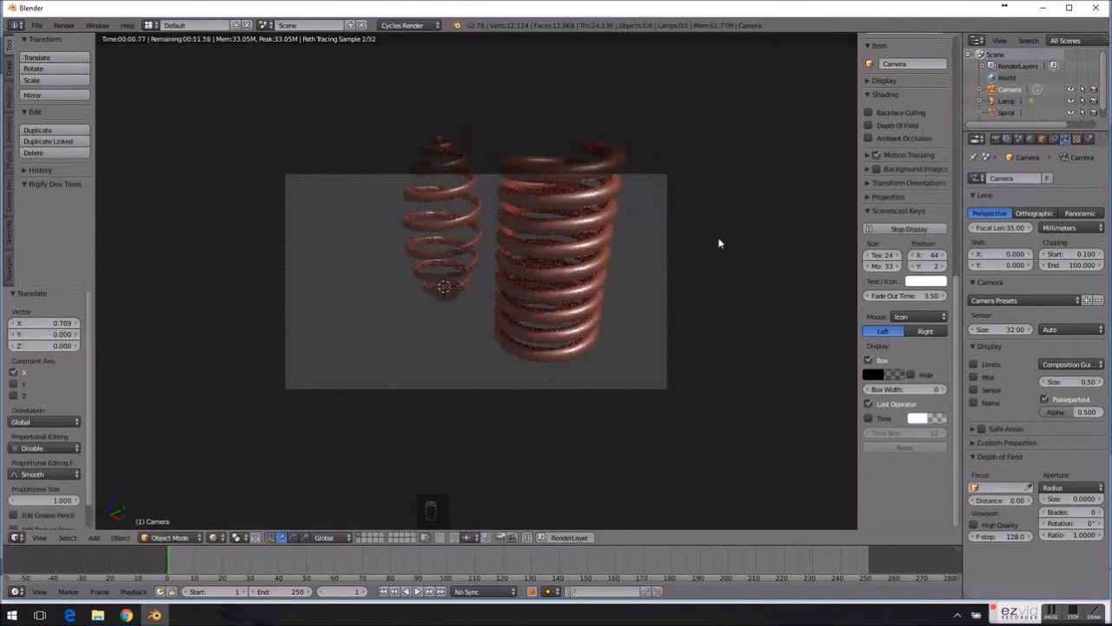
pyautogui.press('g')
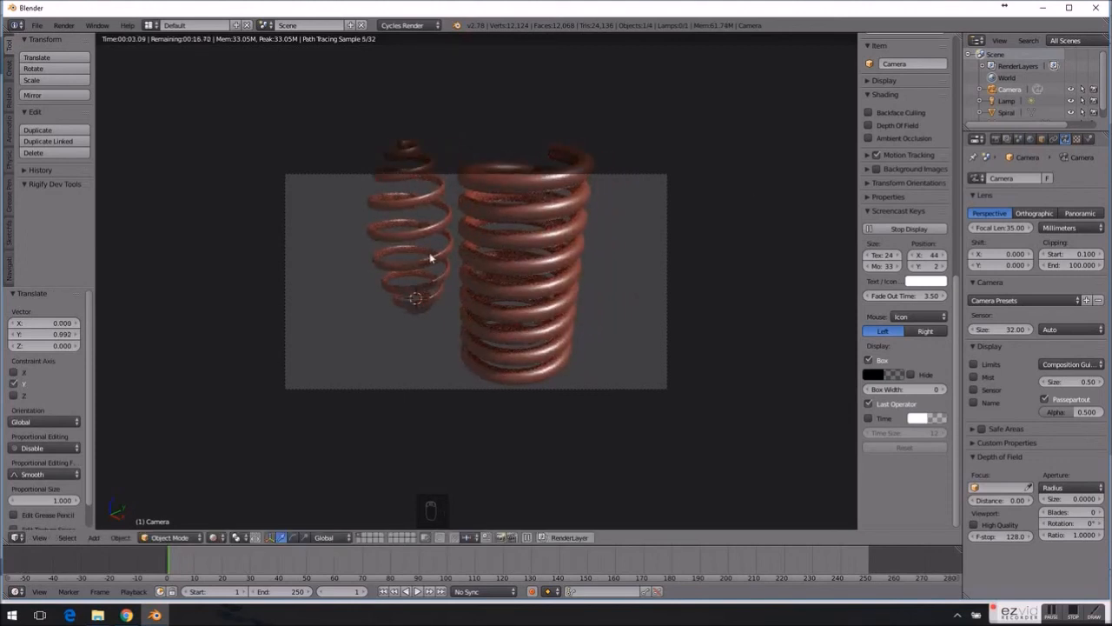
pyautogui.moveTo(323, 408)
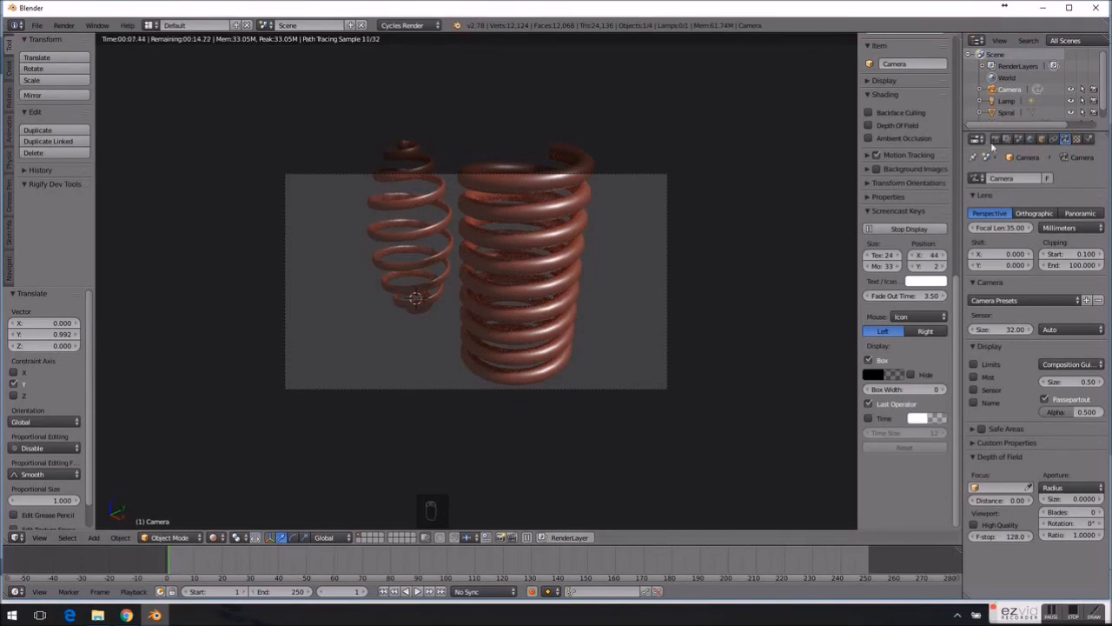
pyautogui.click(975, 139)
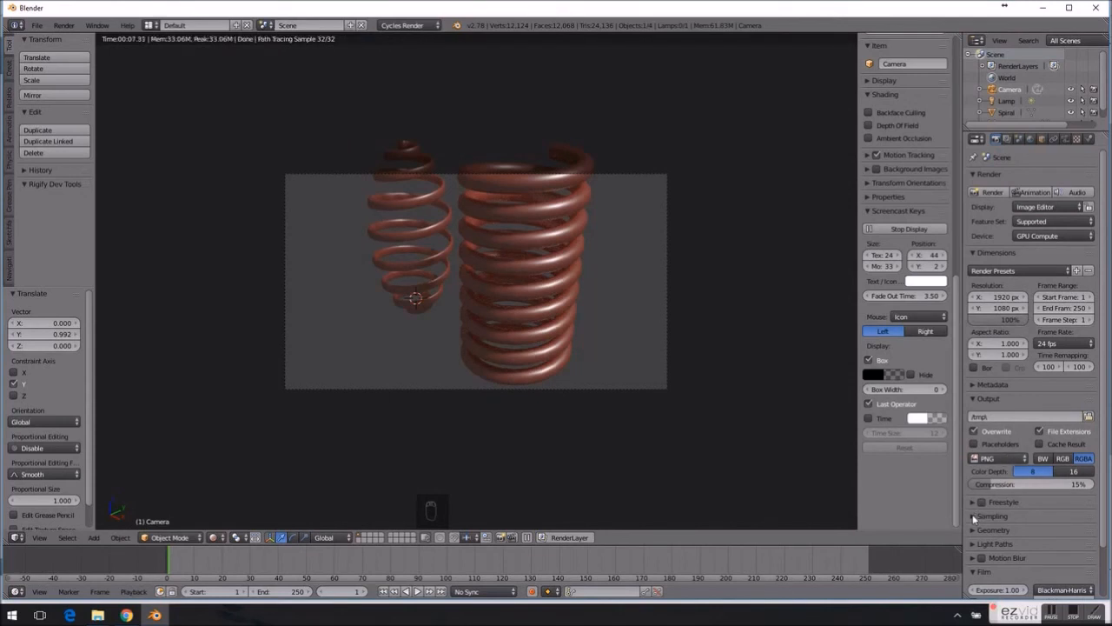
pyautogui.click(992, 515)
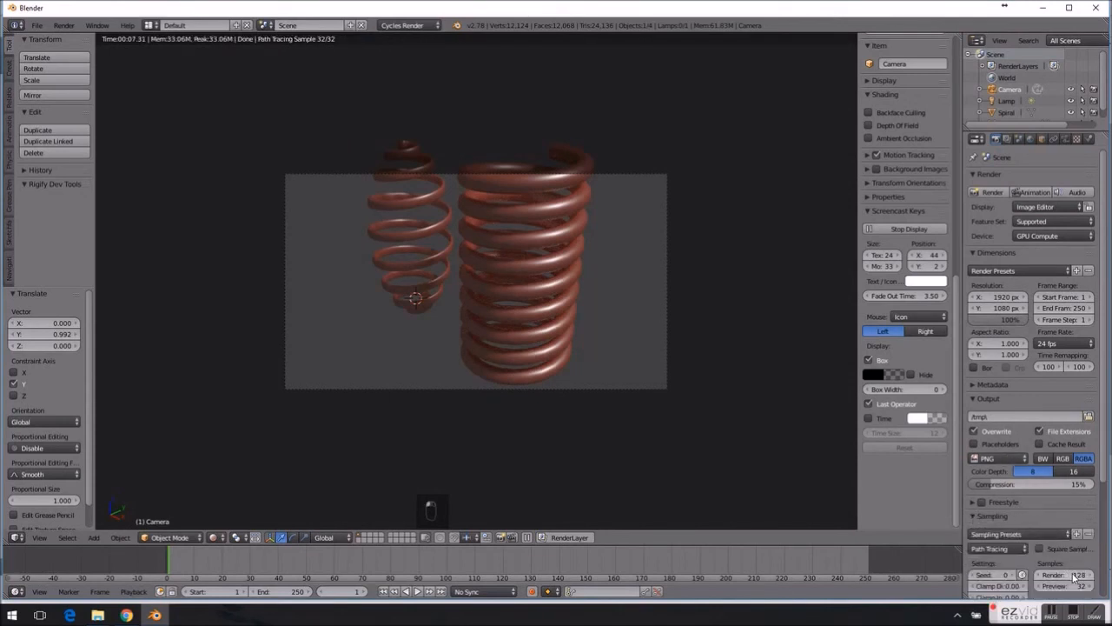
pyautogui.press('NUMPAD_0')
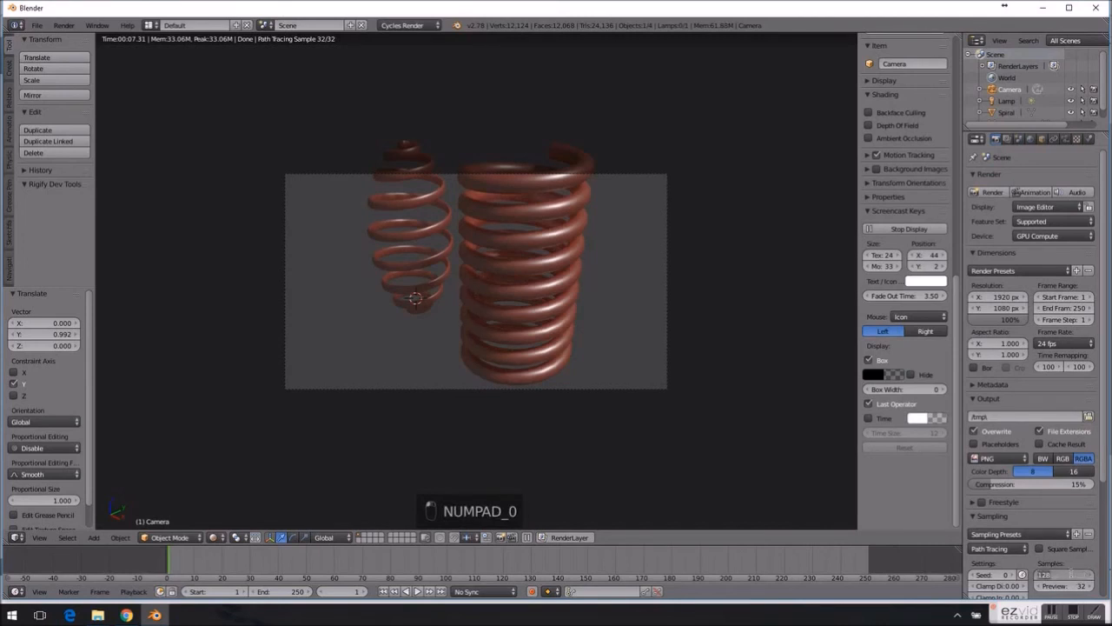
pyautogui.press('0')
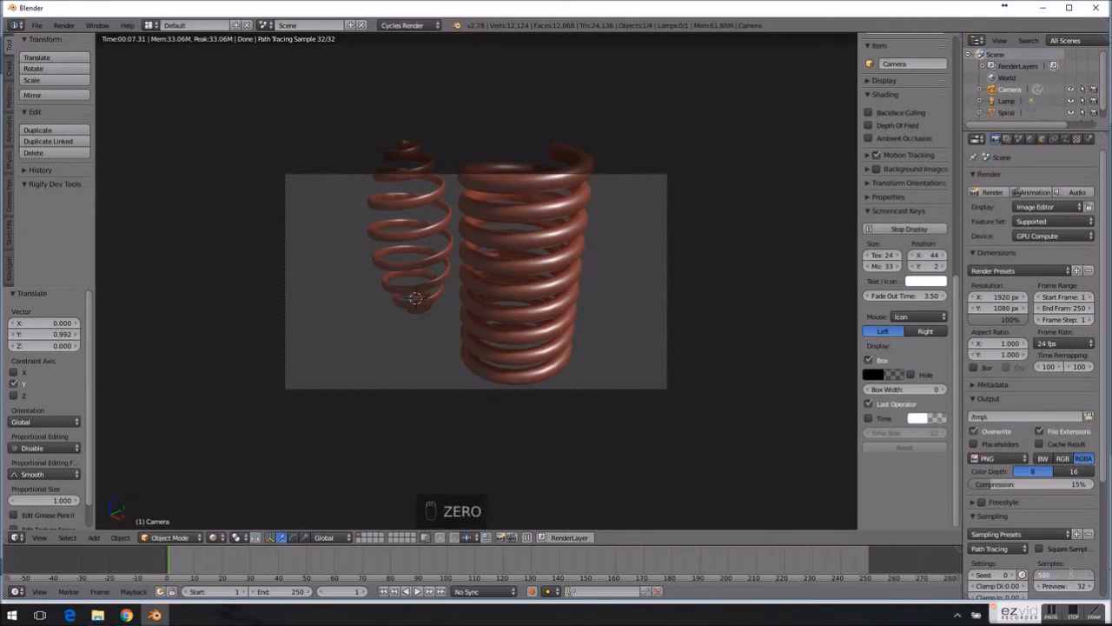